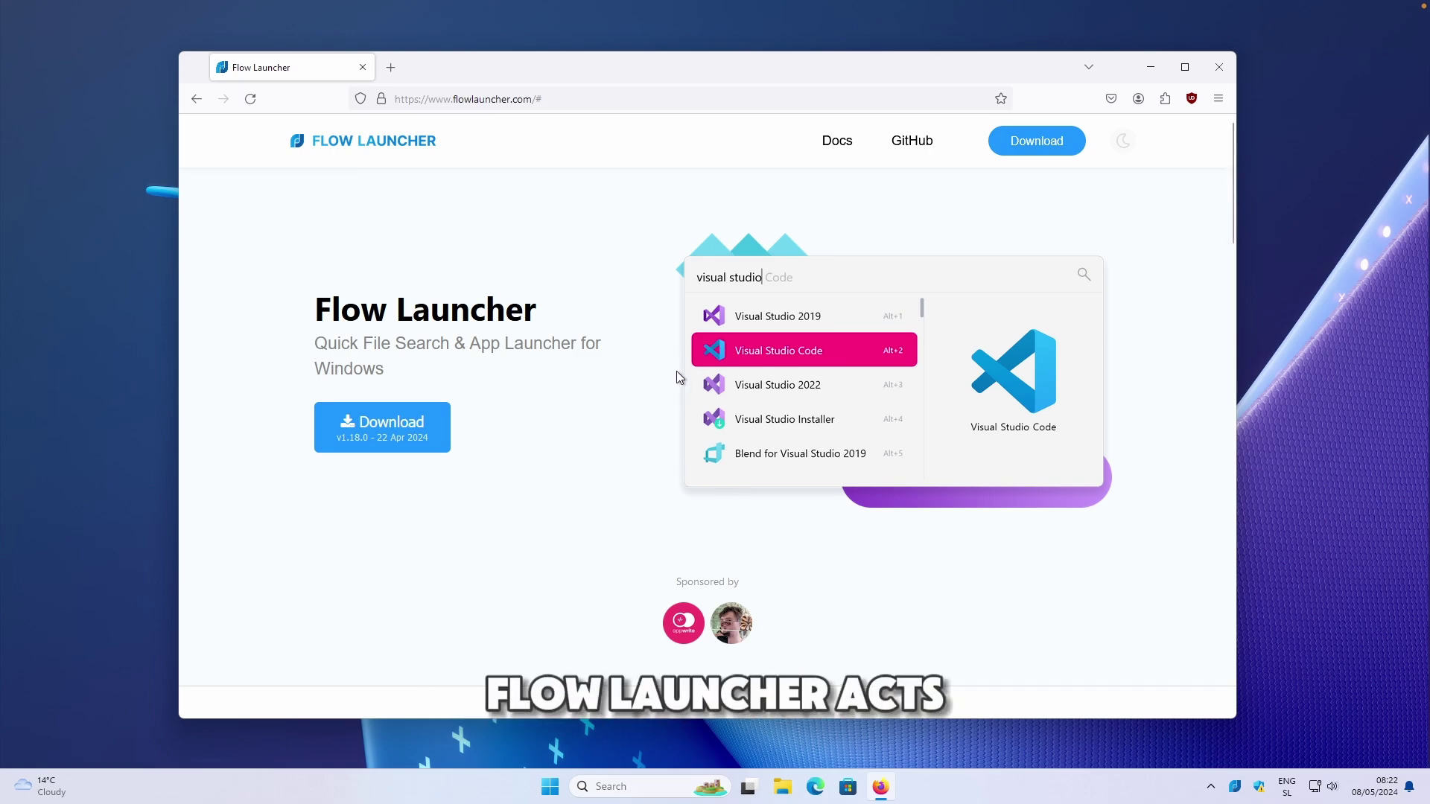
pyautogui.moveTo(707, 373)
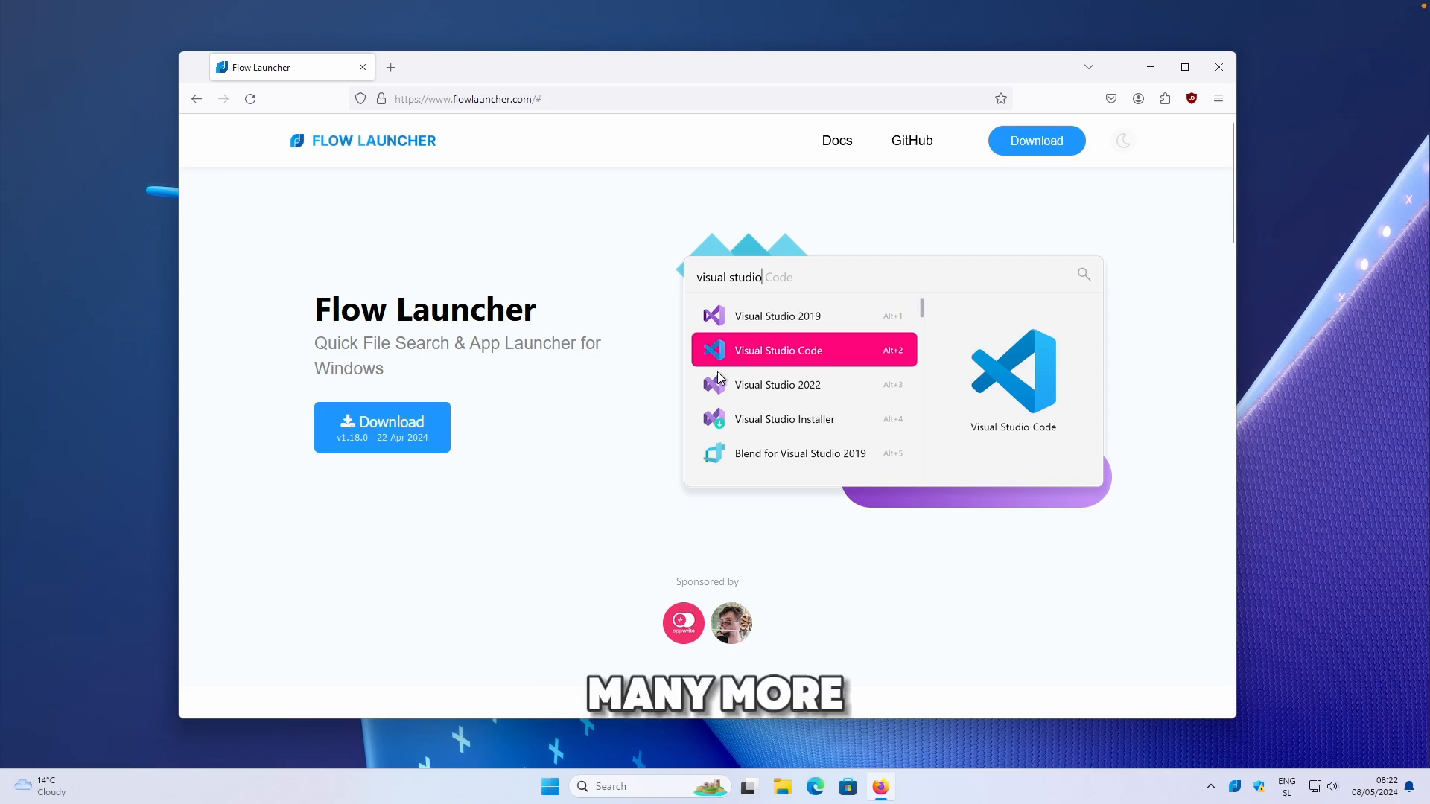
# Show the Downloads dialog with installer, portable and command-line options, highlighting the Windows 7+ note
pyautogui.click(468, 99)
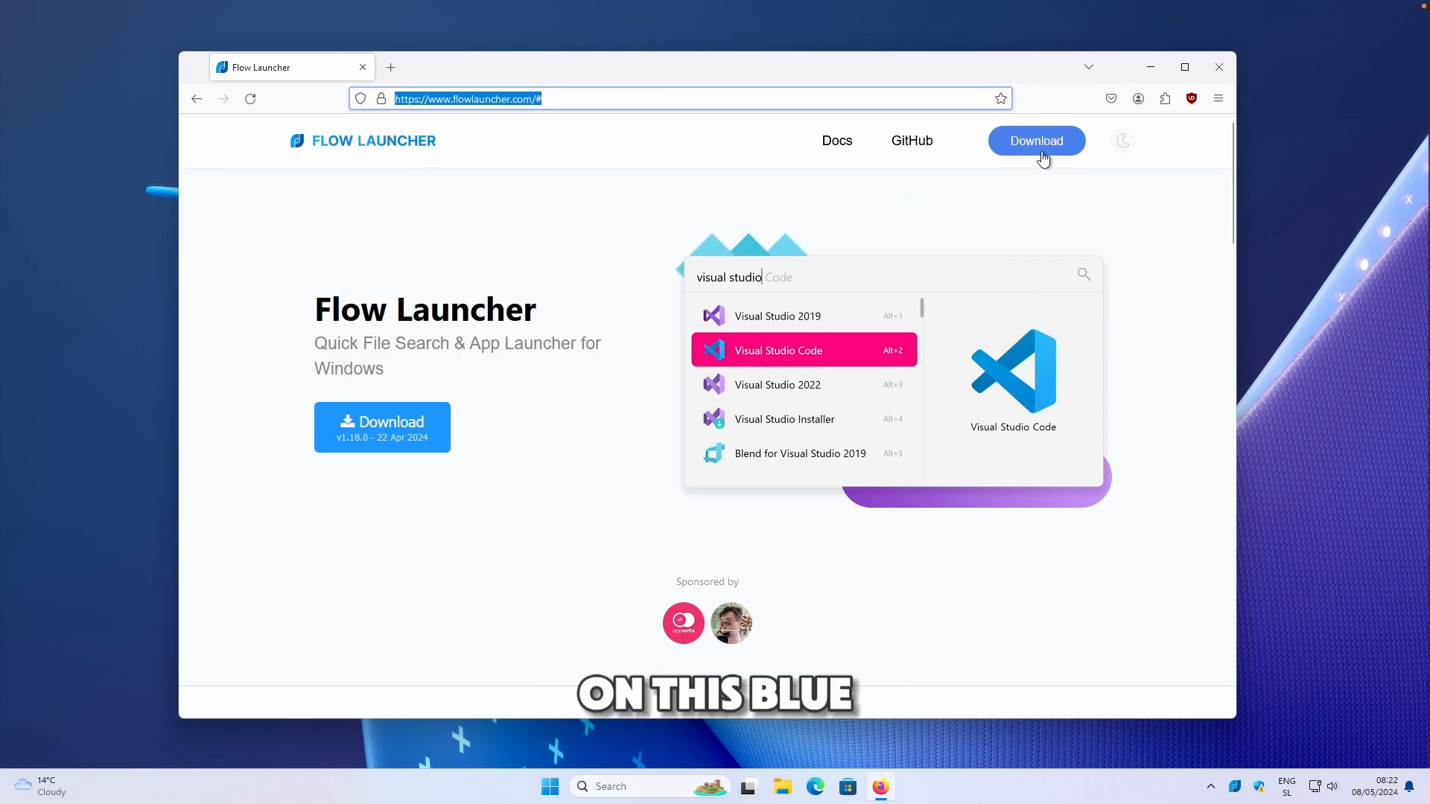
pyautogui.click(1037, 140)
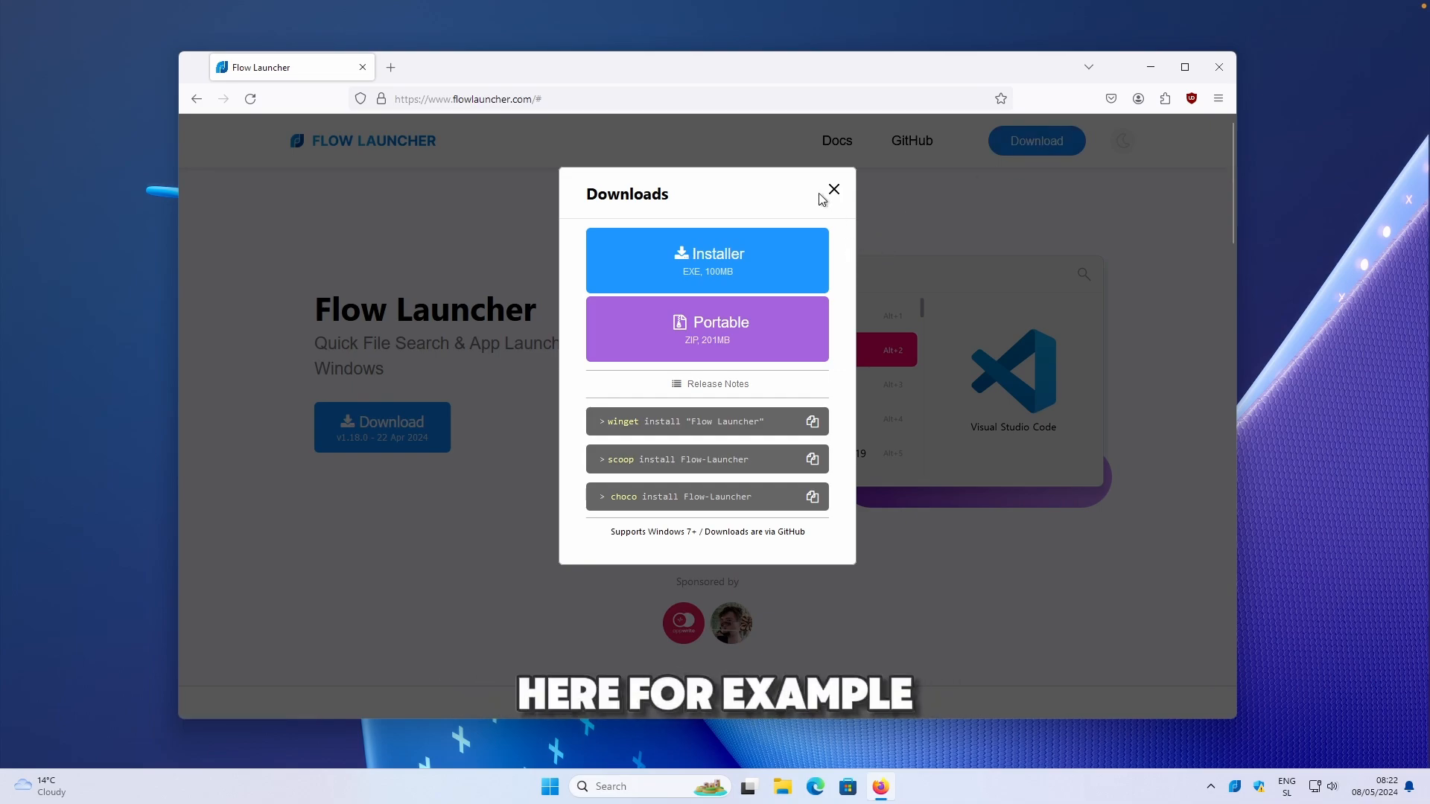
pyautogui.moveTo(730, 339)
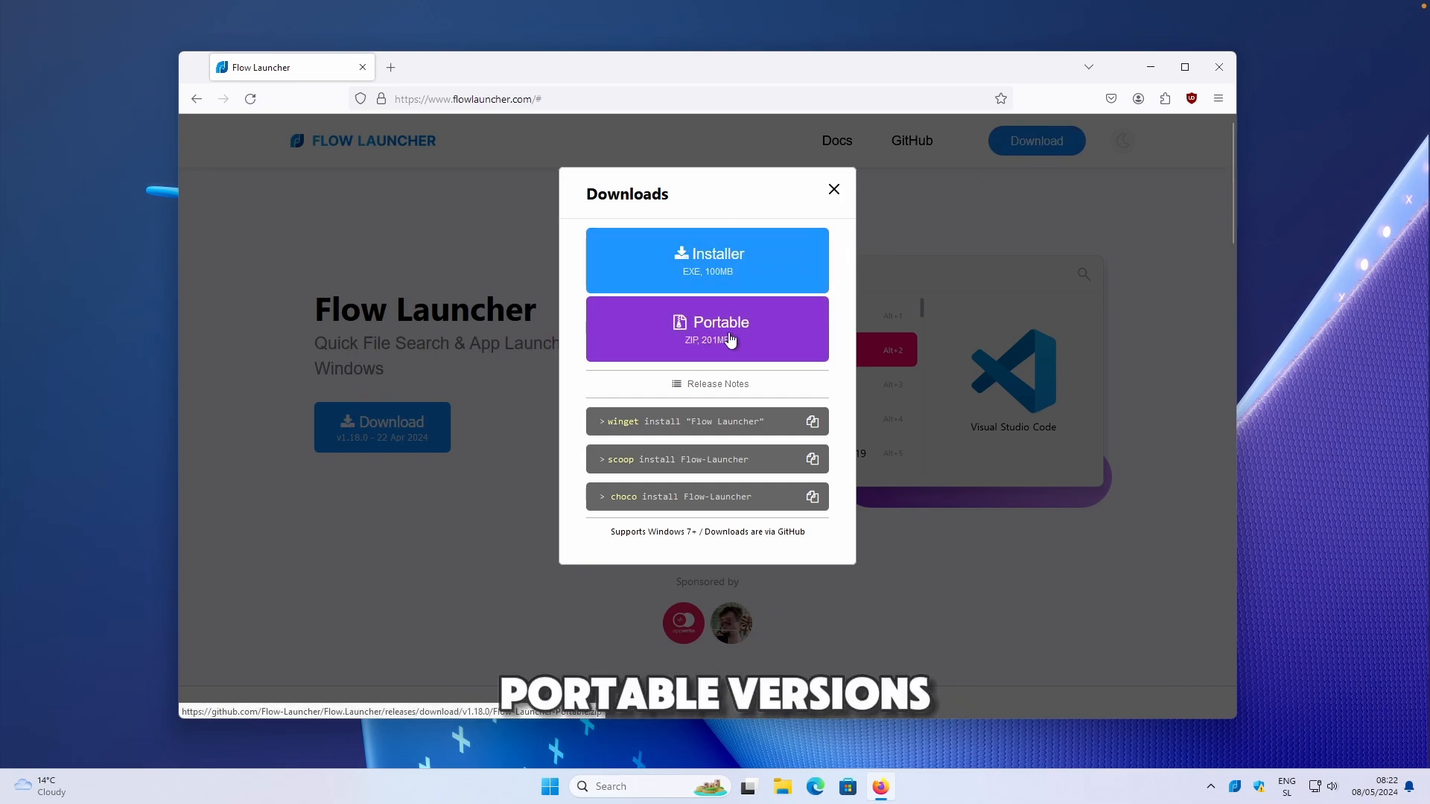
pyautogui.moveTo(742, 427)
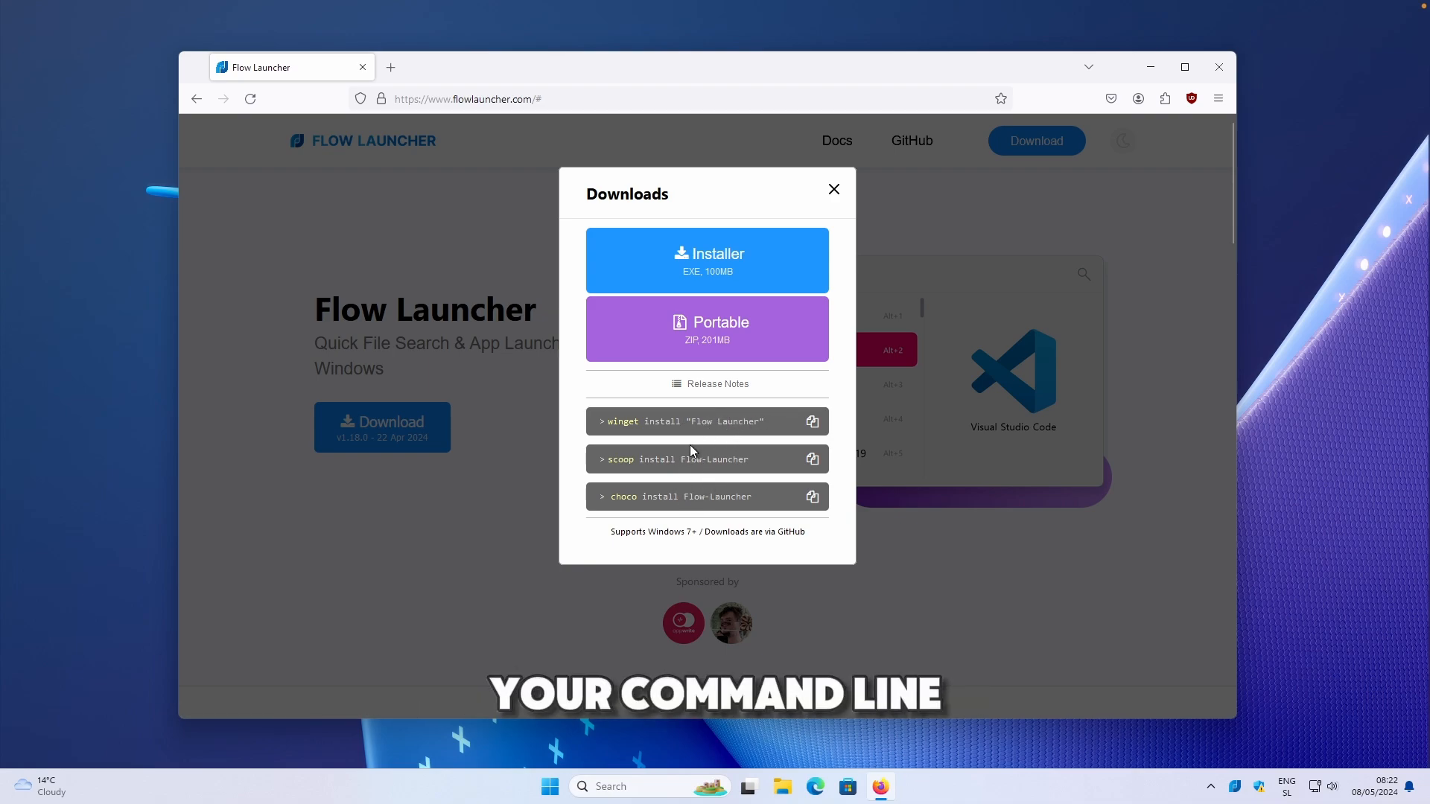
pyautogui.moveTo(649, 512)
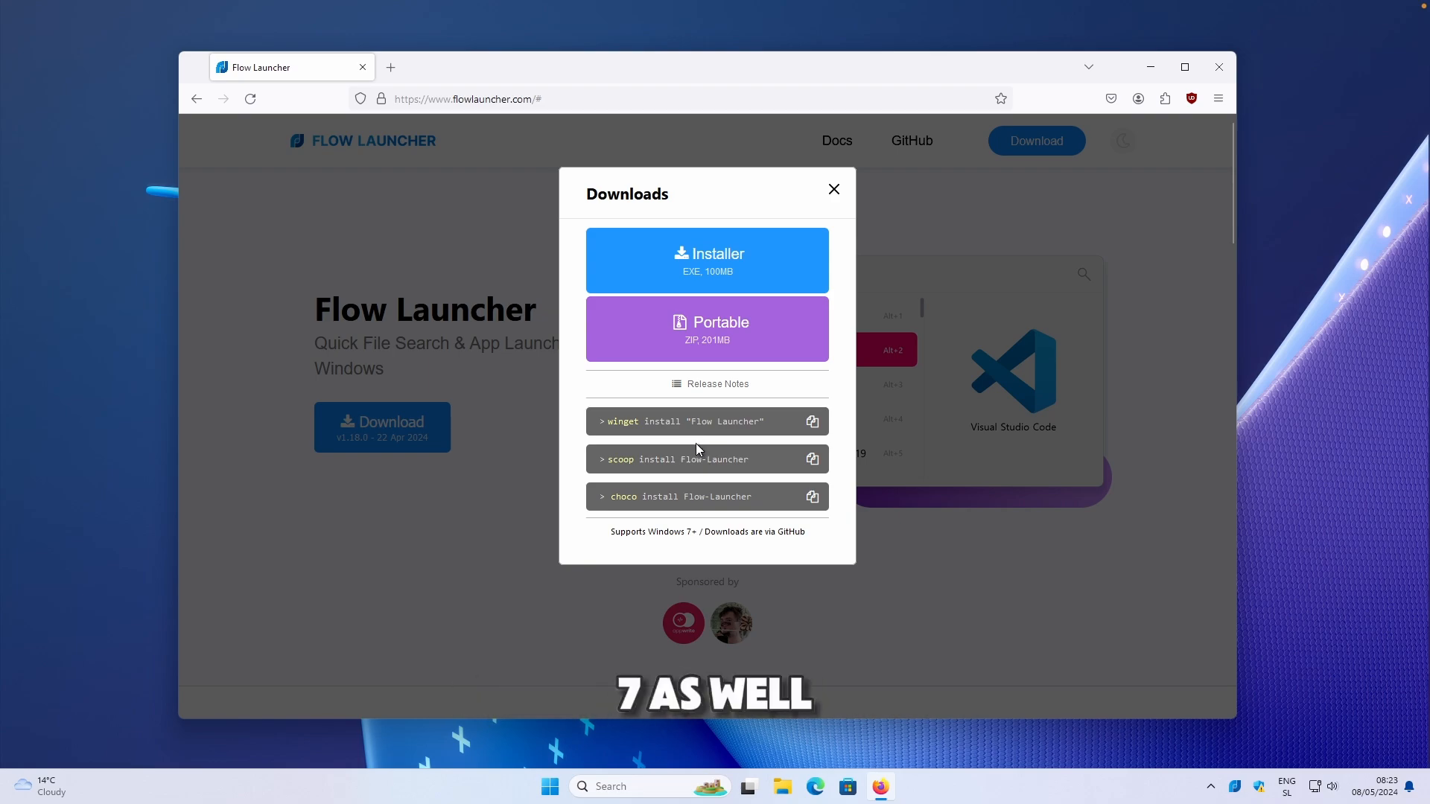
pyautogui.moveTo(702, 482)
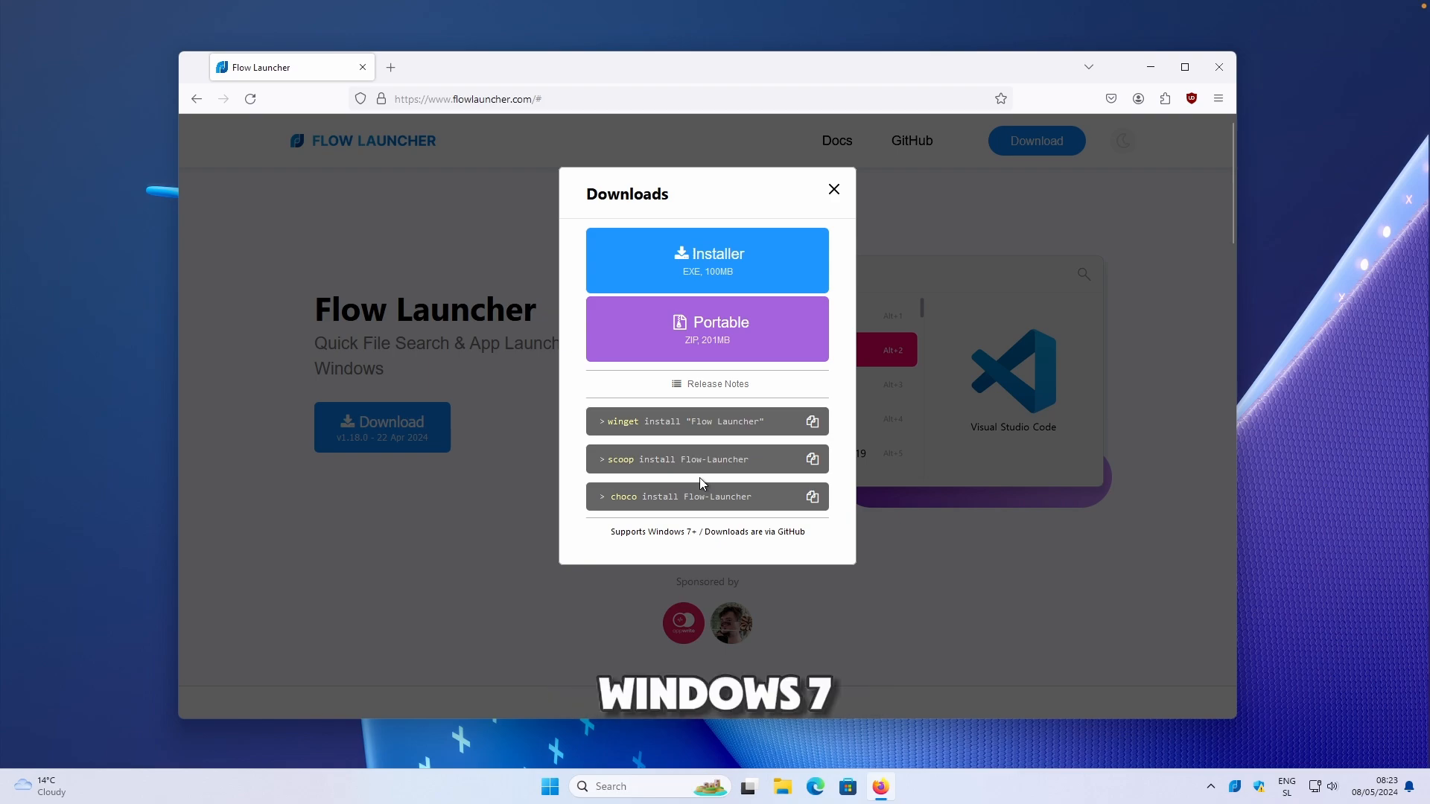
pyautogui.doubleClick(667, 532)
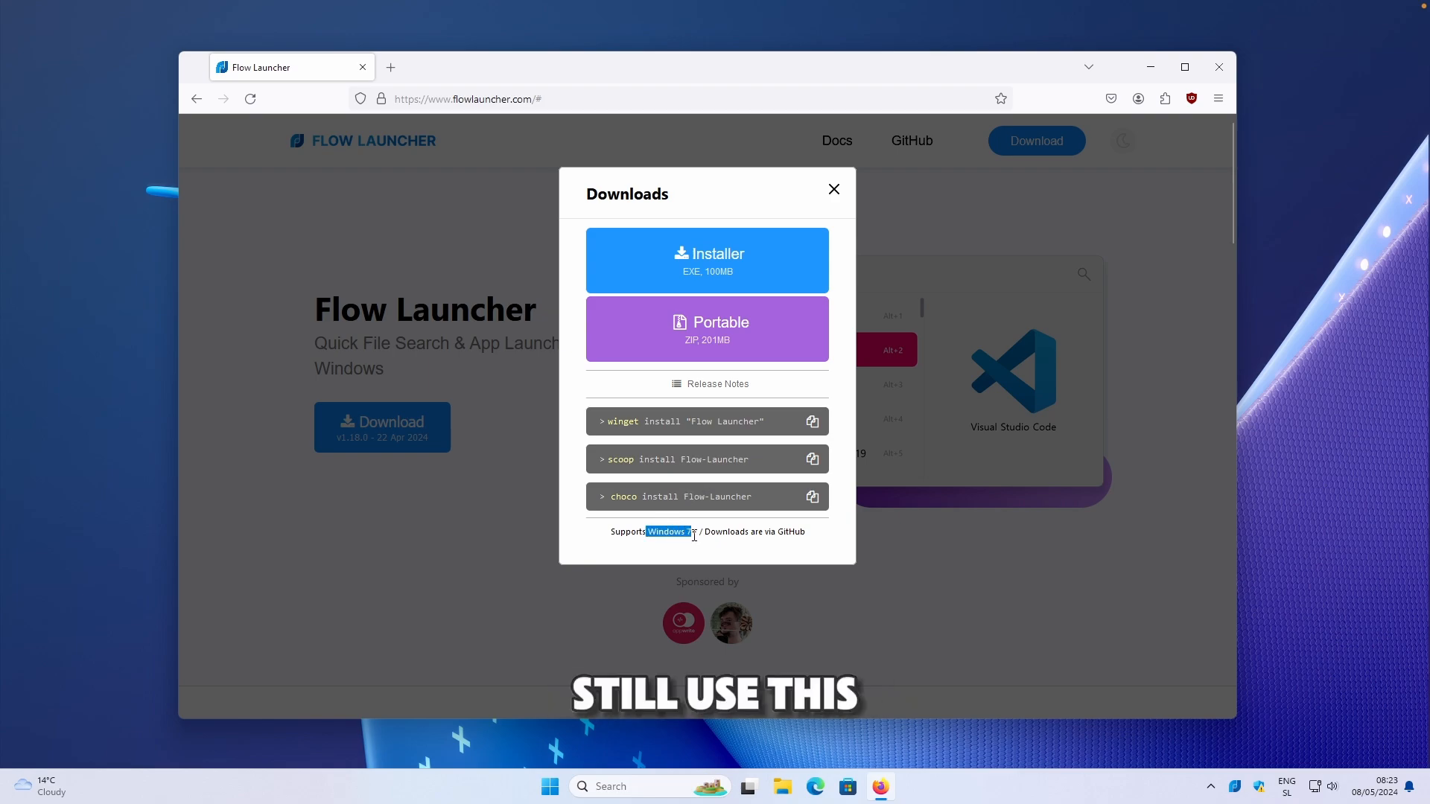
# Close the Downloads dialog and step through the Features carousel down to the customizations section
pyautogui.click(835, 189)
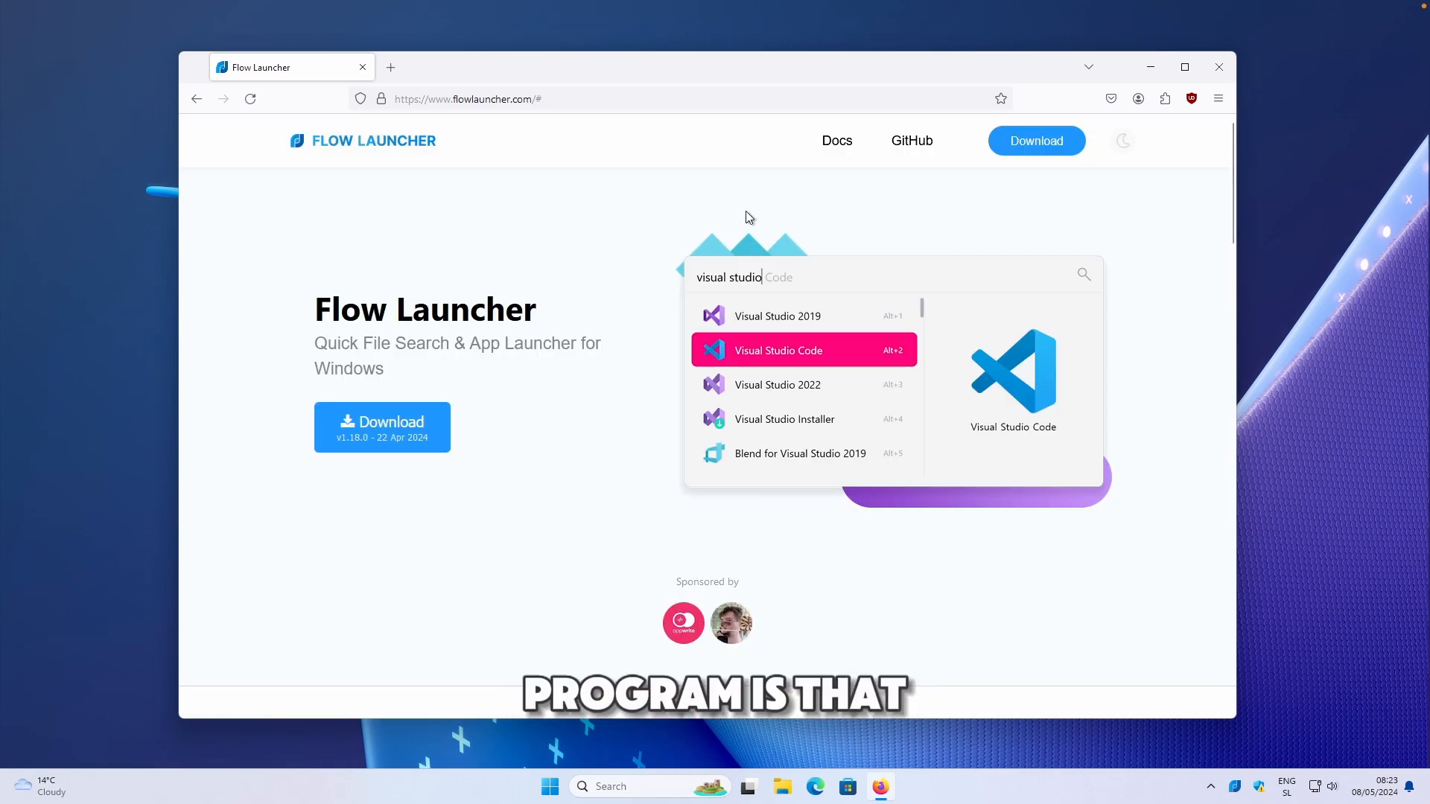
pyautogui.moveTo(744, 207)
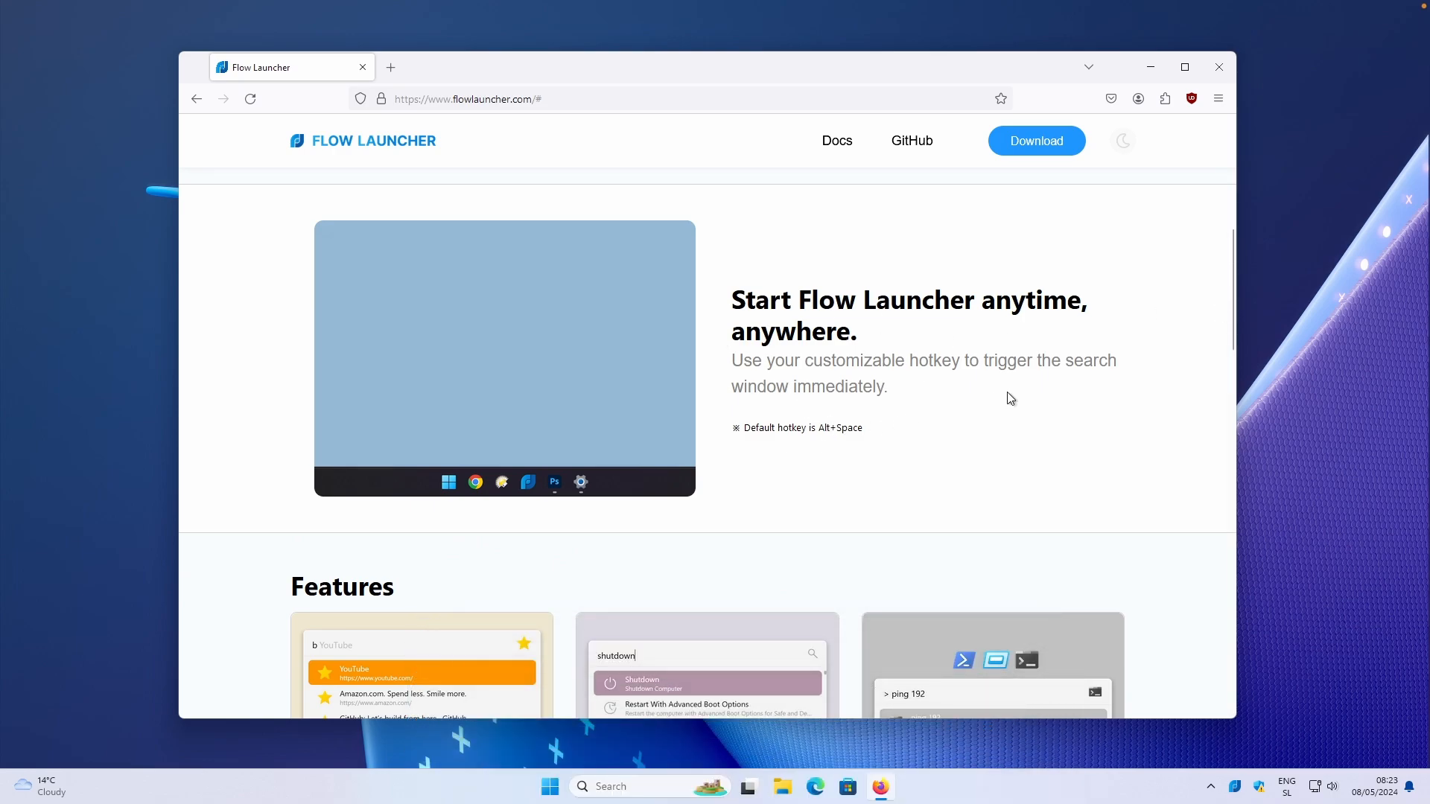
pyautogui.scroll(-3)
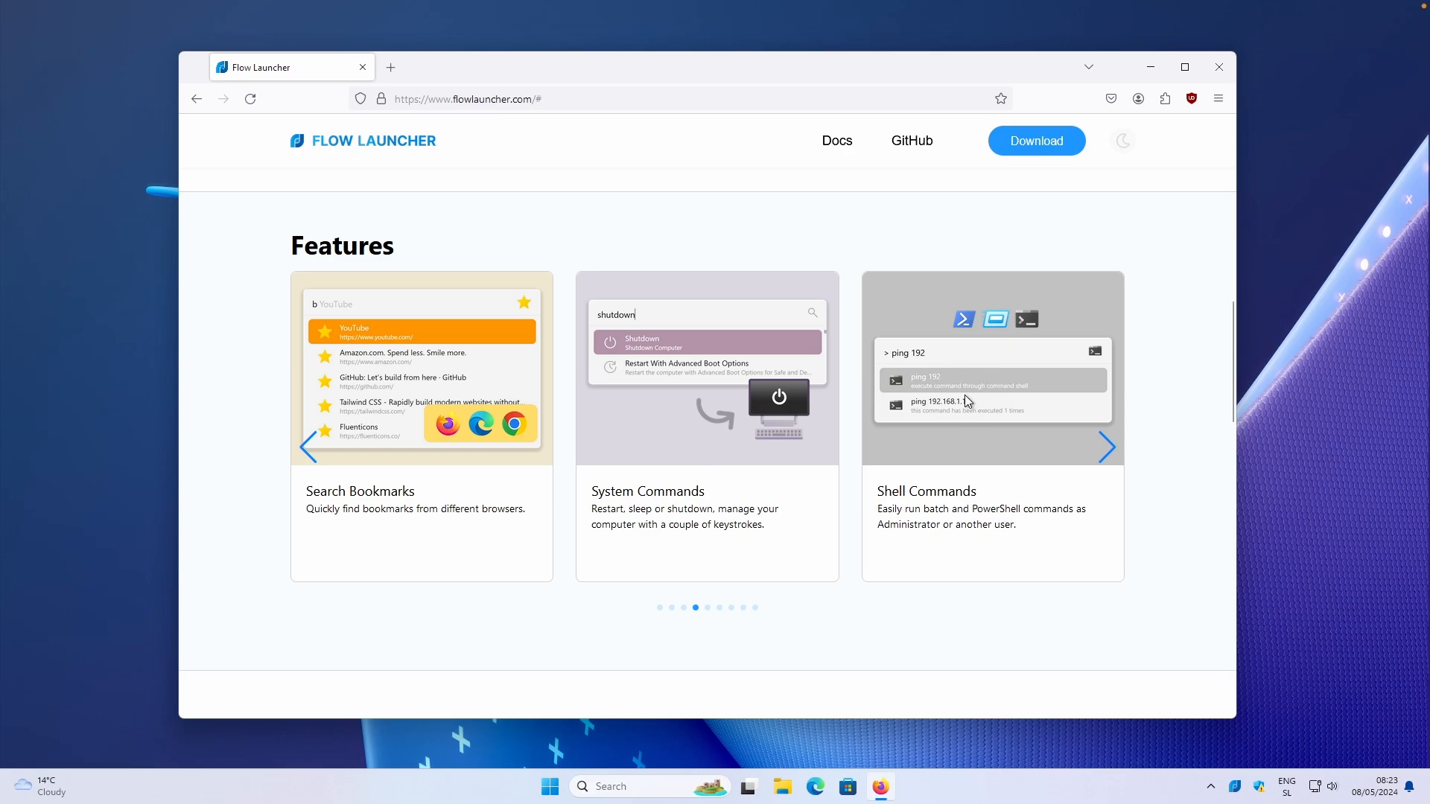
pyautogui.moveTo(697, 396)
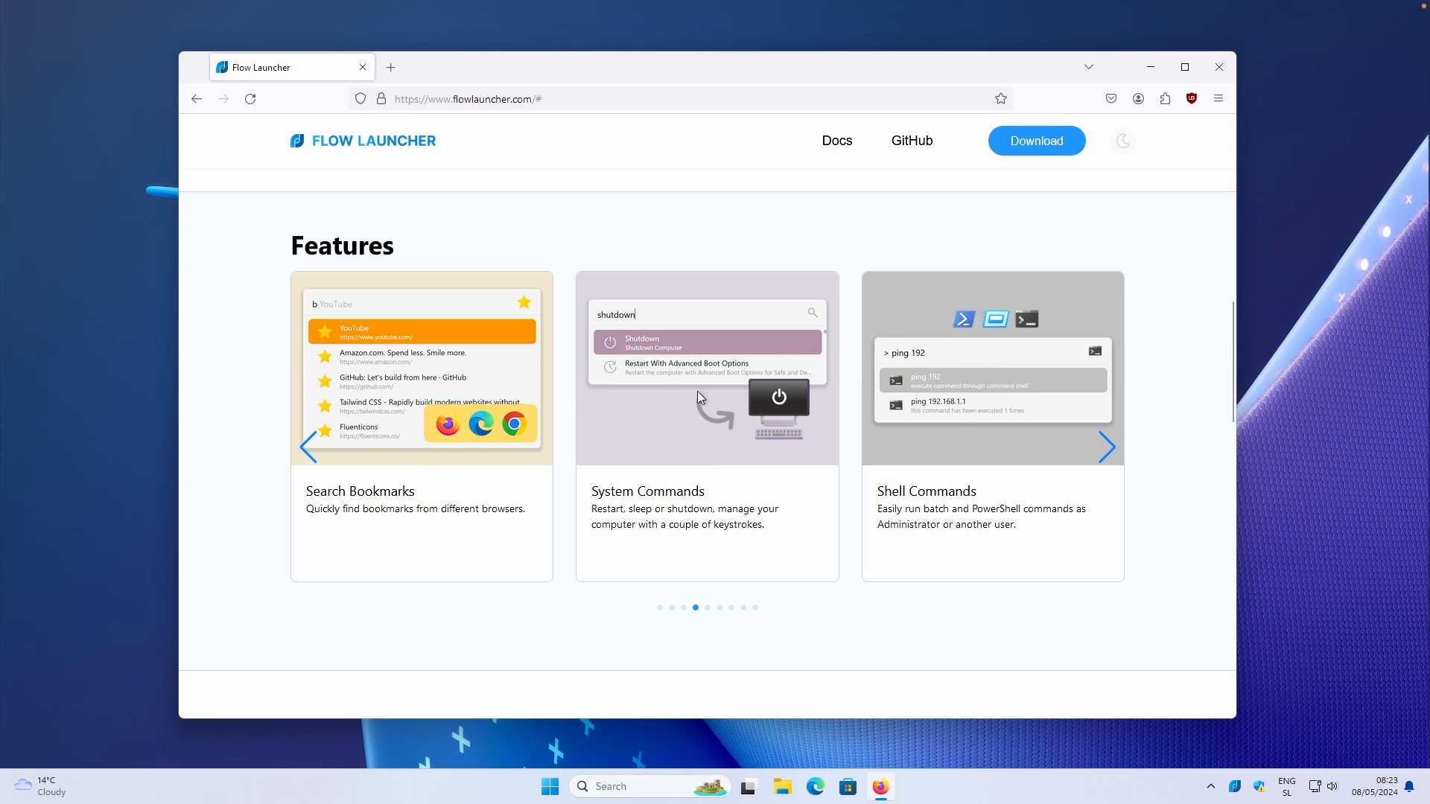
pyautogui.click(1107, 446)
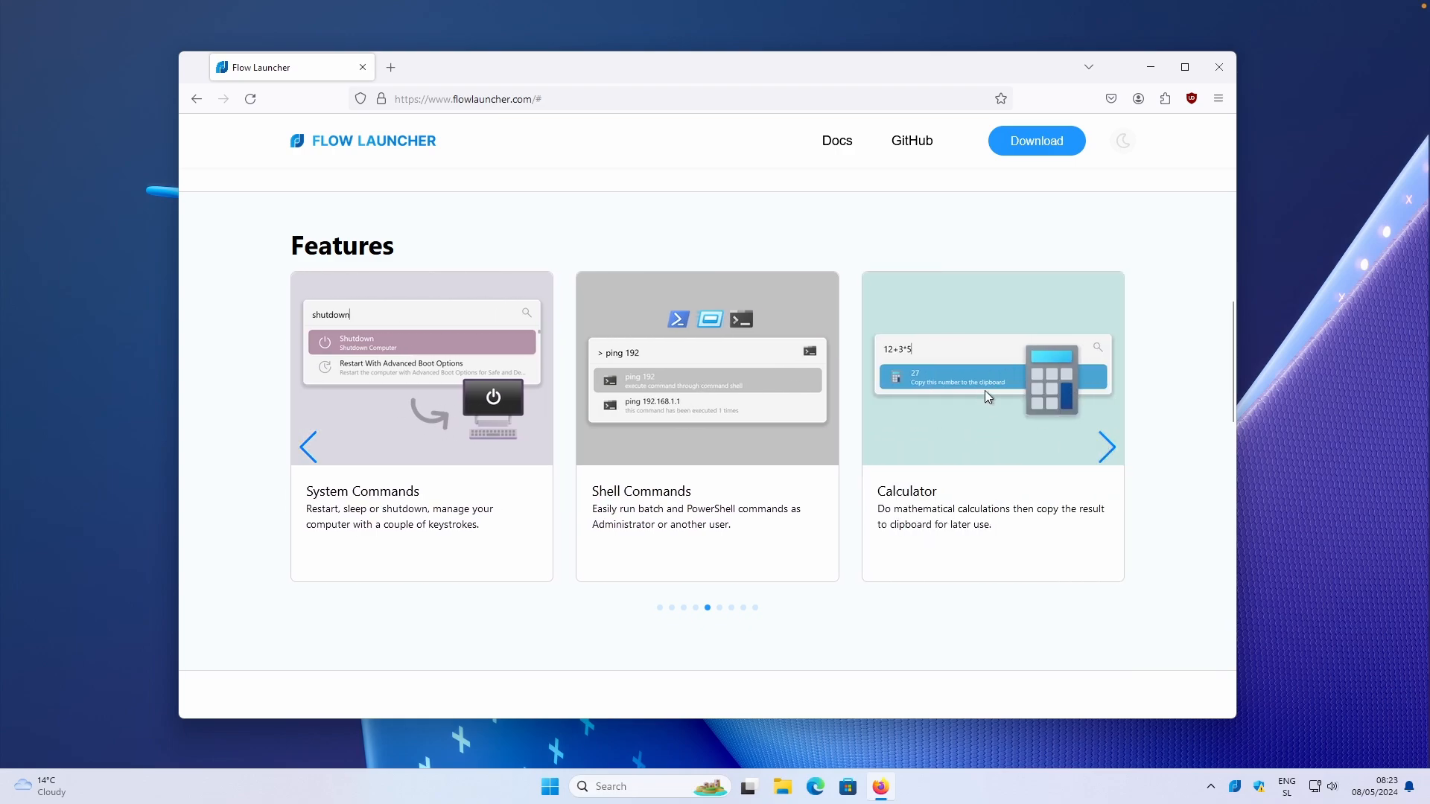
pyautogui.click(1107, 447)
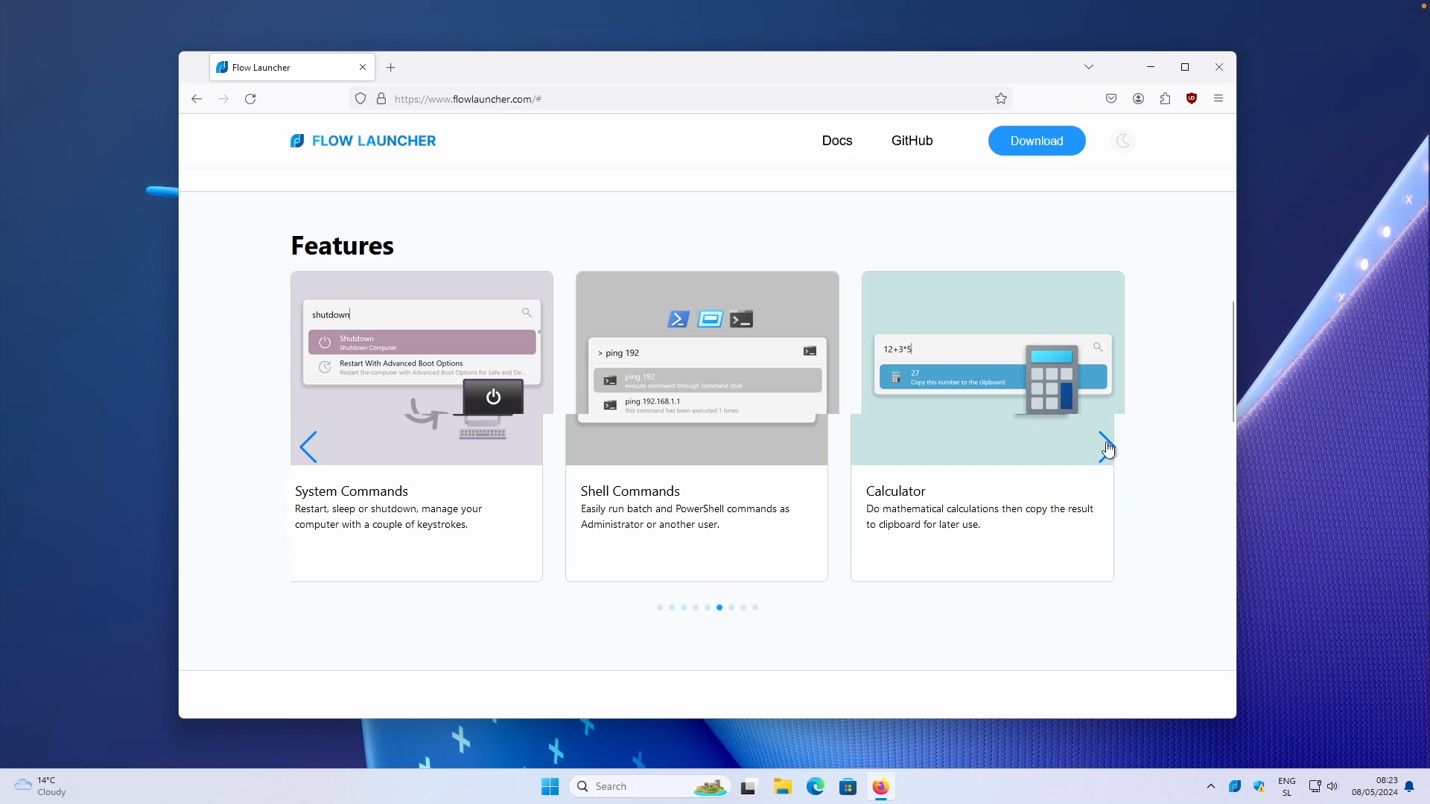
pyautogui.click(1106, 447)
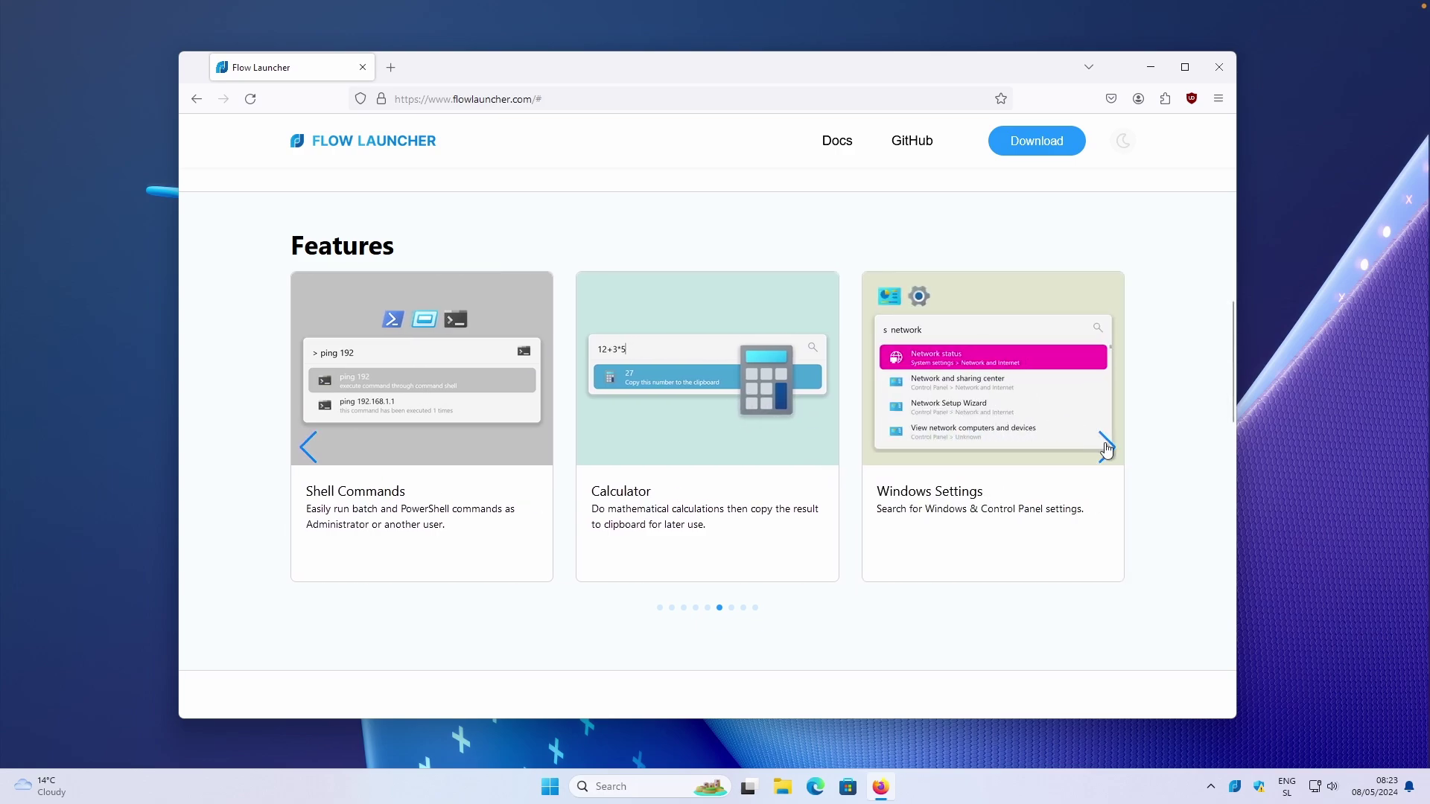
pyautogui.click(1106, 447)
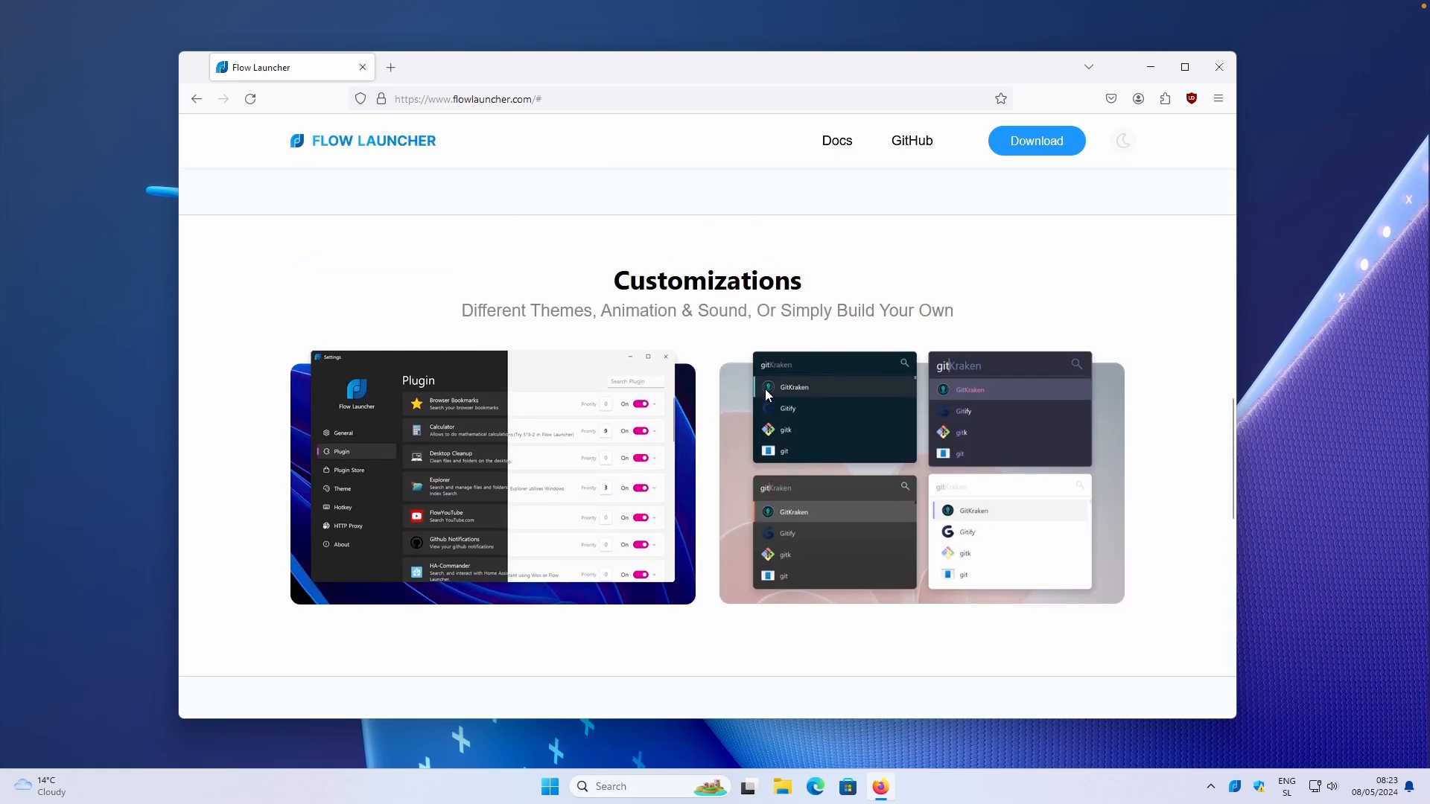
pyautogui.scroll(-3)
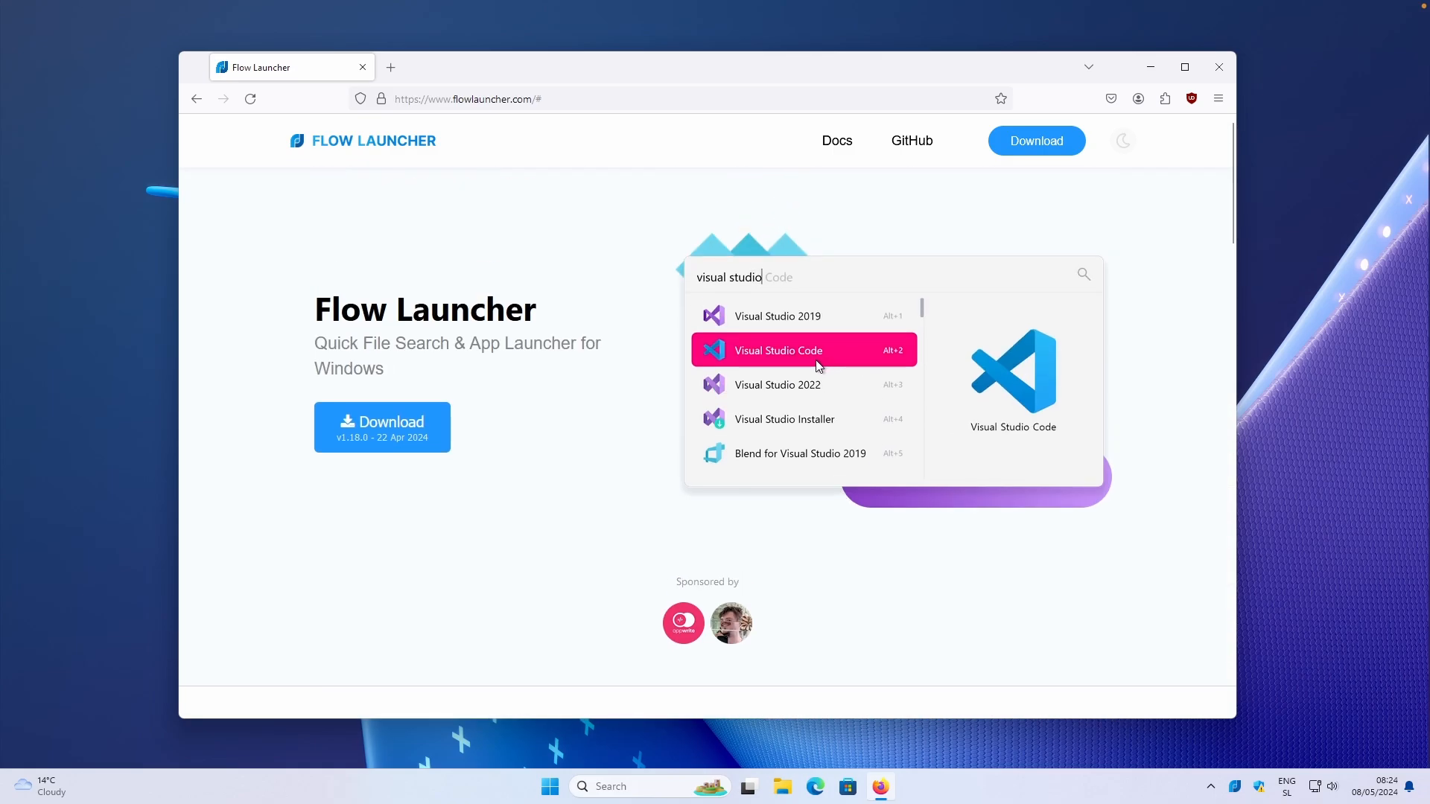
pyautogui.moveTo(760, 265)
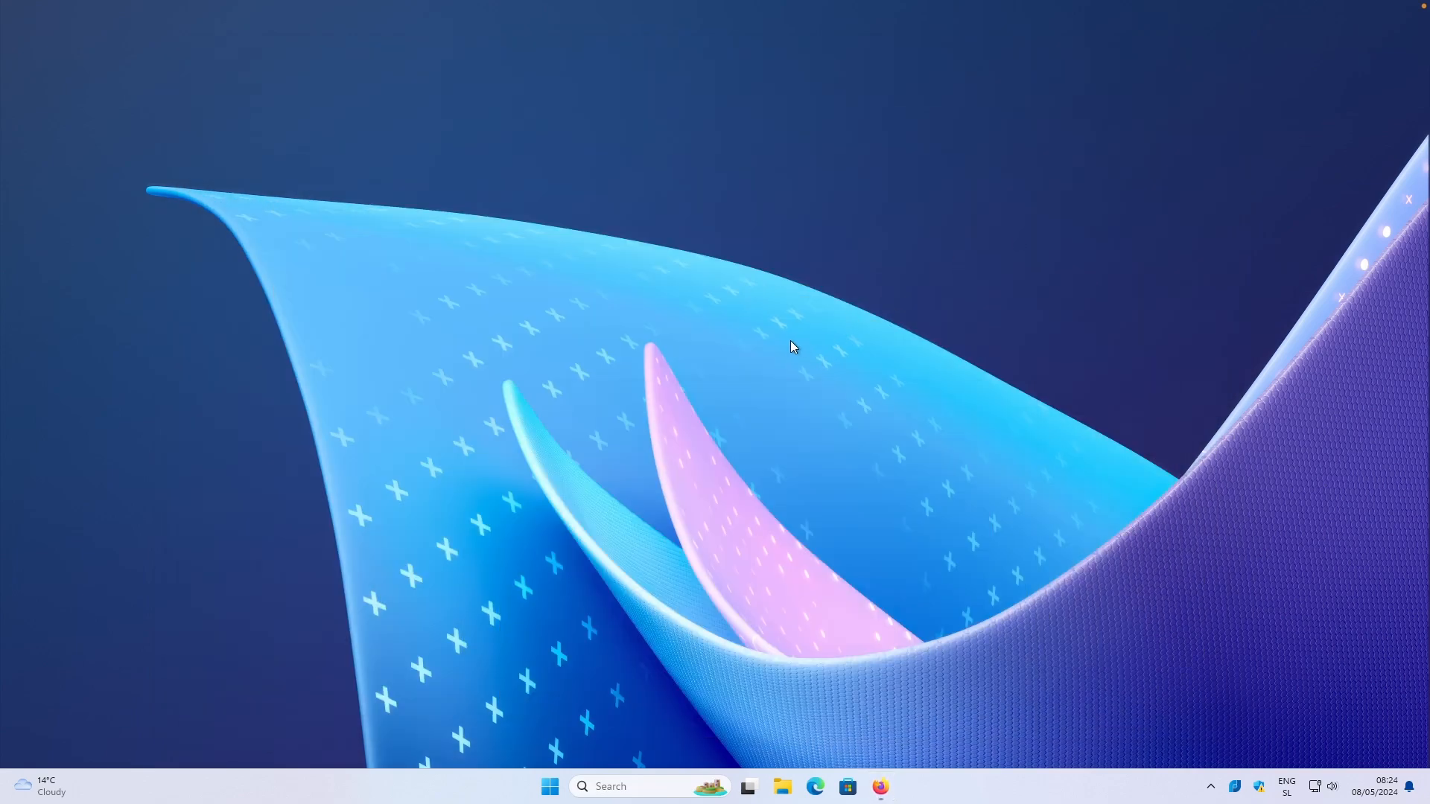
pyautogui.moveTo(1203, 658)
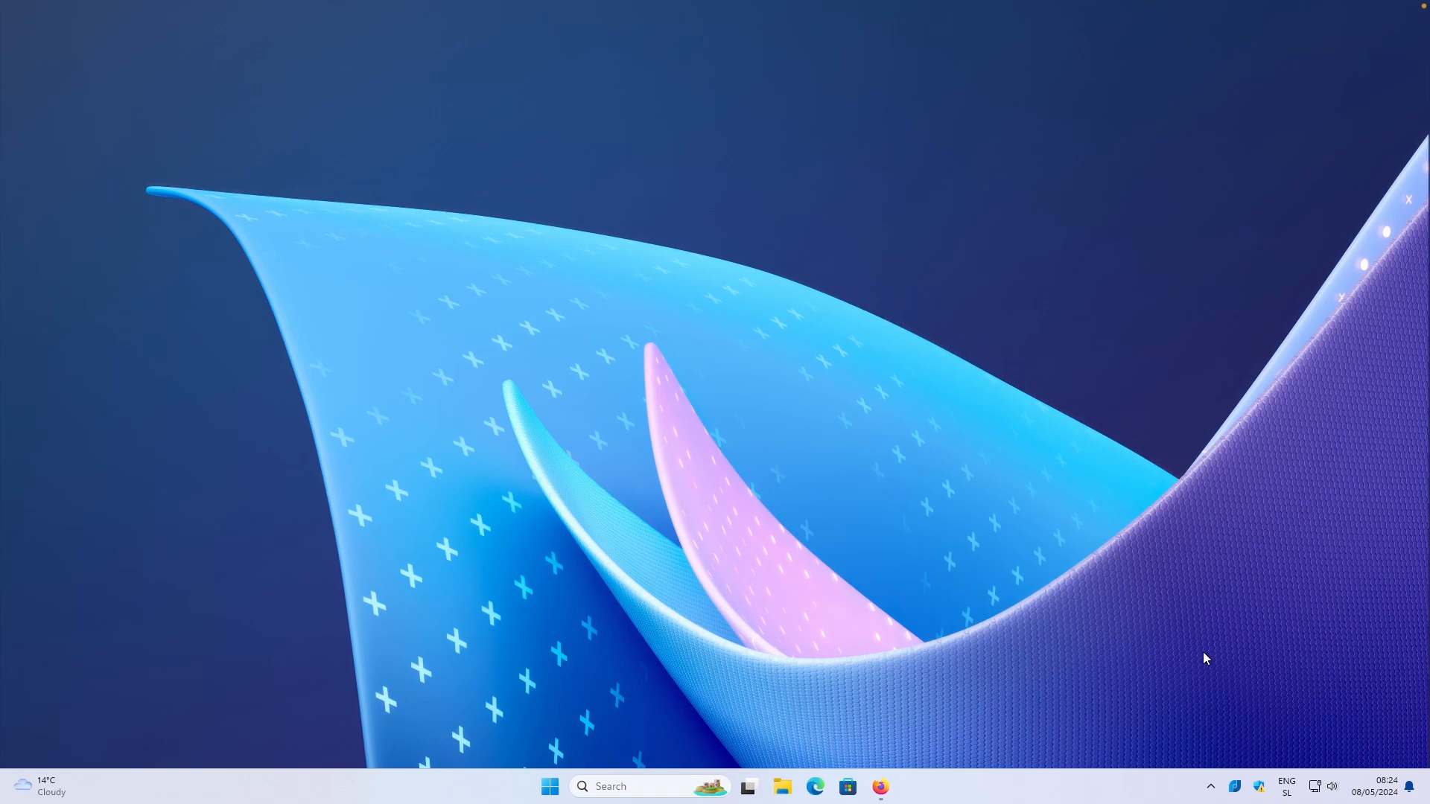
pyautogui.moveTo(1237, 786)
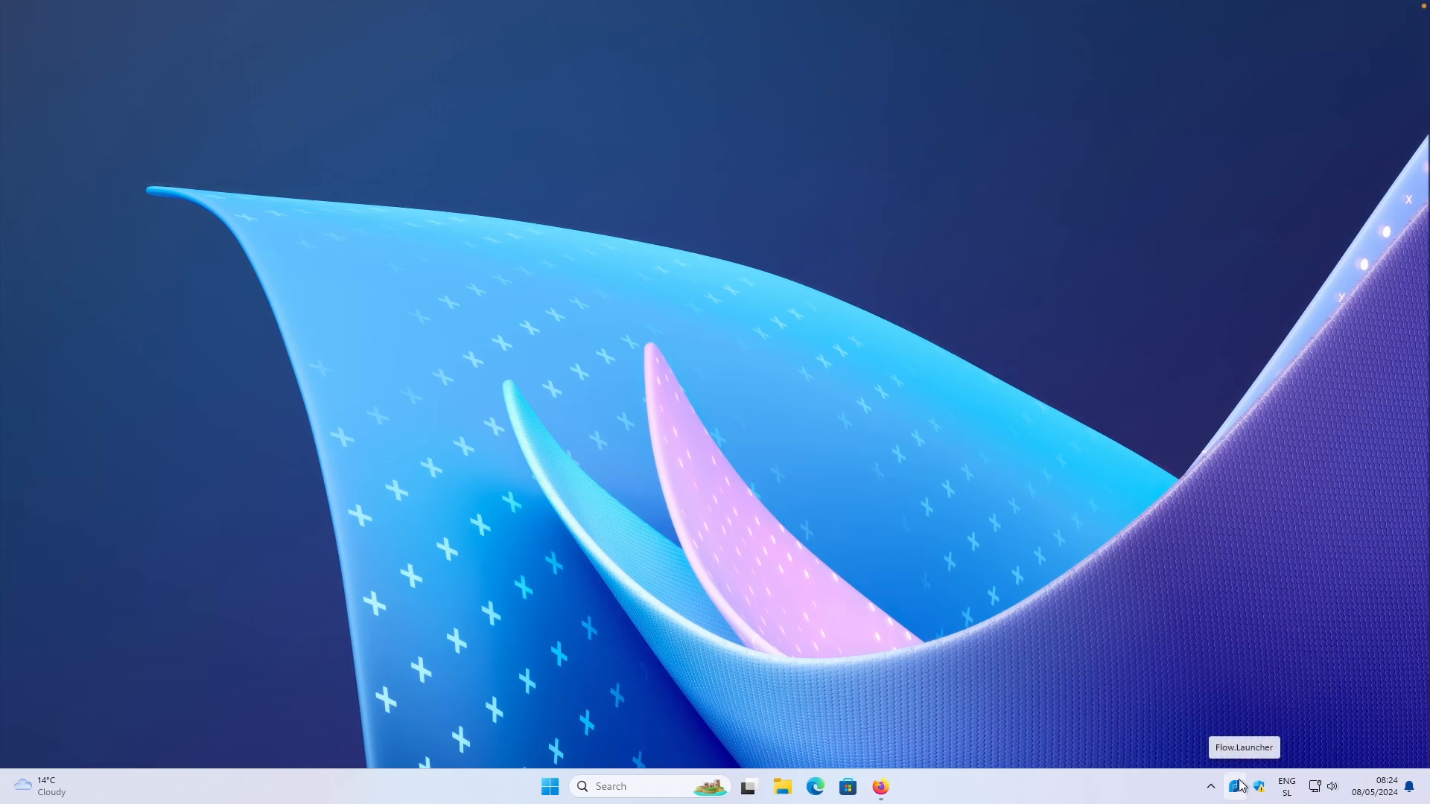
pyautogui.moveTo(749, 369)
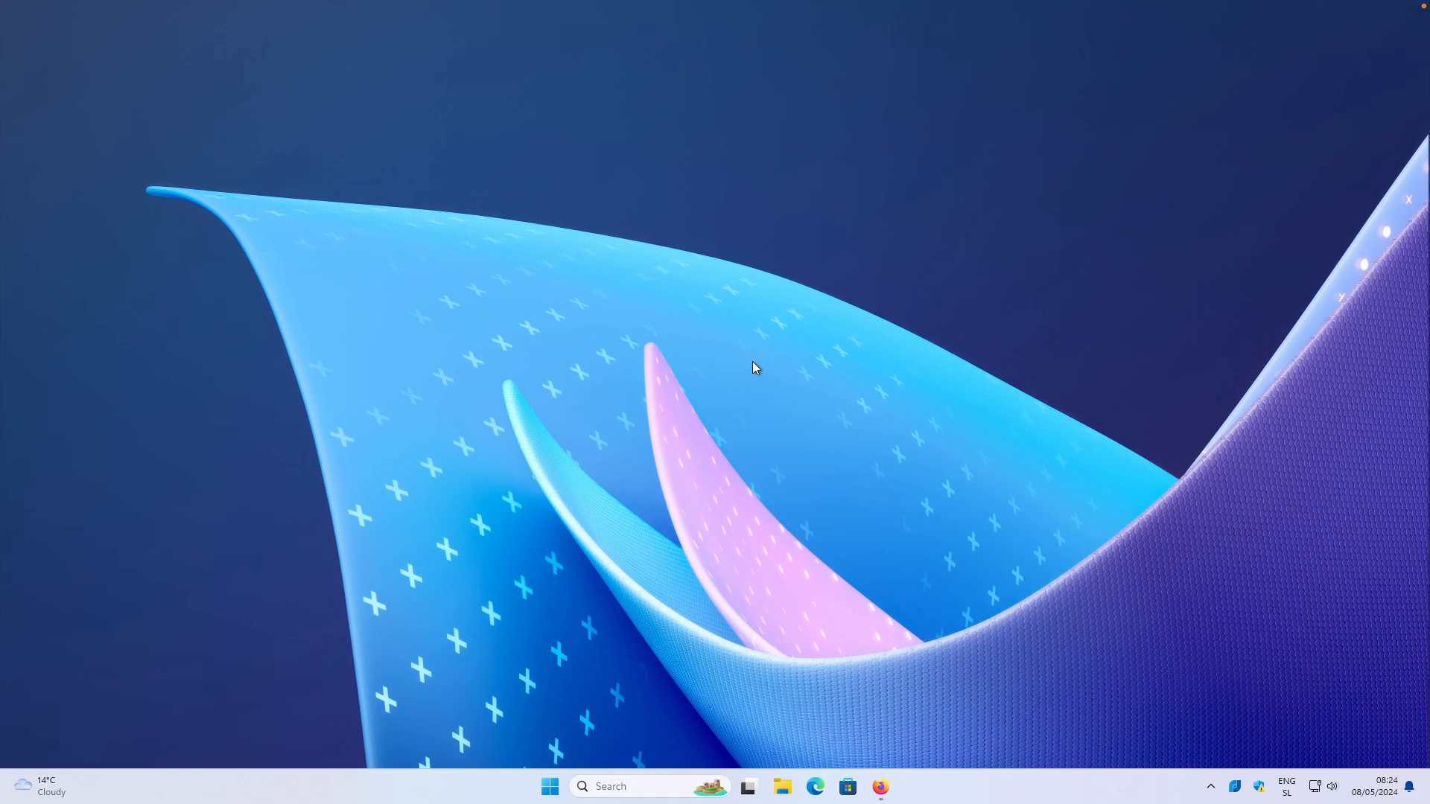
pyautogui.write('firefox')
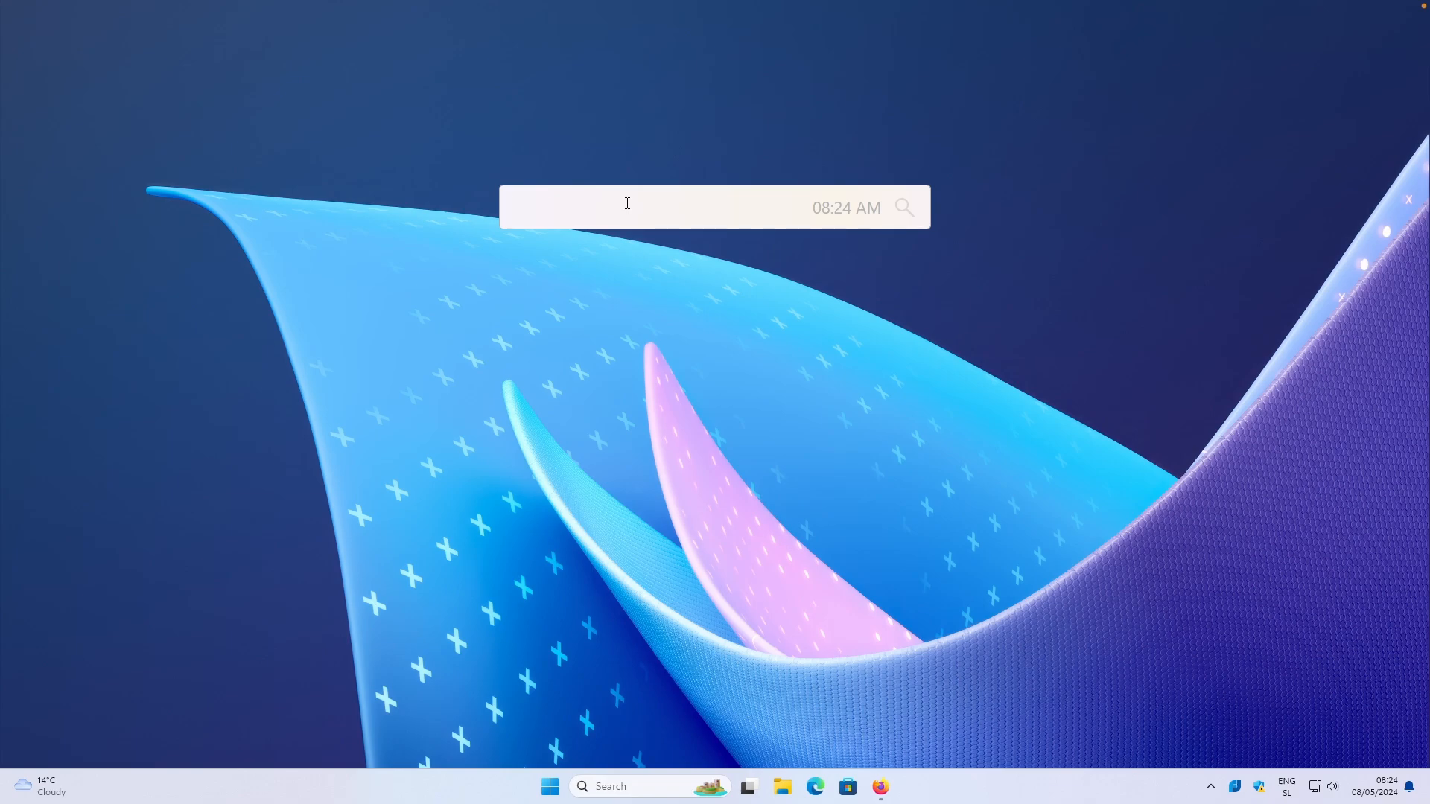
pyautogui.write('firefox')
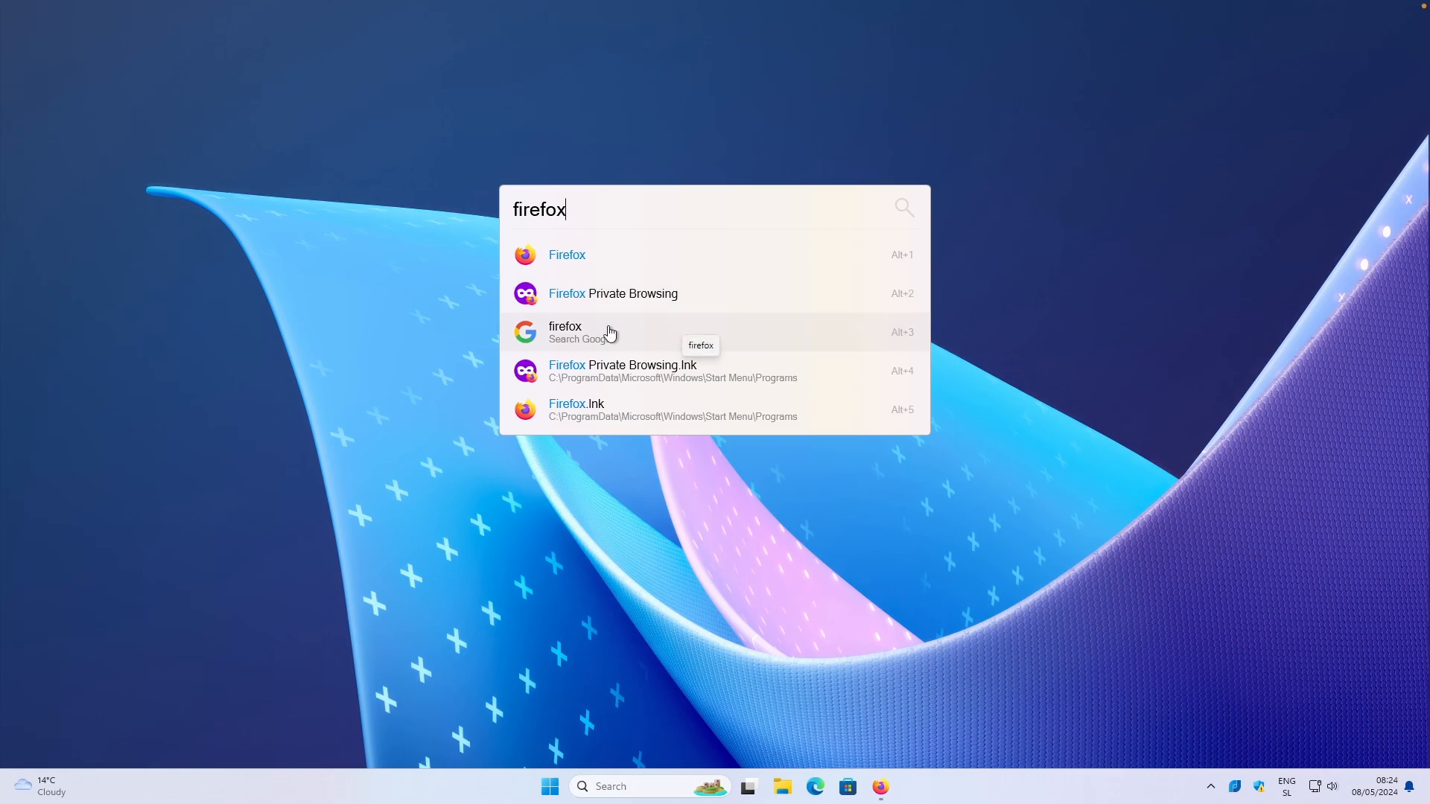
pyautogui.moveTo(613, 331)
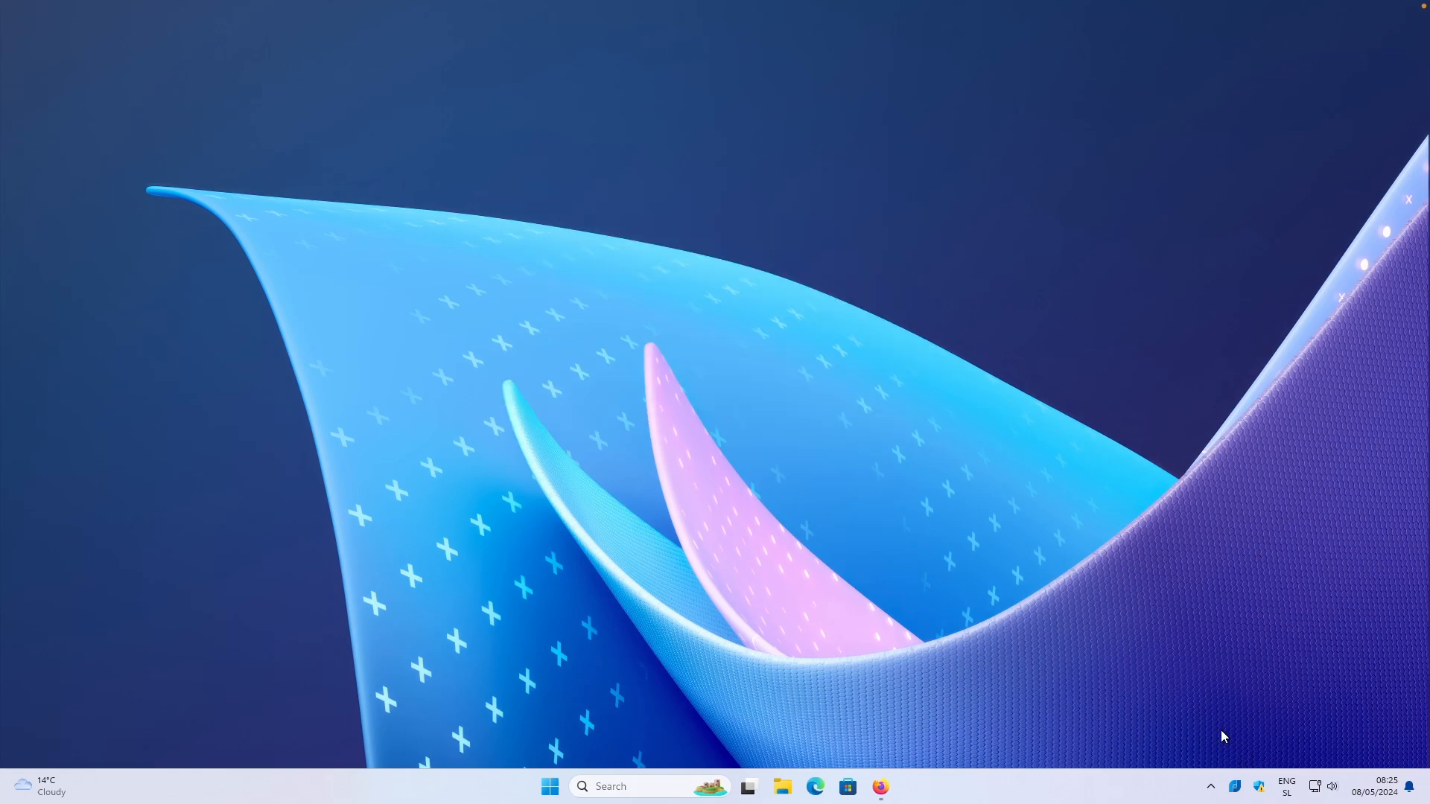
pyautogui.moveTo(995, 600)
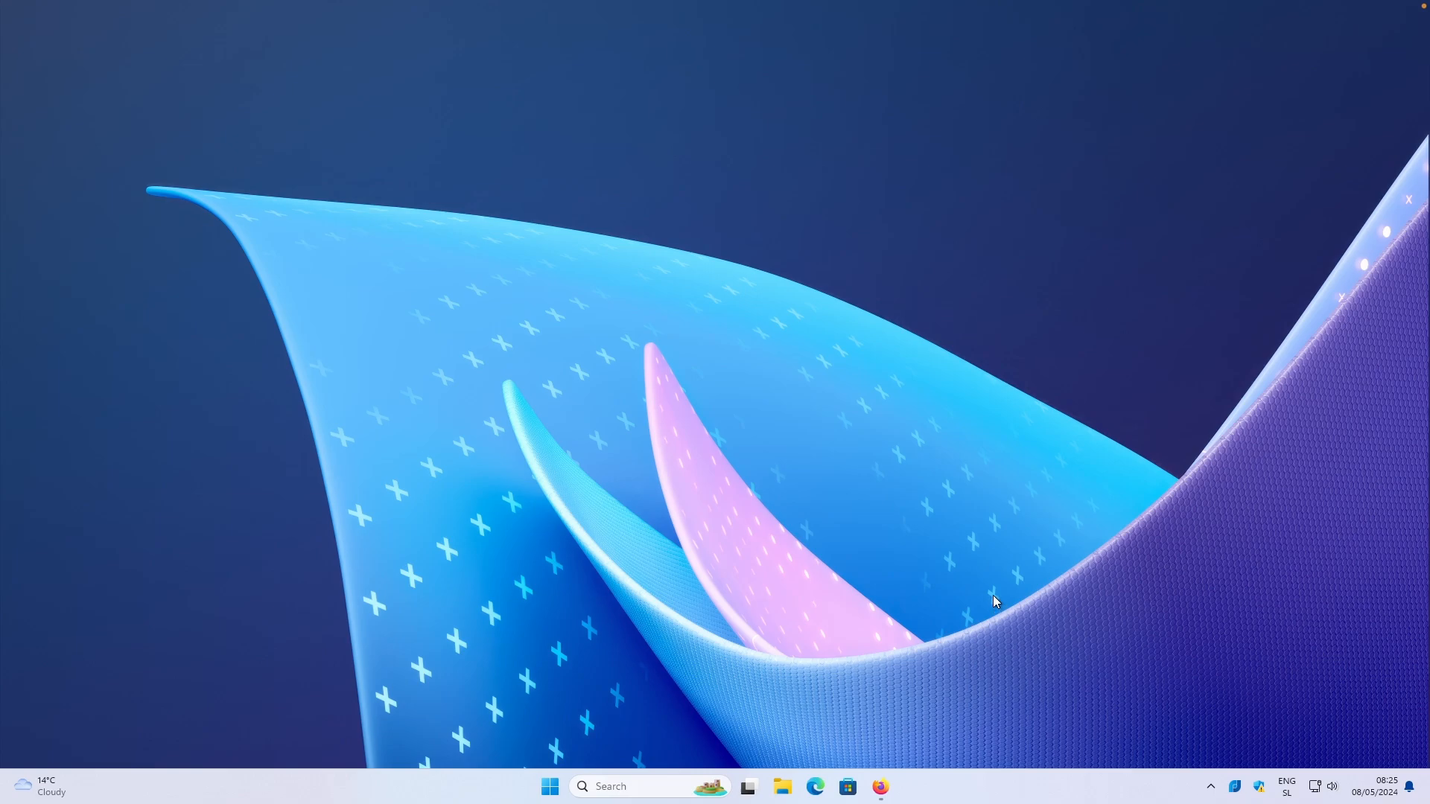
pyautogui.moveTo(974, 566)
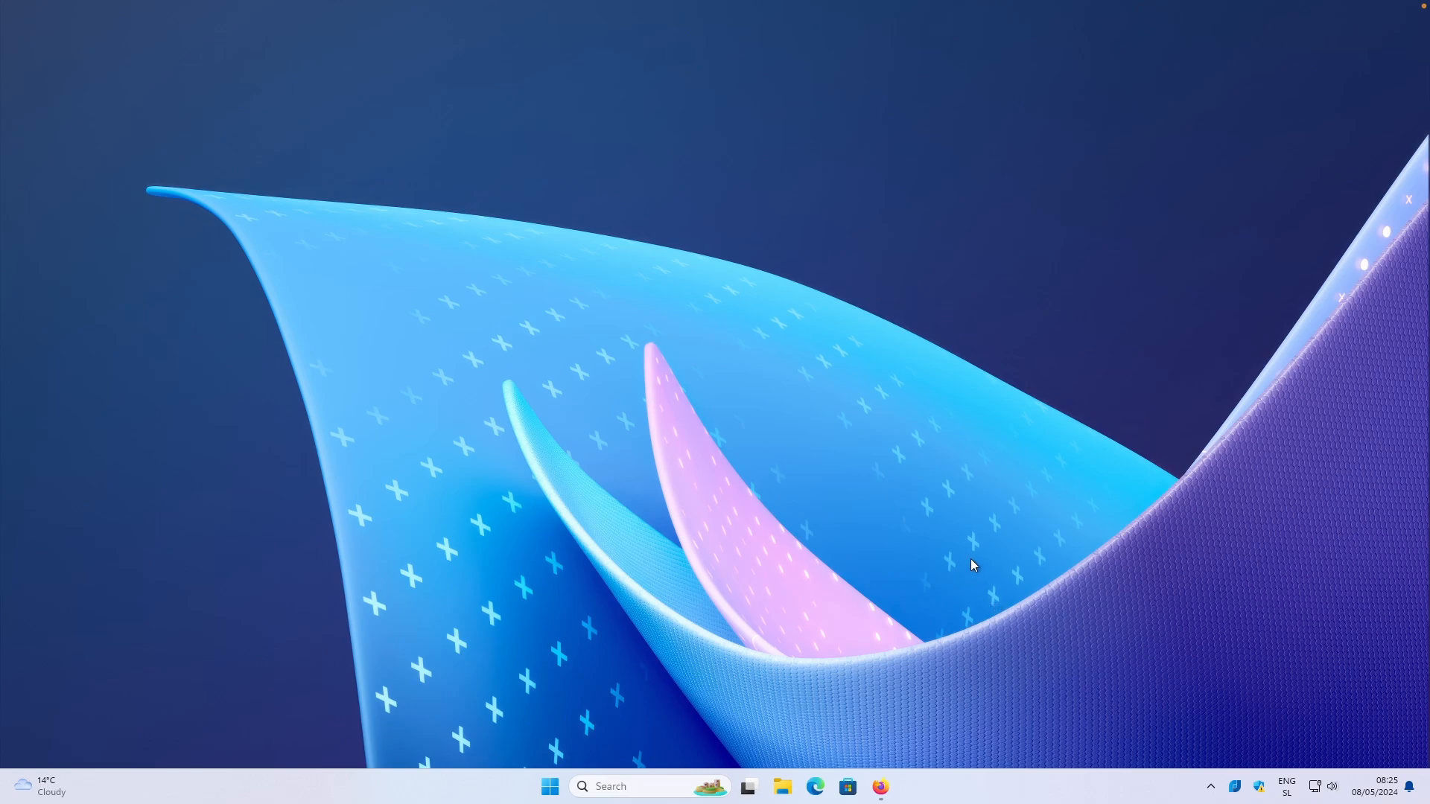
pyautogui.moveTo(959, 560)
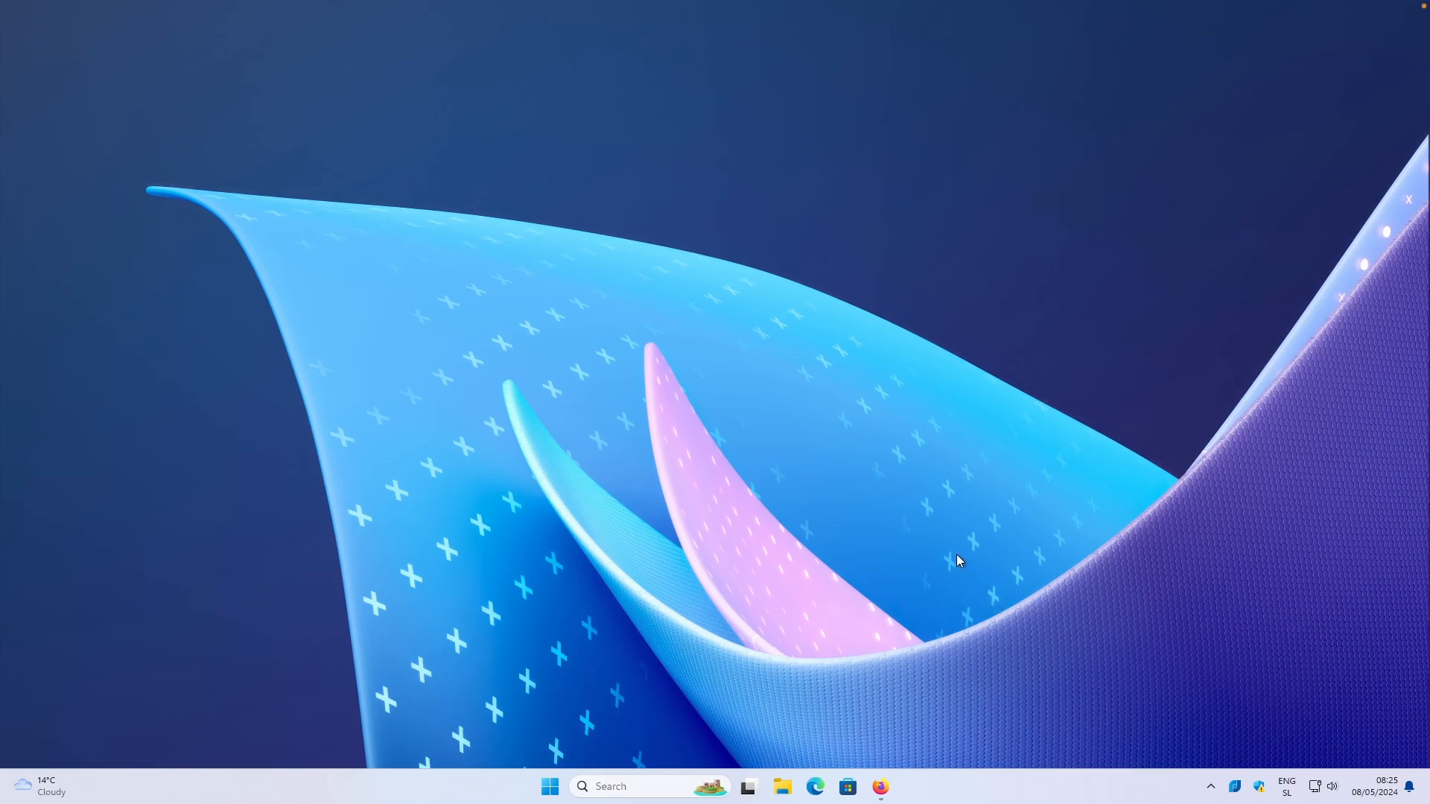
pyautogui.moveTo(1234, 795)
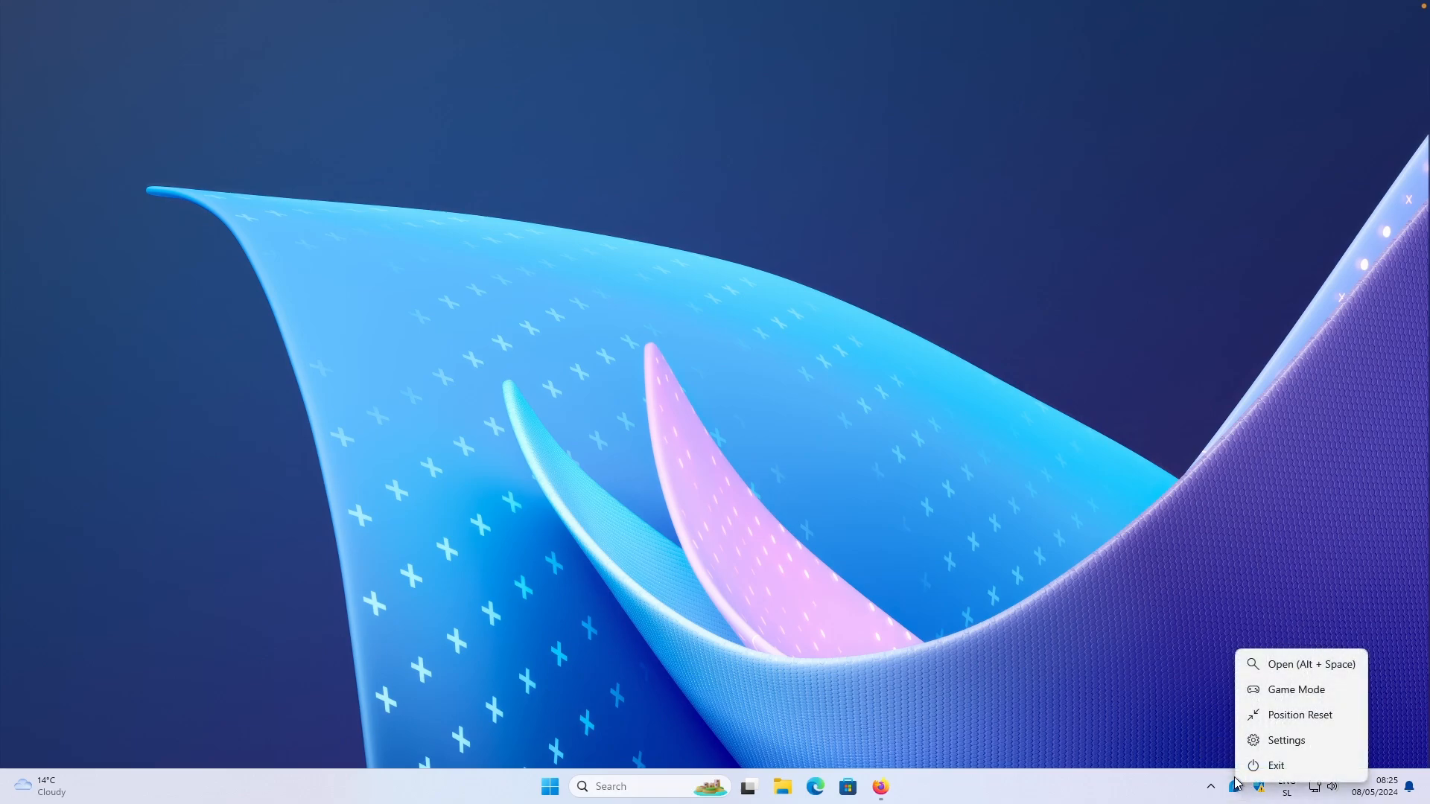
pyautogui.moveTo(1302, 690)
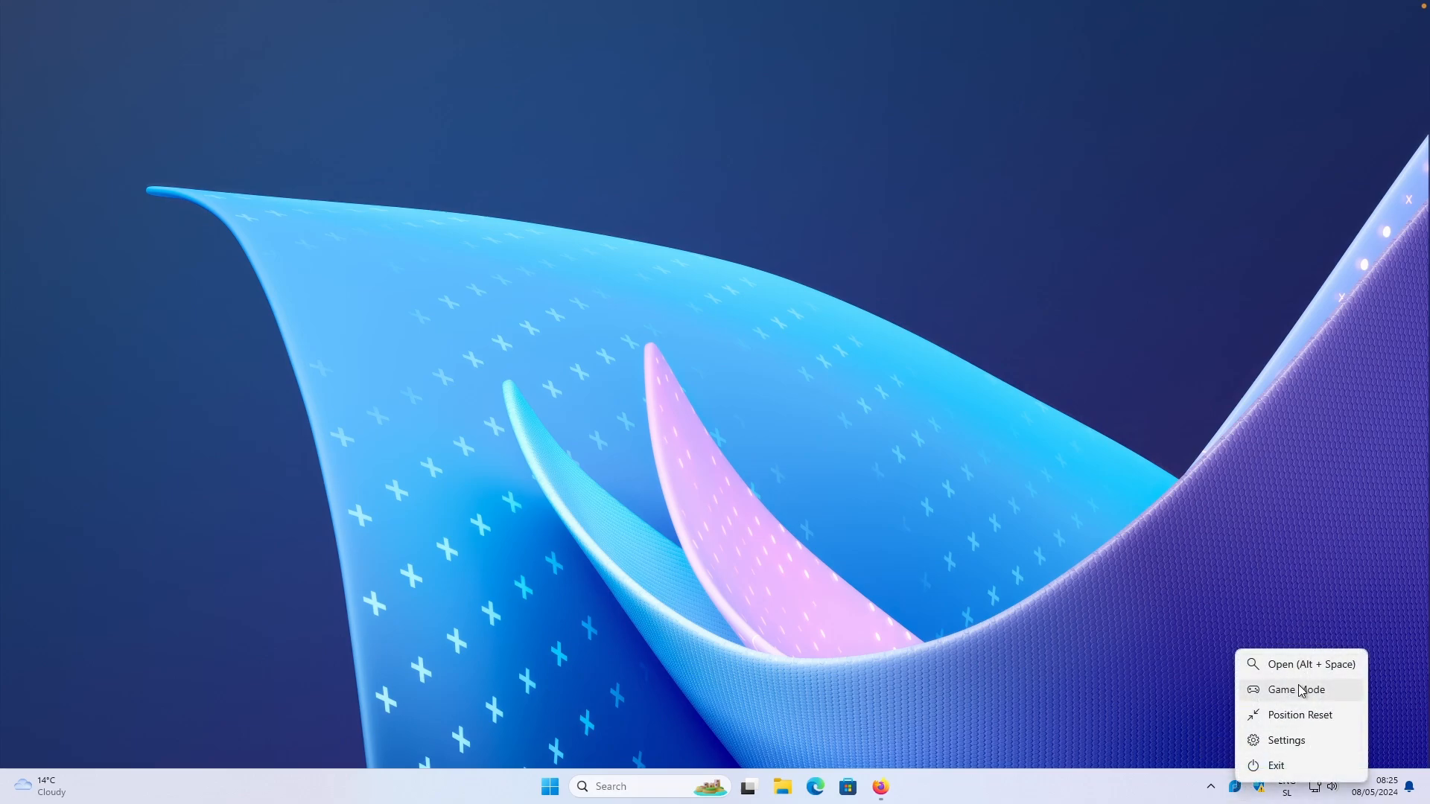
pyautogui.moveTo(1300, 691)
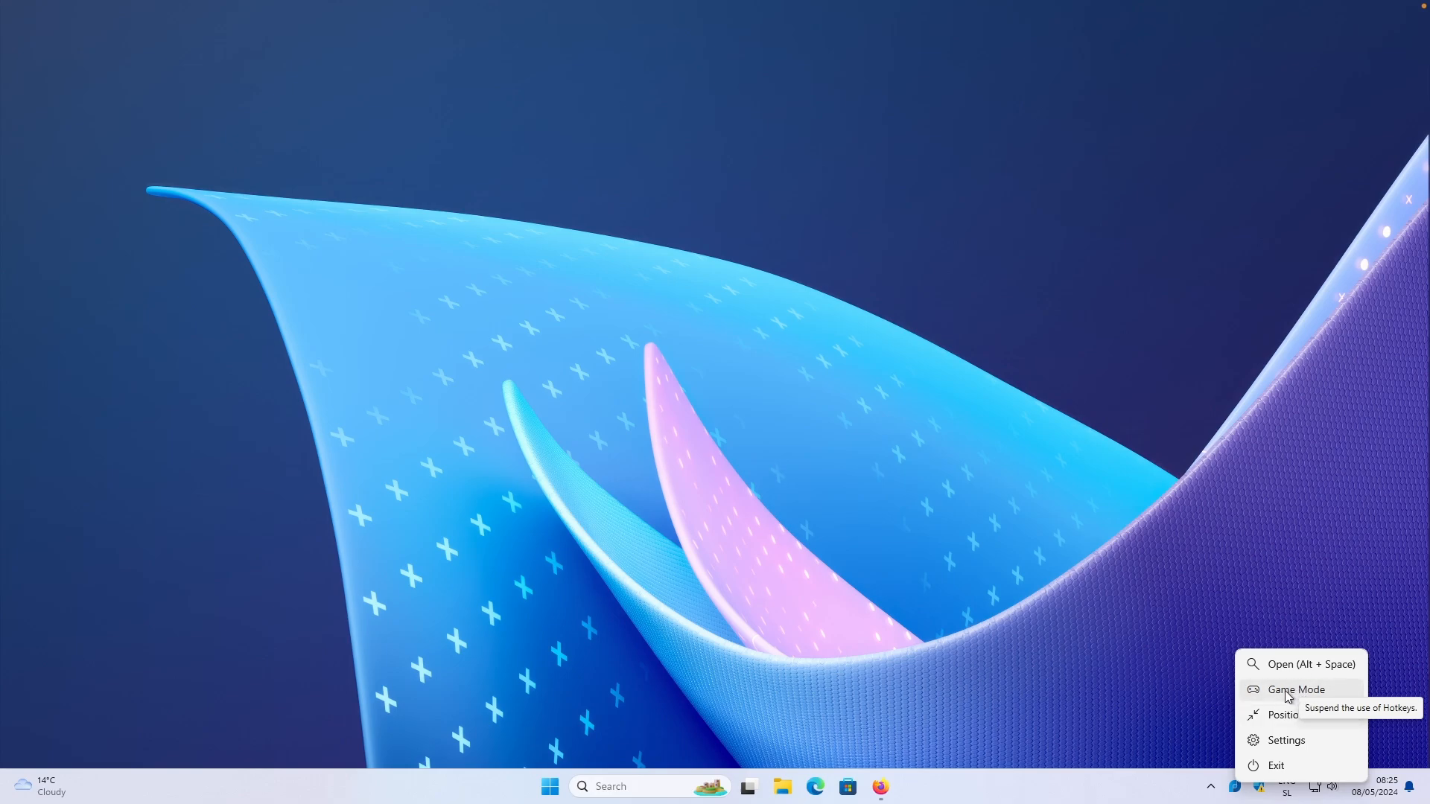
# Review the General settings, keeping Search Window Position on 'Monitor with mouse cursor', then go to Plugins
pyautogui.click(1286, 739)
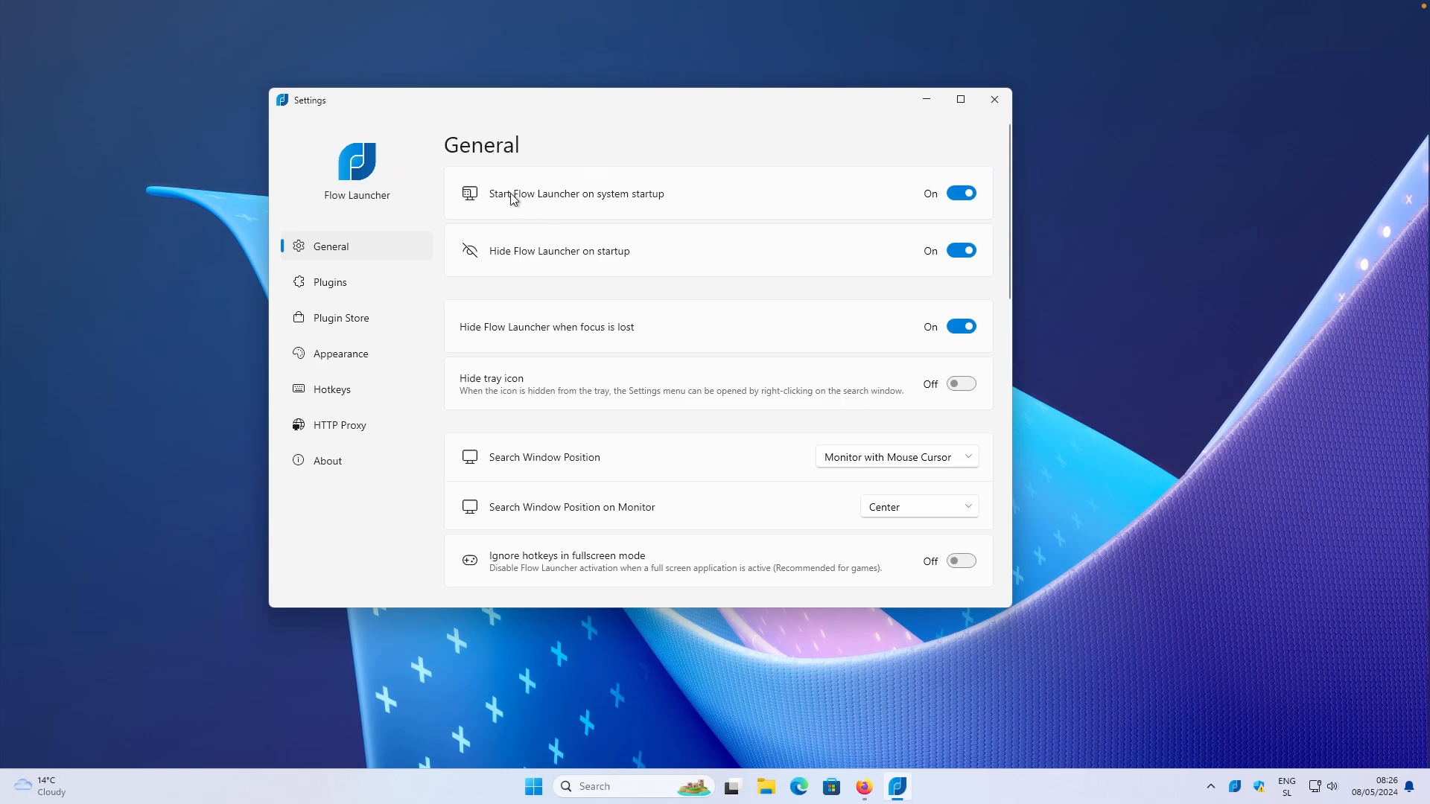
pyautogui.moveTo(641, 226)
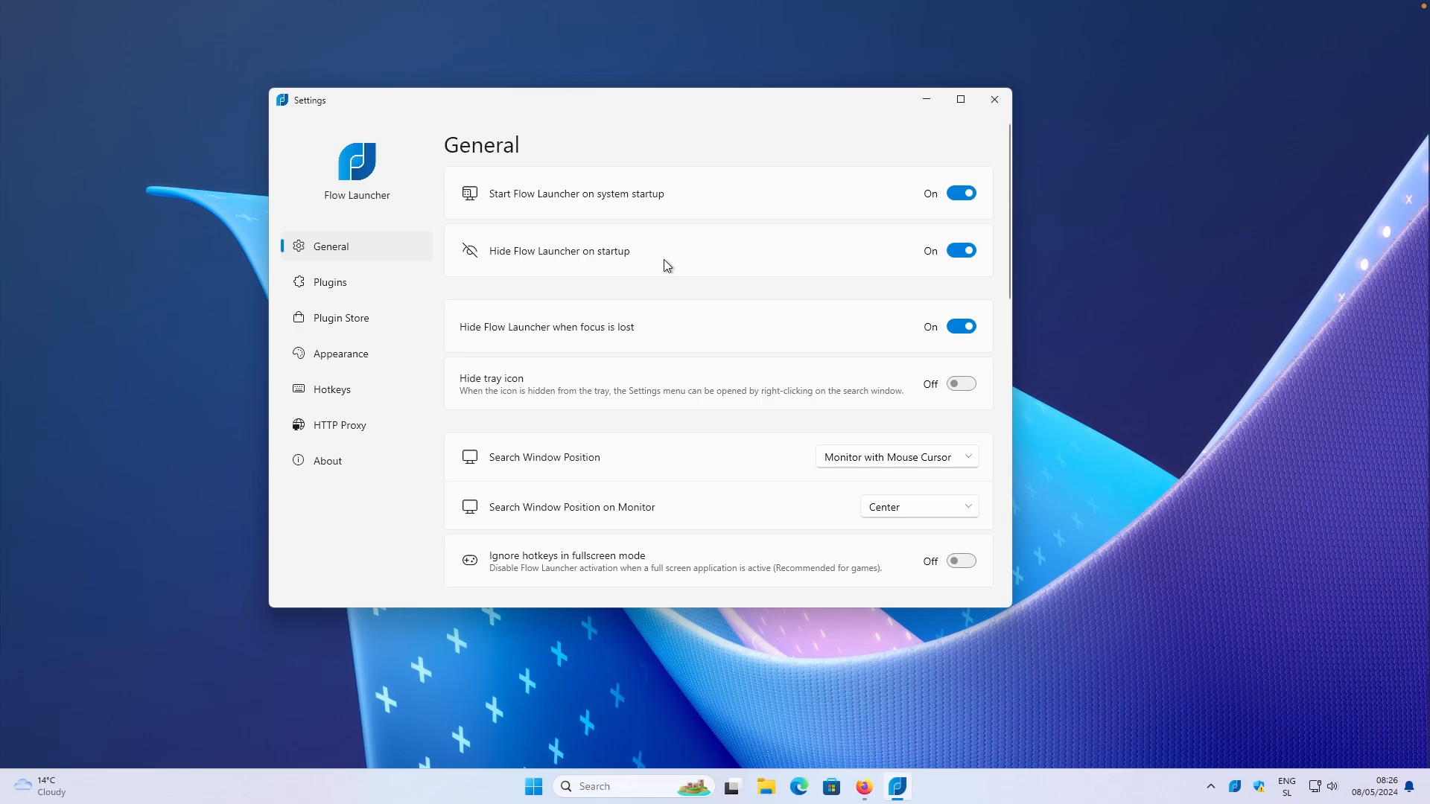
pyautogui.scroll(-3)
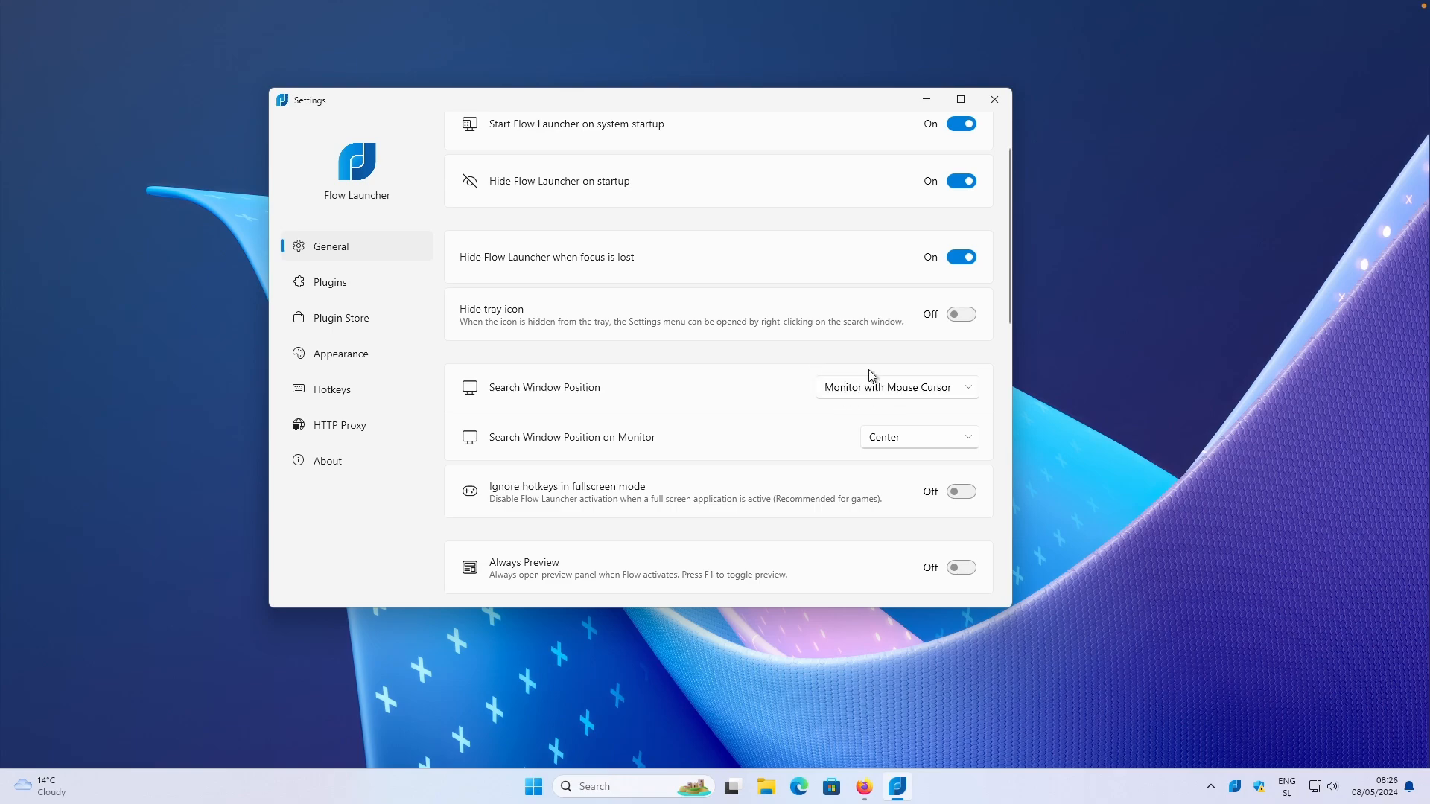
pyautogui.moveTo(861, 365)
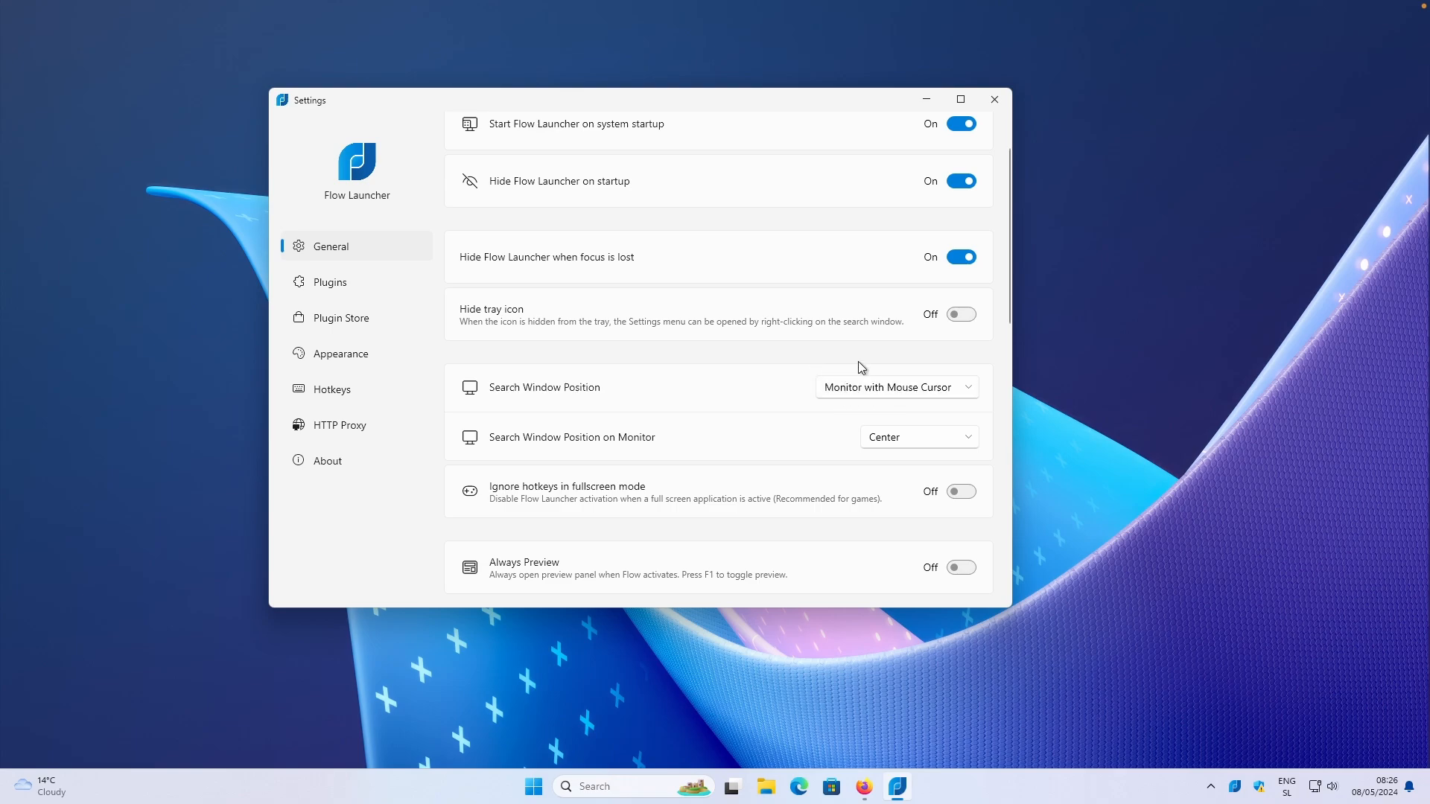
pyautogui.moveTo(834, 369)
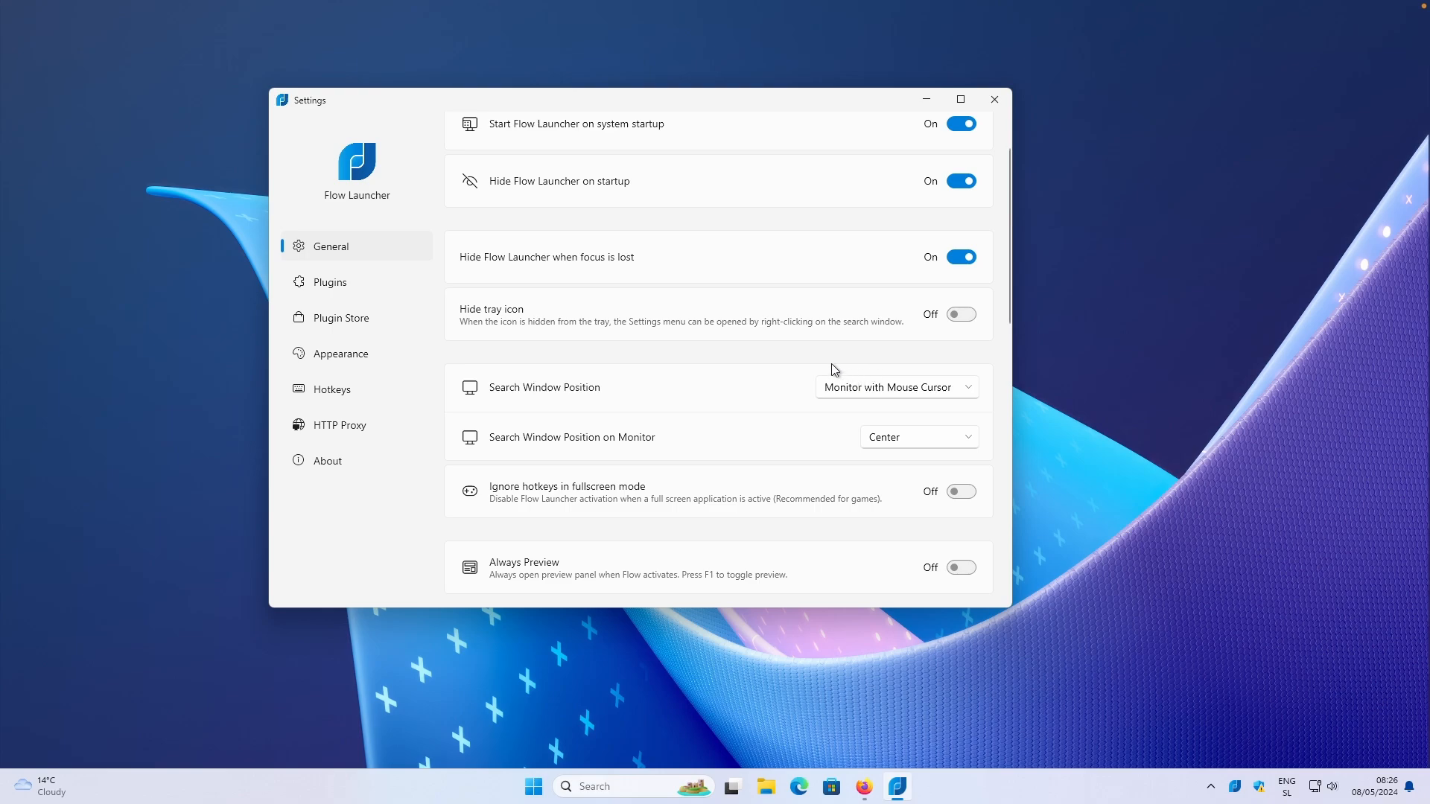
pyautogui.moveTo(829, 357)
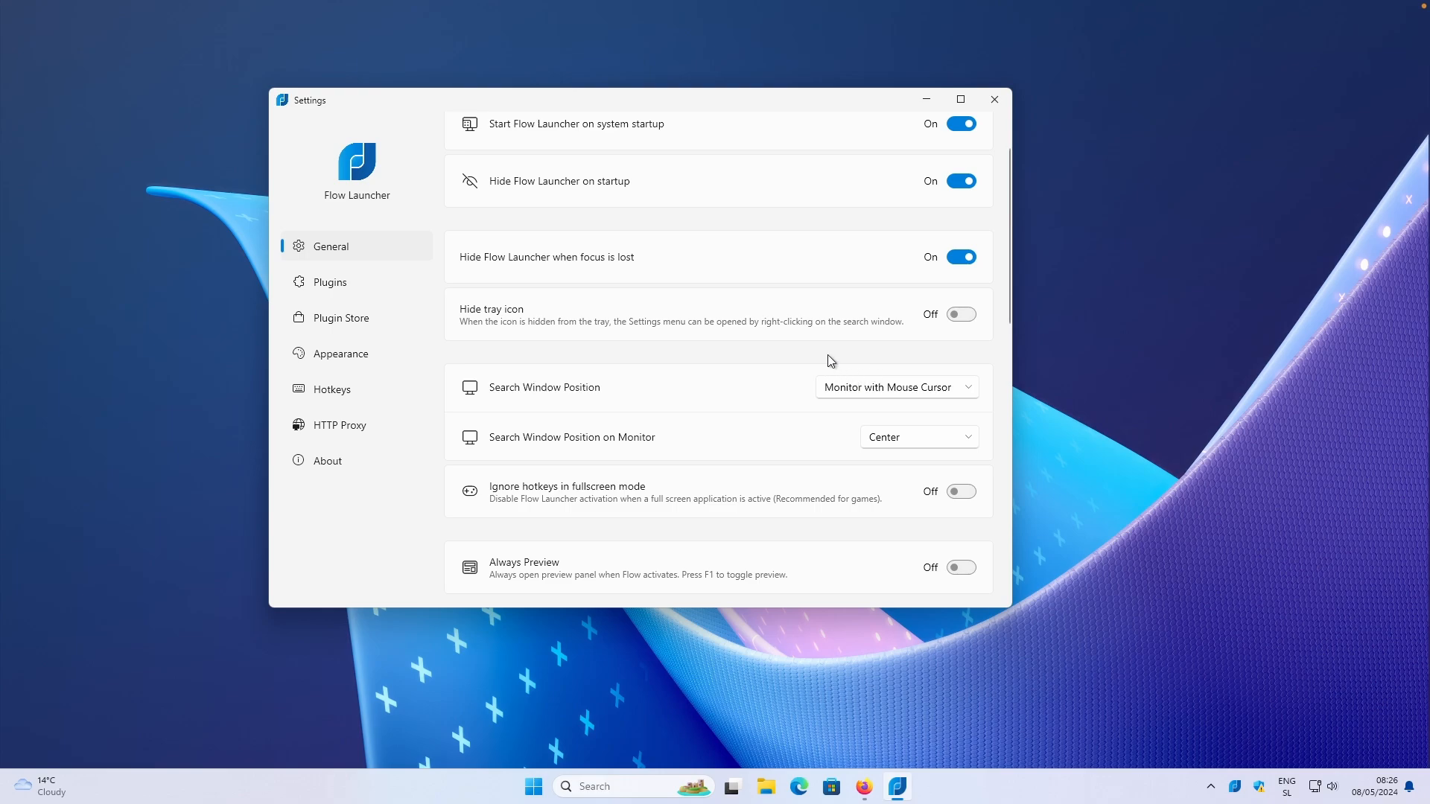
pyautogui.click(897, 387)
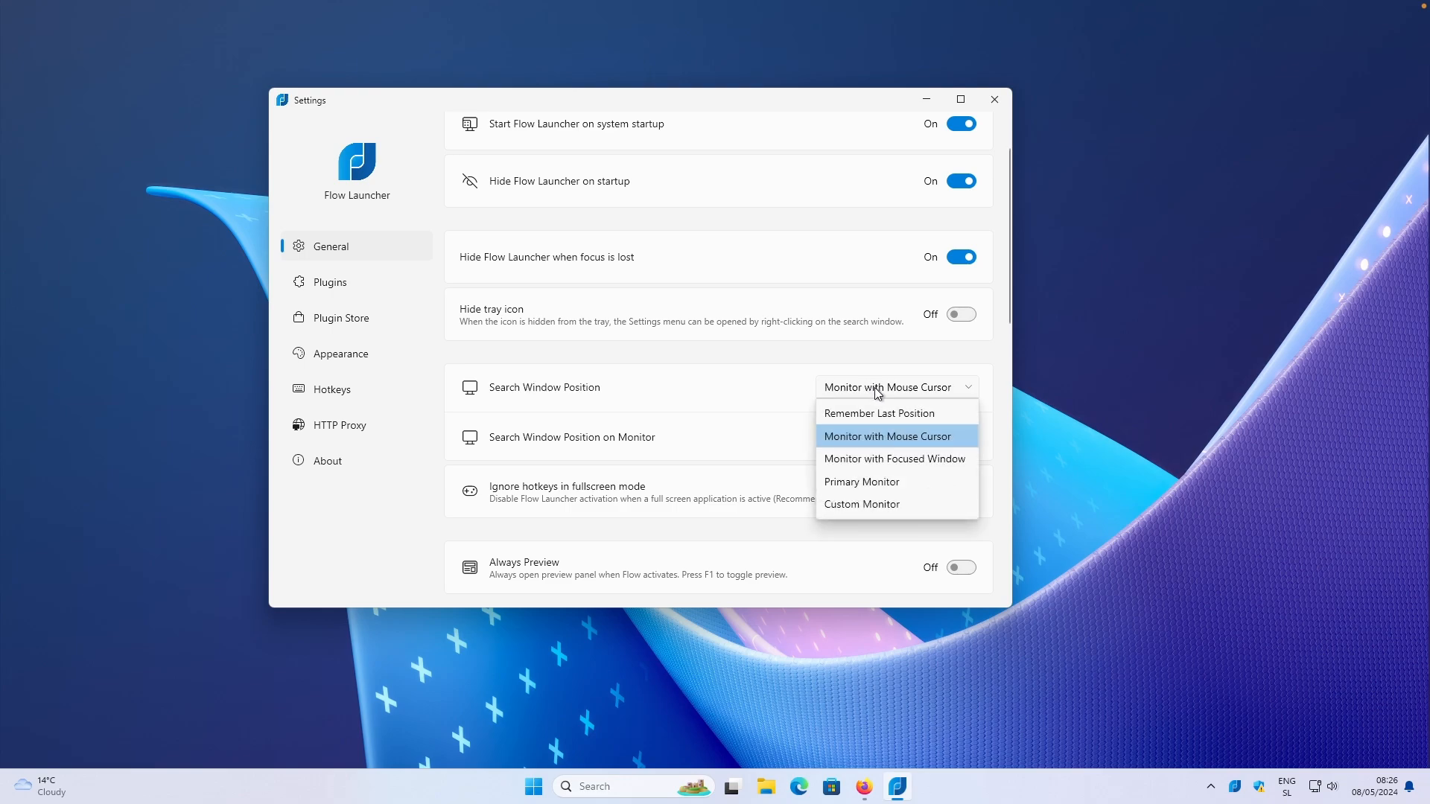
pyautogui.moveTo(885, 400)
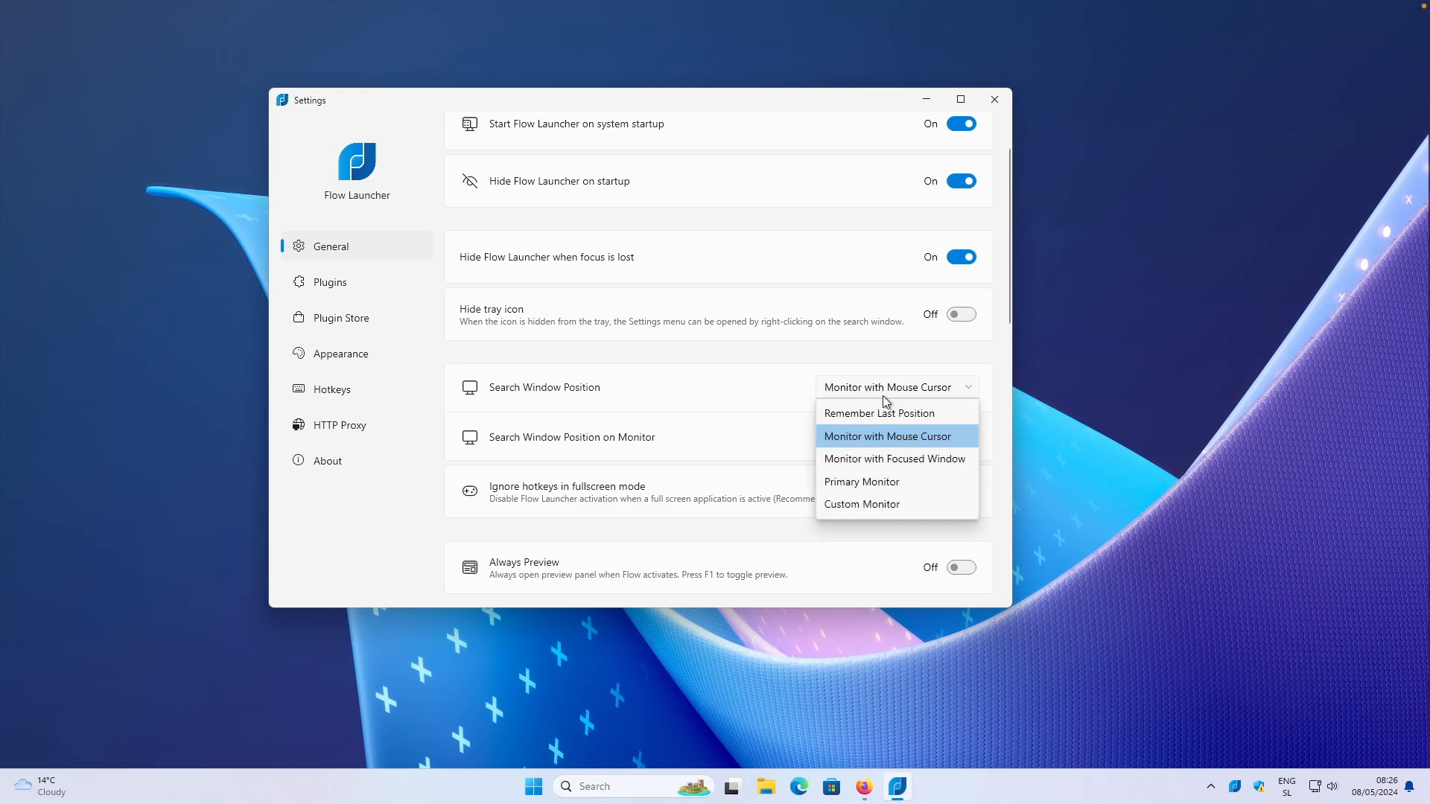
pyautogui.click(887, 437)
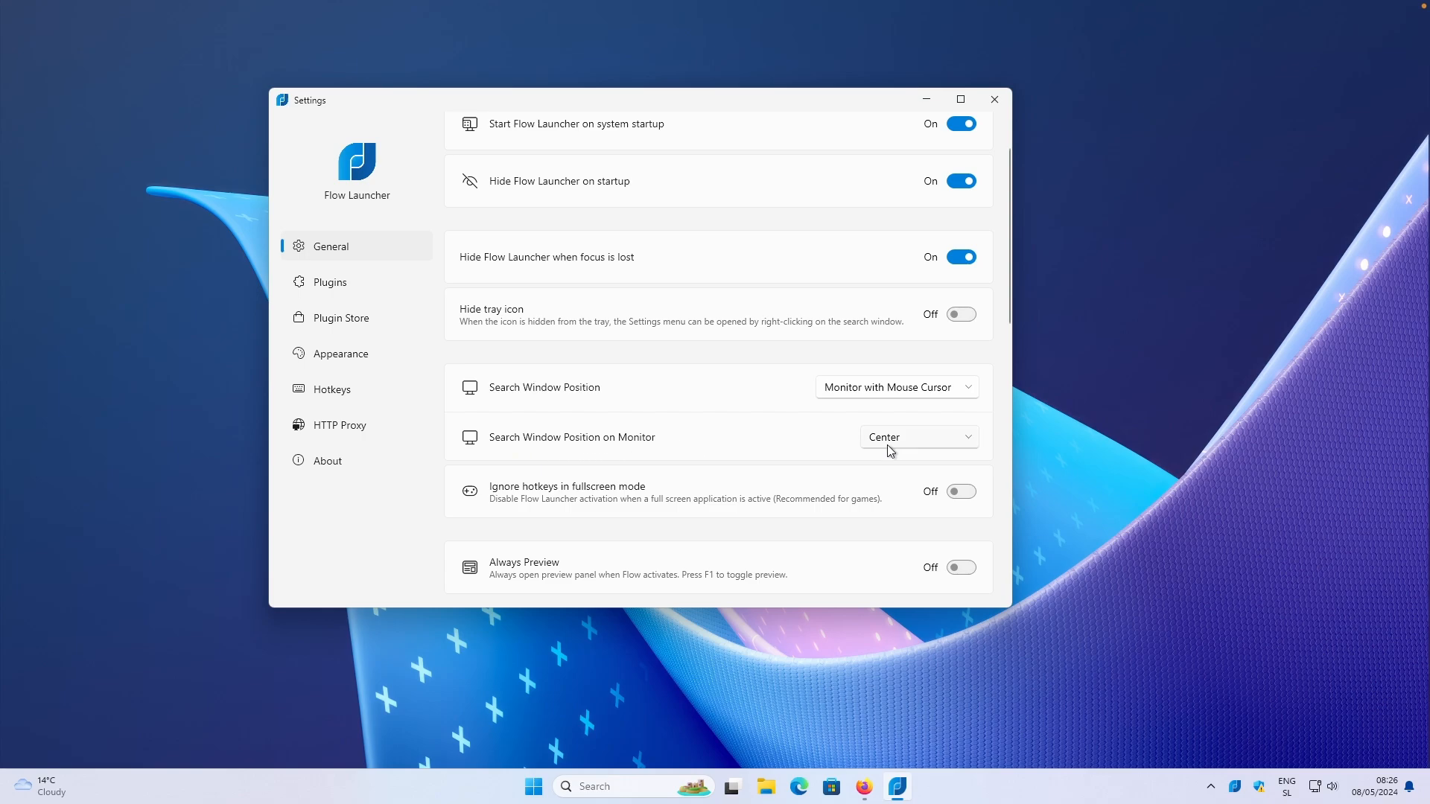
pyautogui.click(918, 437)
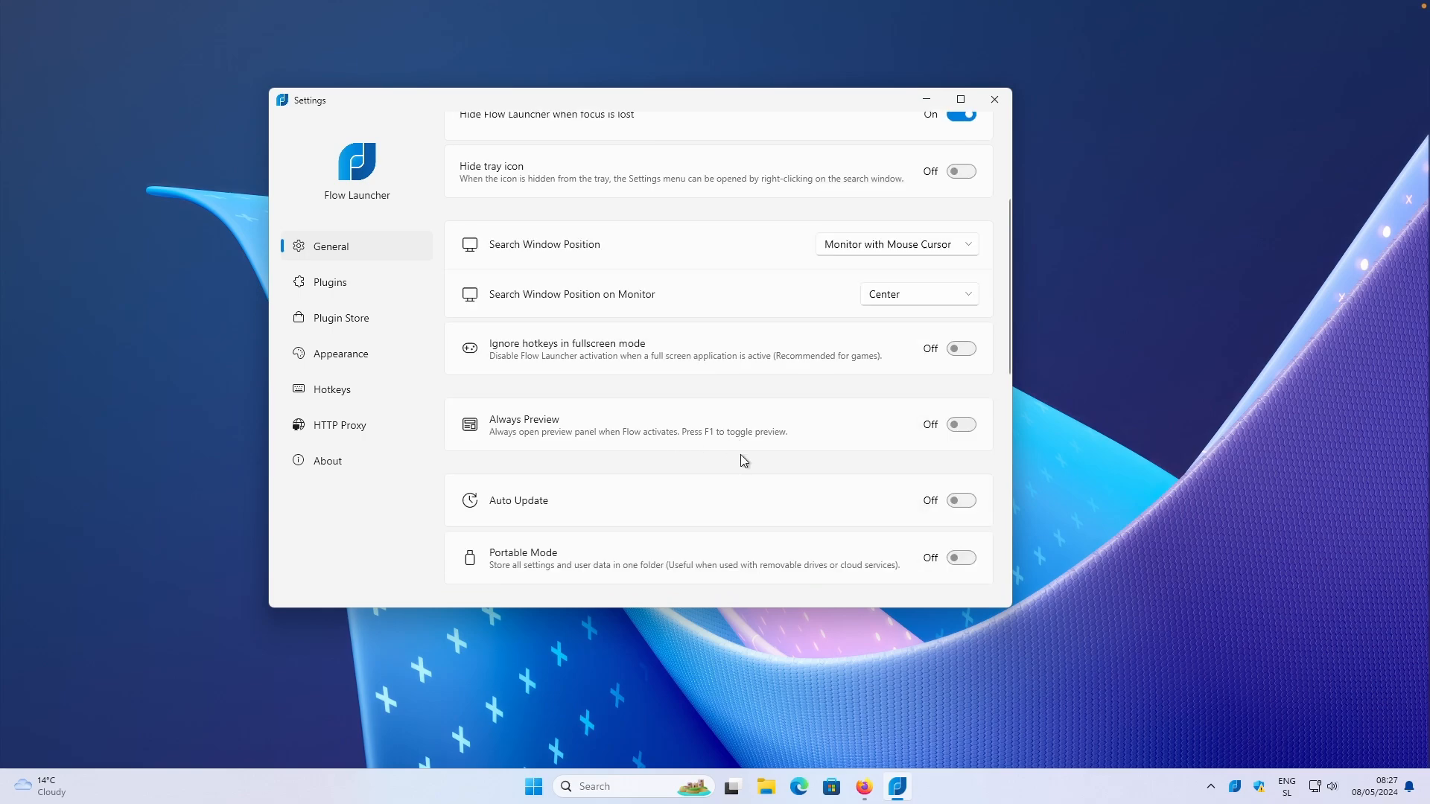
pyautogui.moveTo(678, 509)
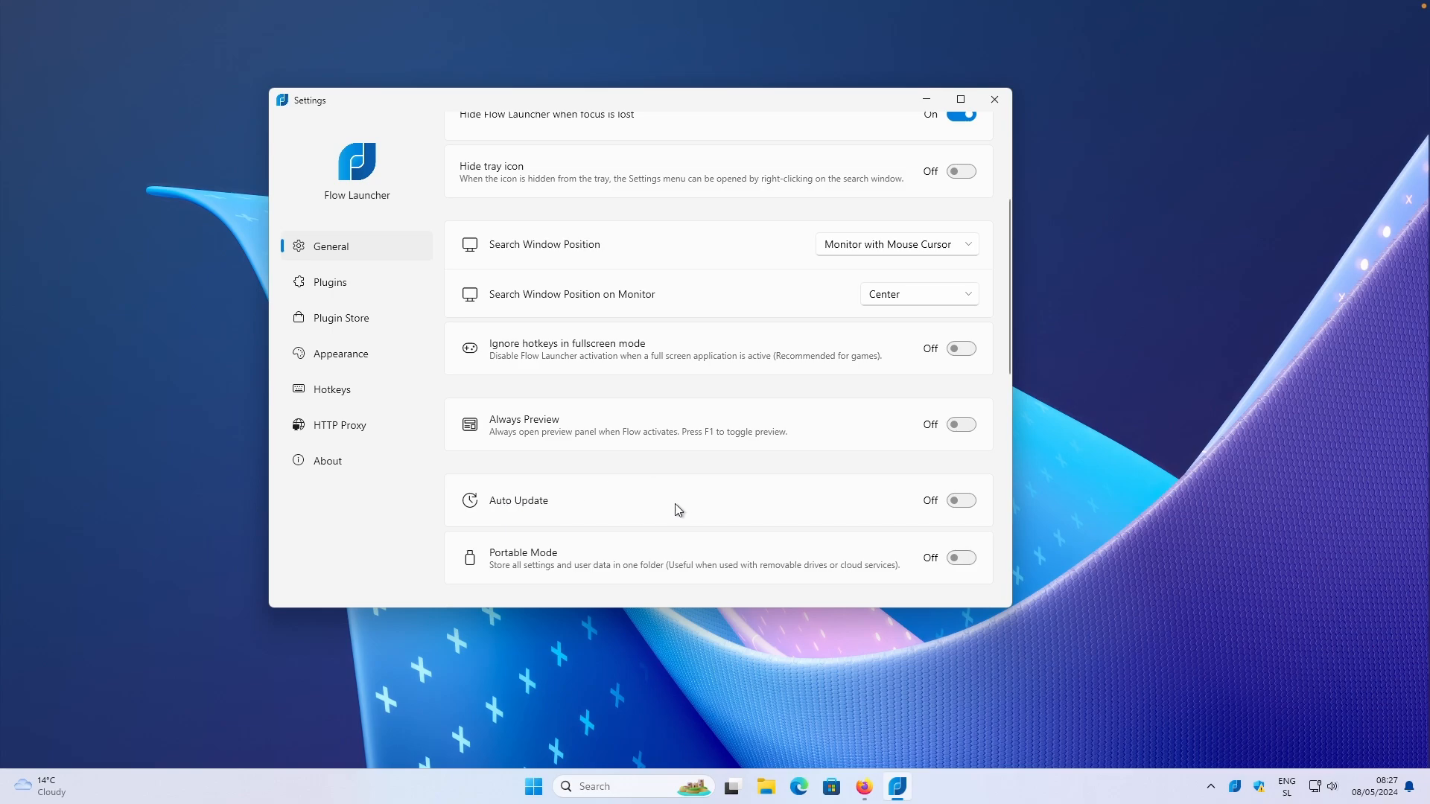
pyautogui.click(330, 283)
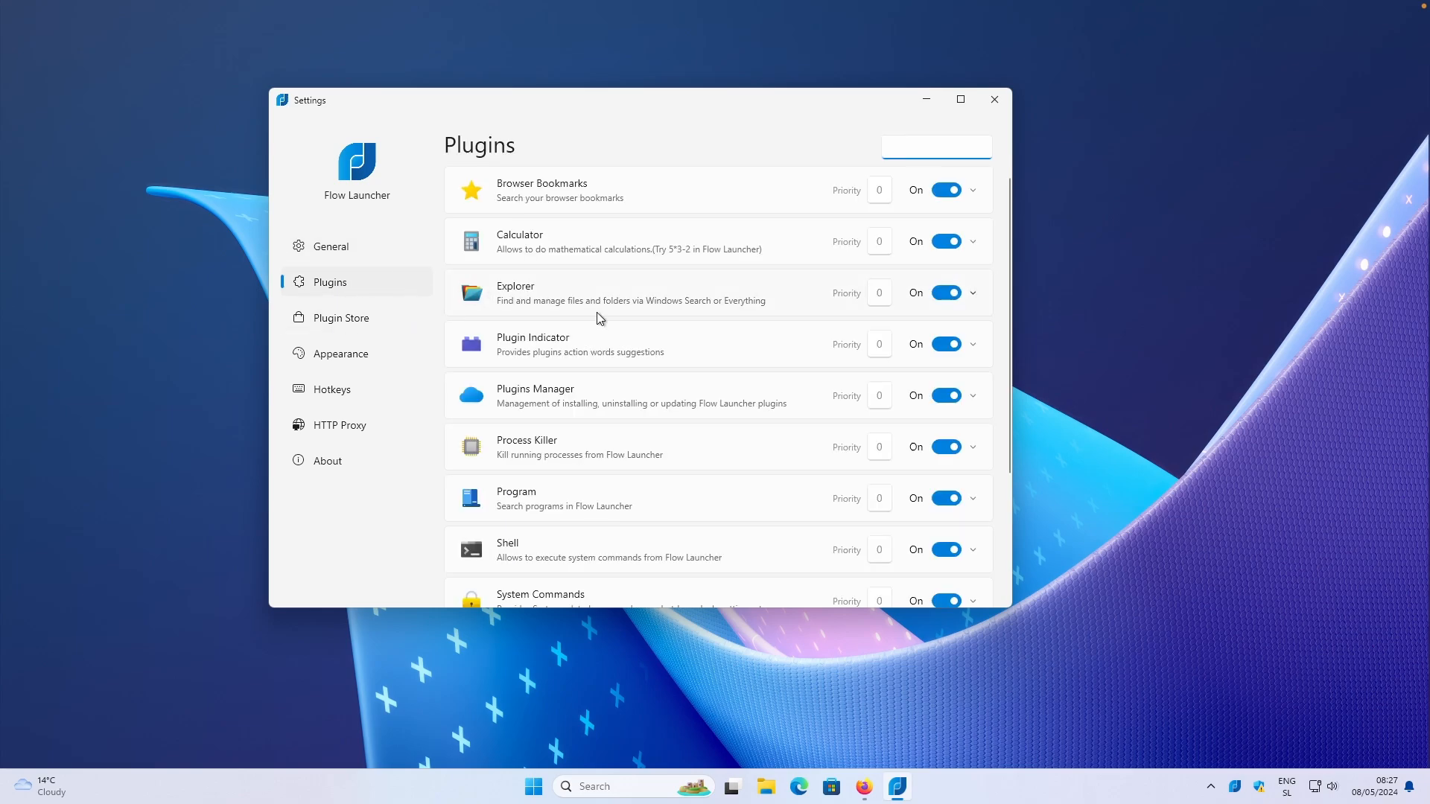
# Scroll through the installed plugins list and move on to the Plugin Store
pyautogui.click(935, 146)
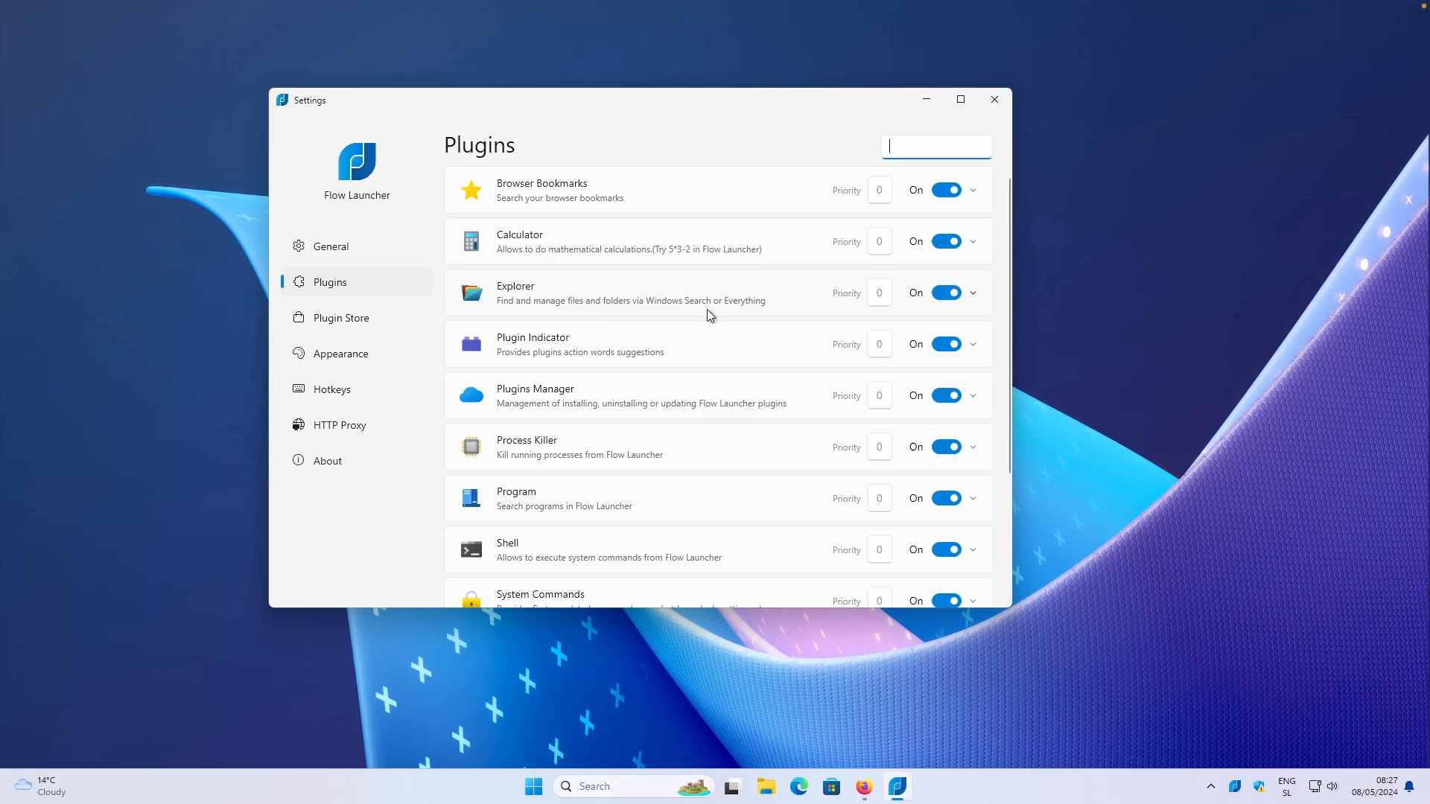
pyautogui.scroll(-3)
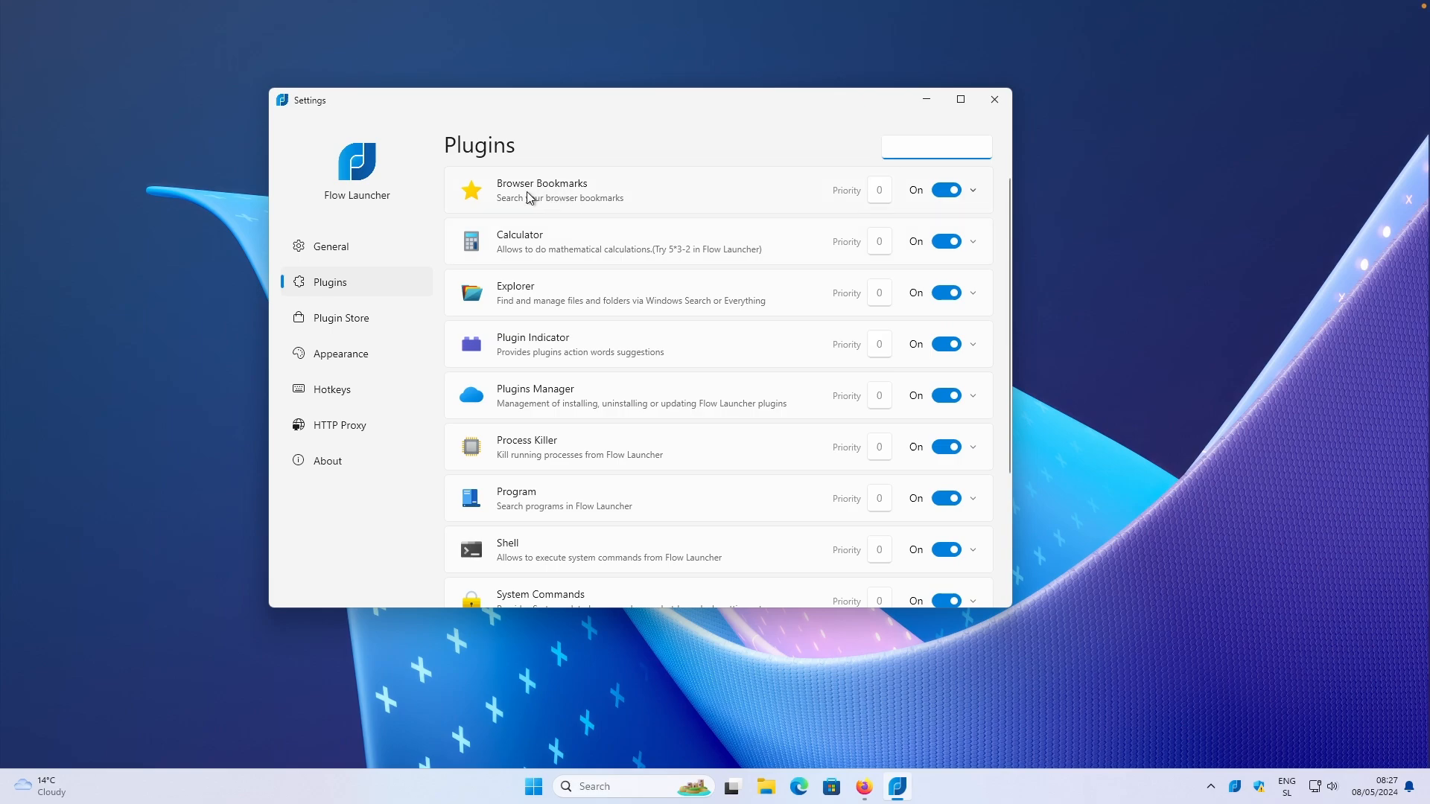
pyautogui.moveTo(536, 313)
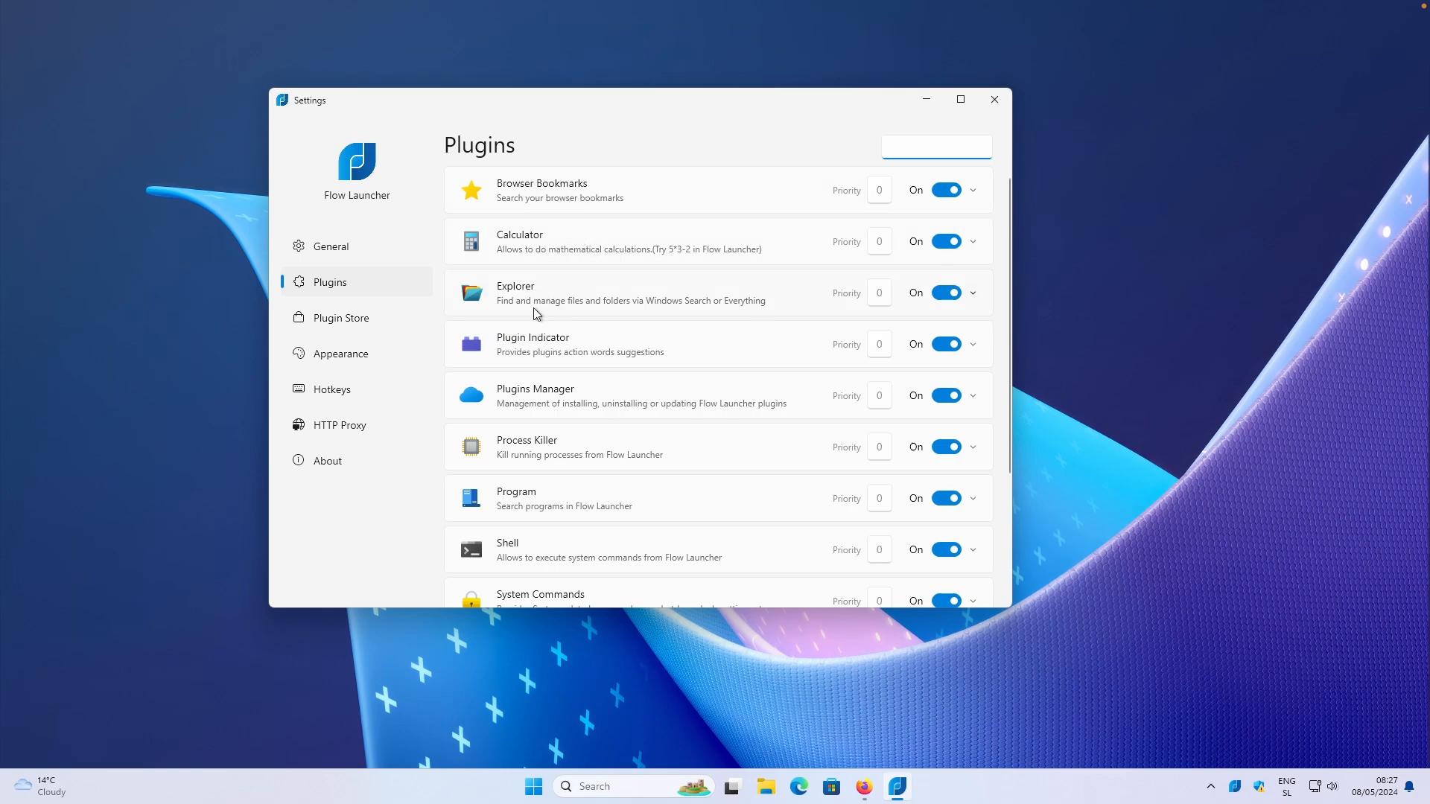
pyautogui.scroll(-3)
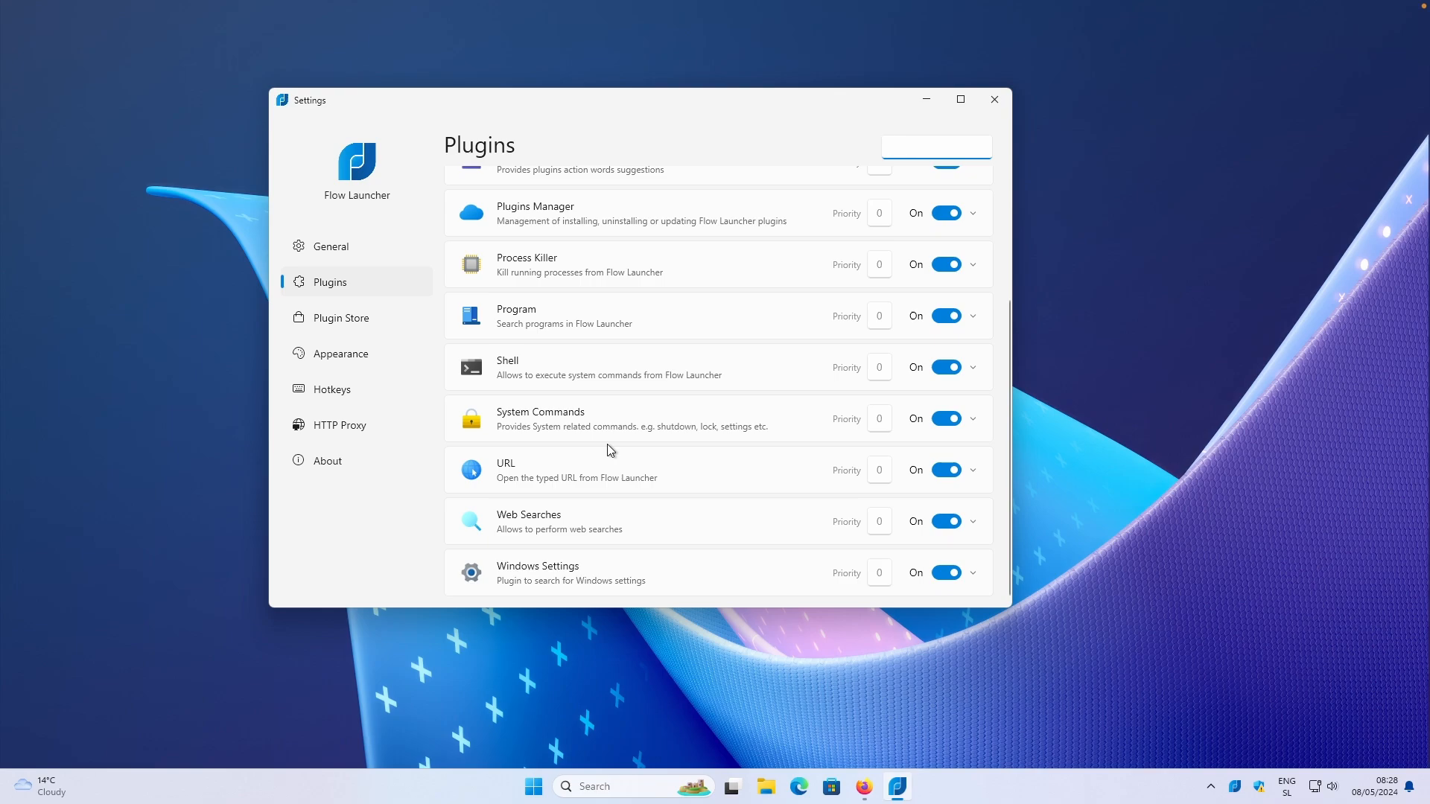
pyautogui.click(342, 317)
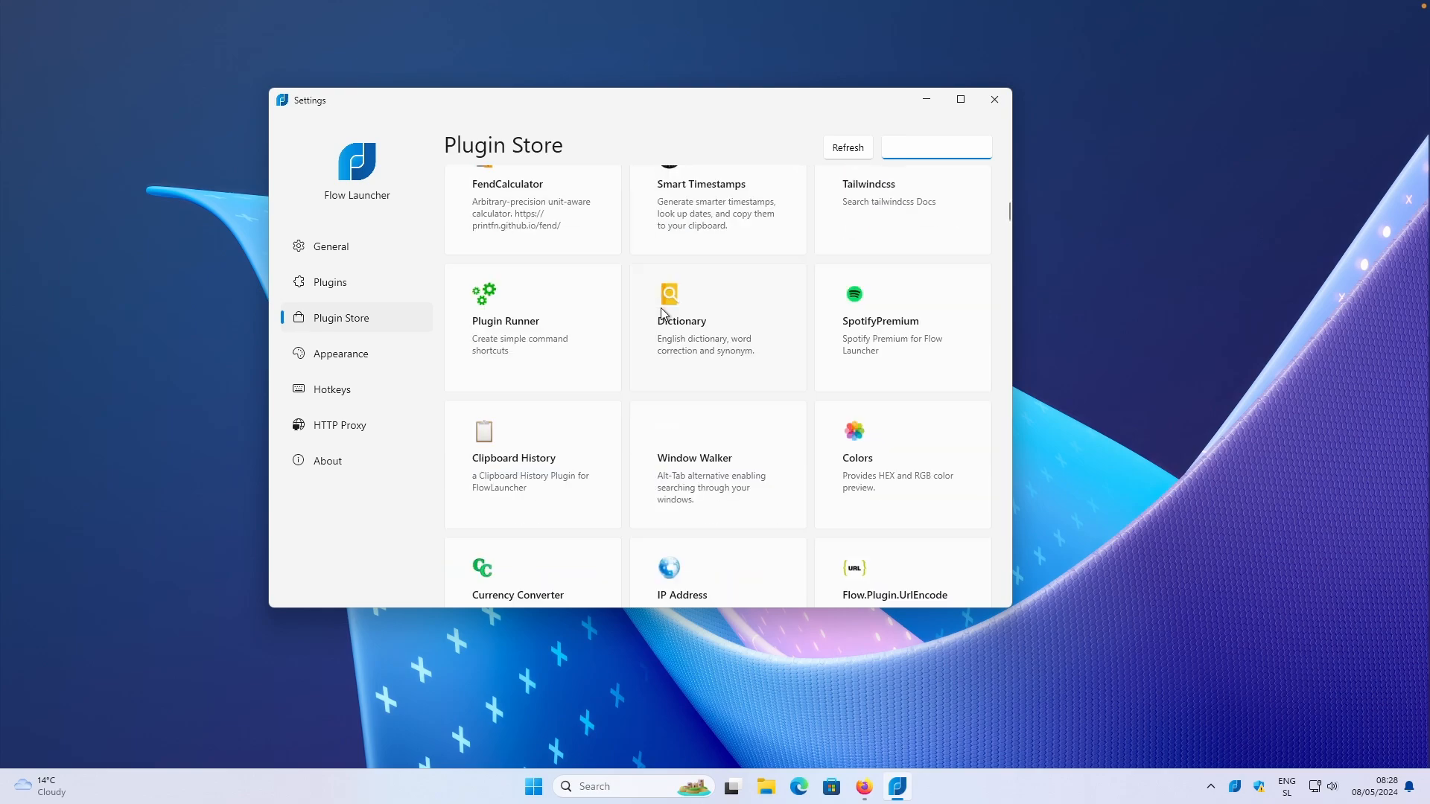
# Browse the Plugin Store and start installing the Win Hotkey plugin
pyautogui.scroll(-3)
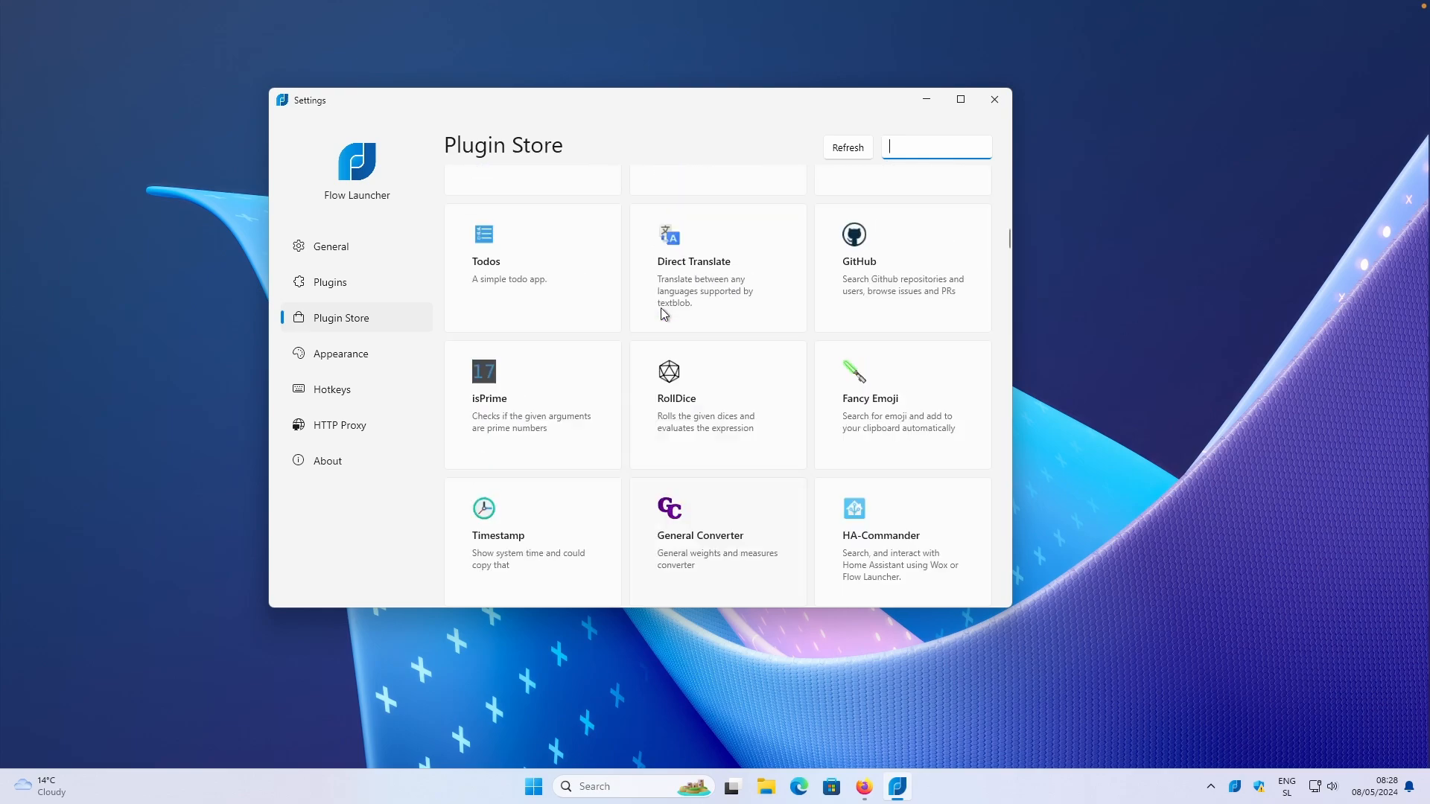
pyautogui.scroll(-3)
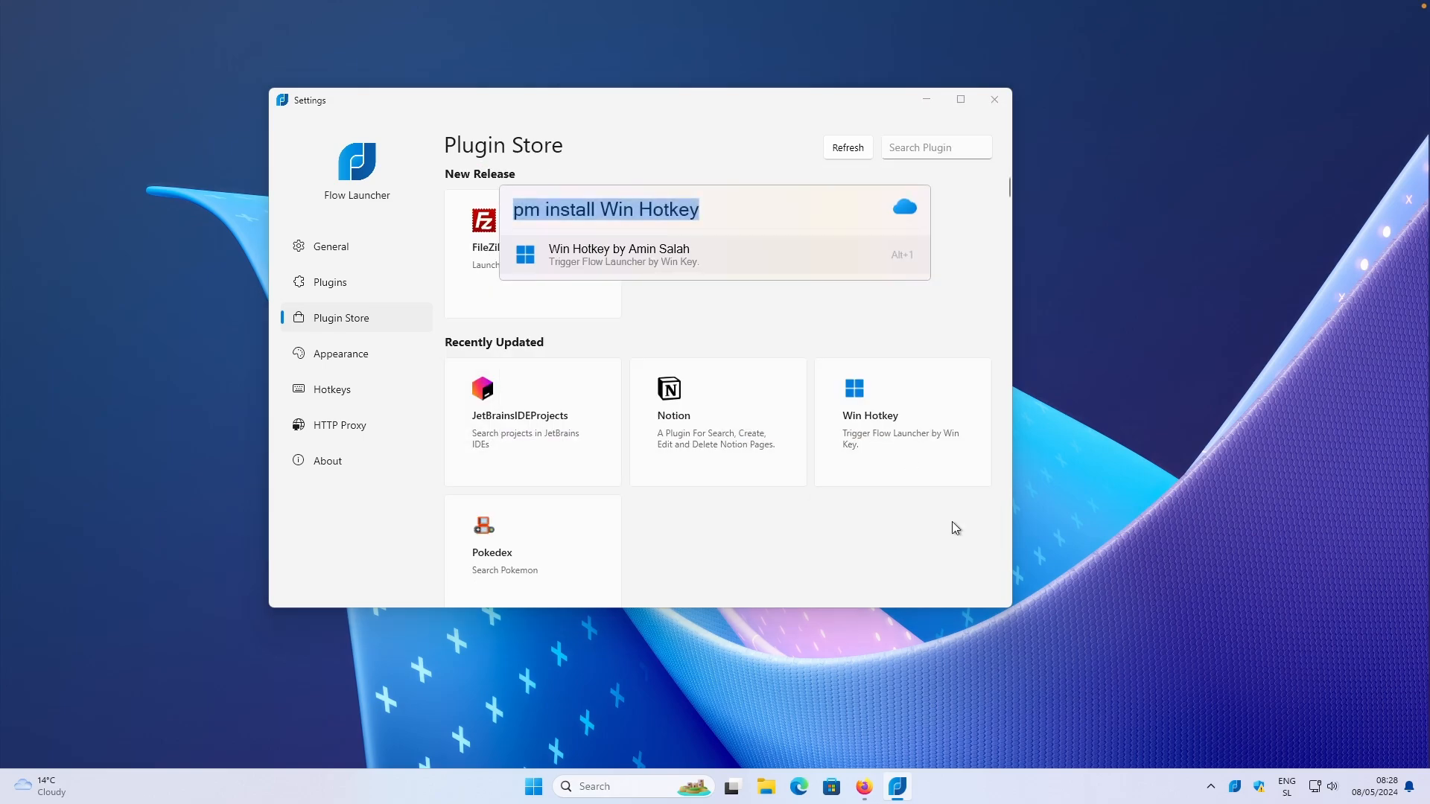
pyautogui.click(618, 255)
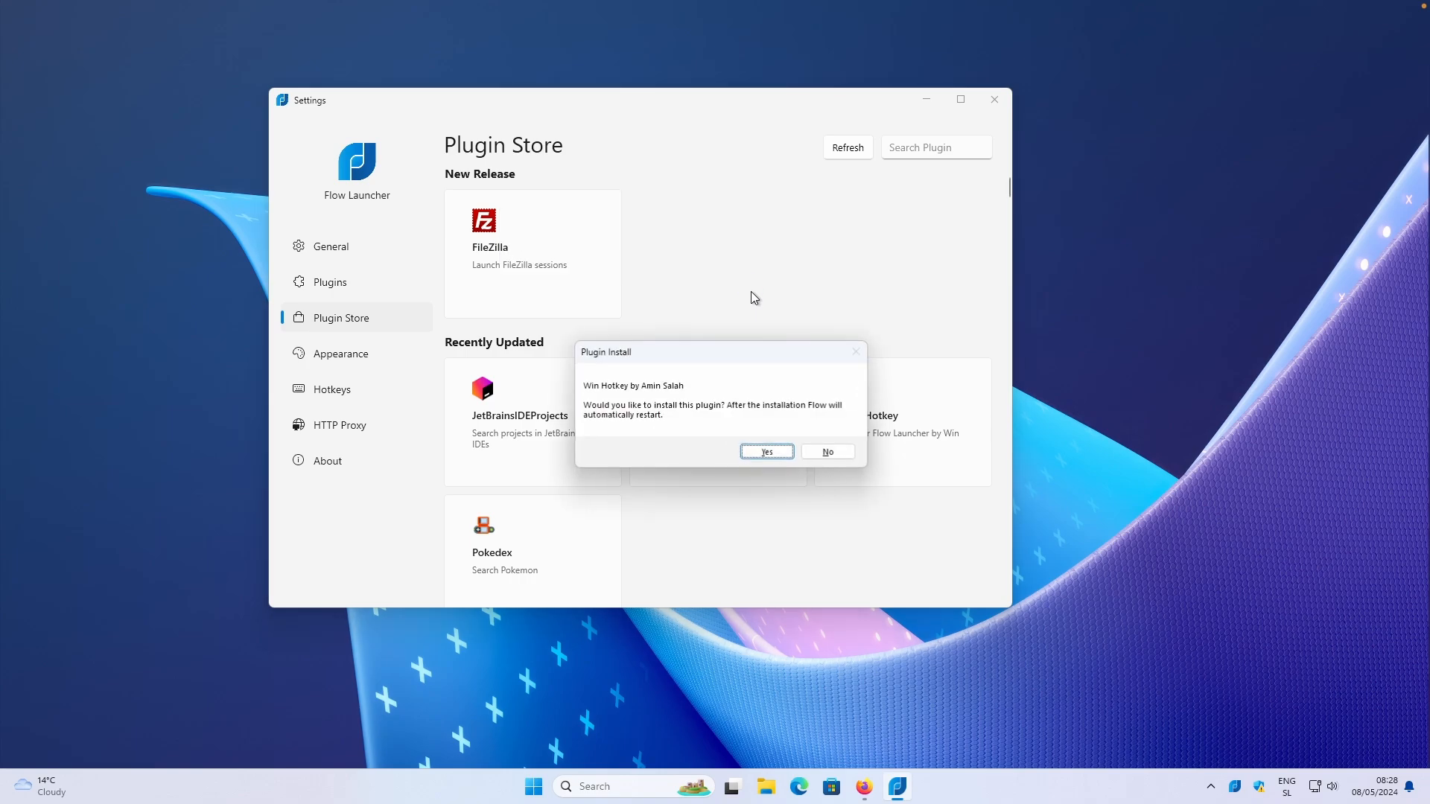
pyautogui.moveTo(671, 420)
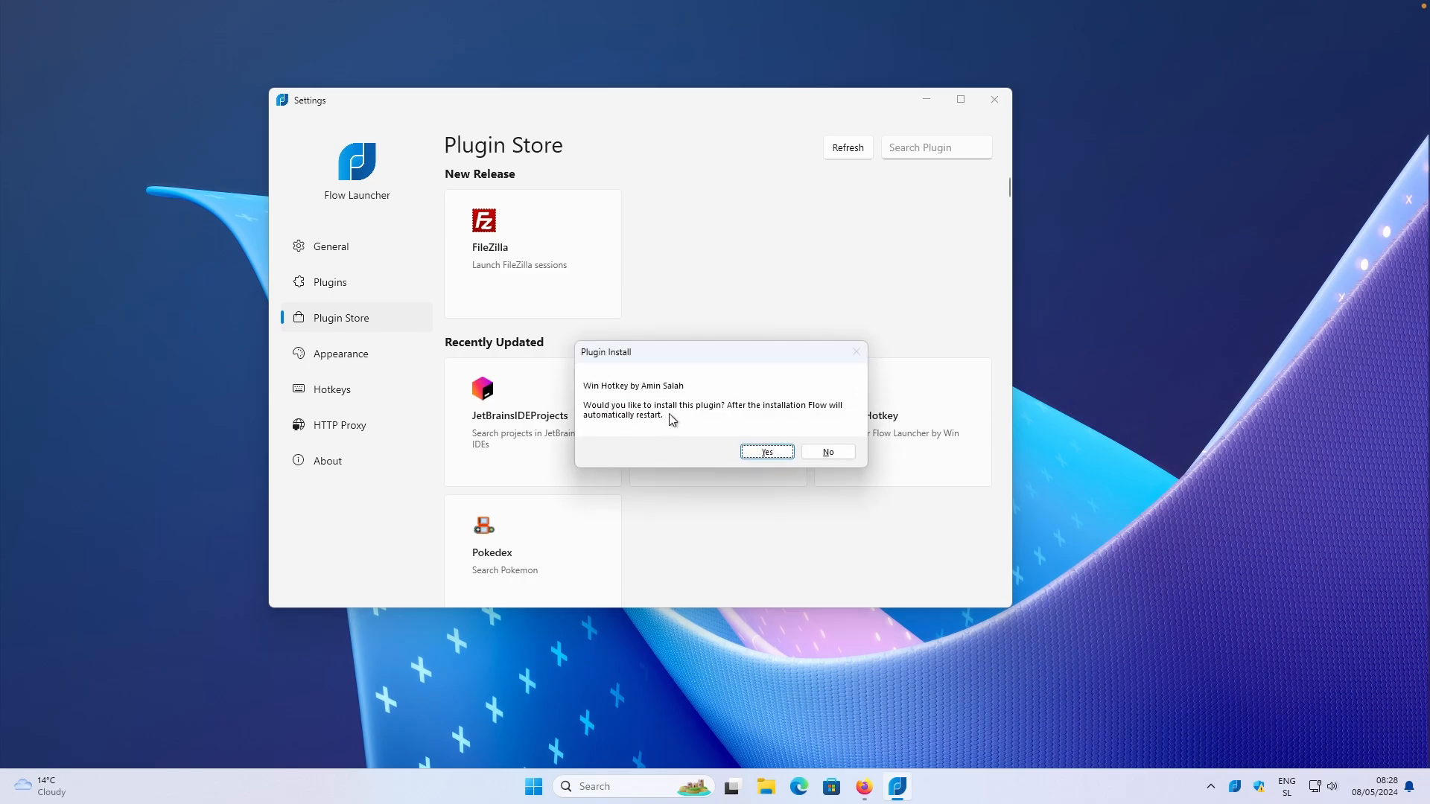
pyautogui.moveTo(730, 423)
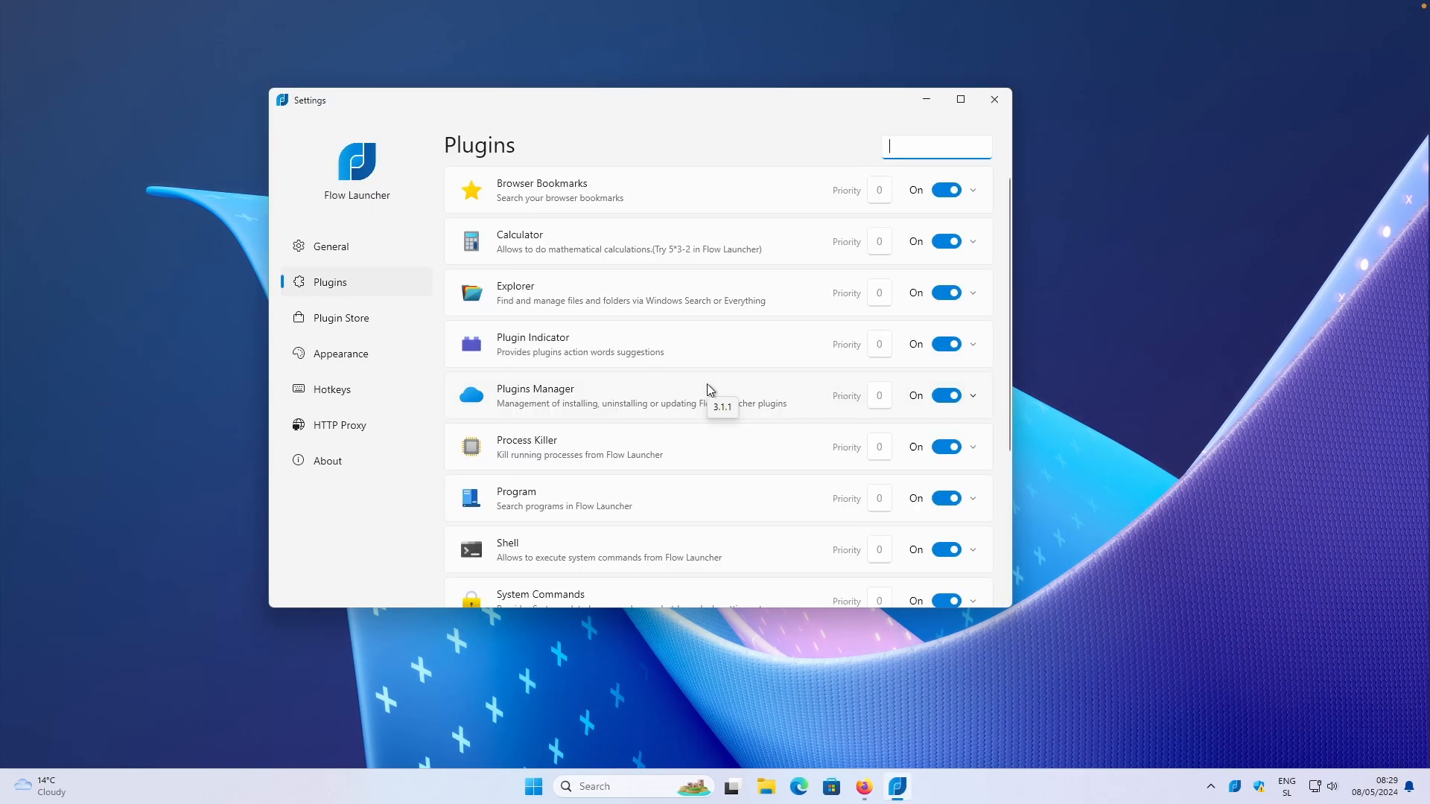
pyautogui.scroll(-3)
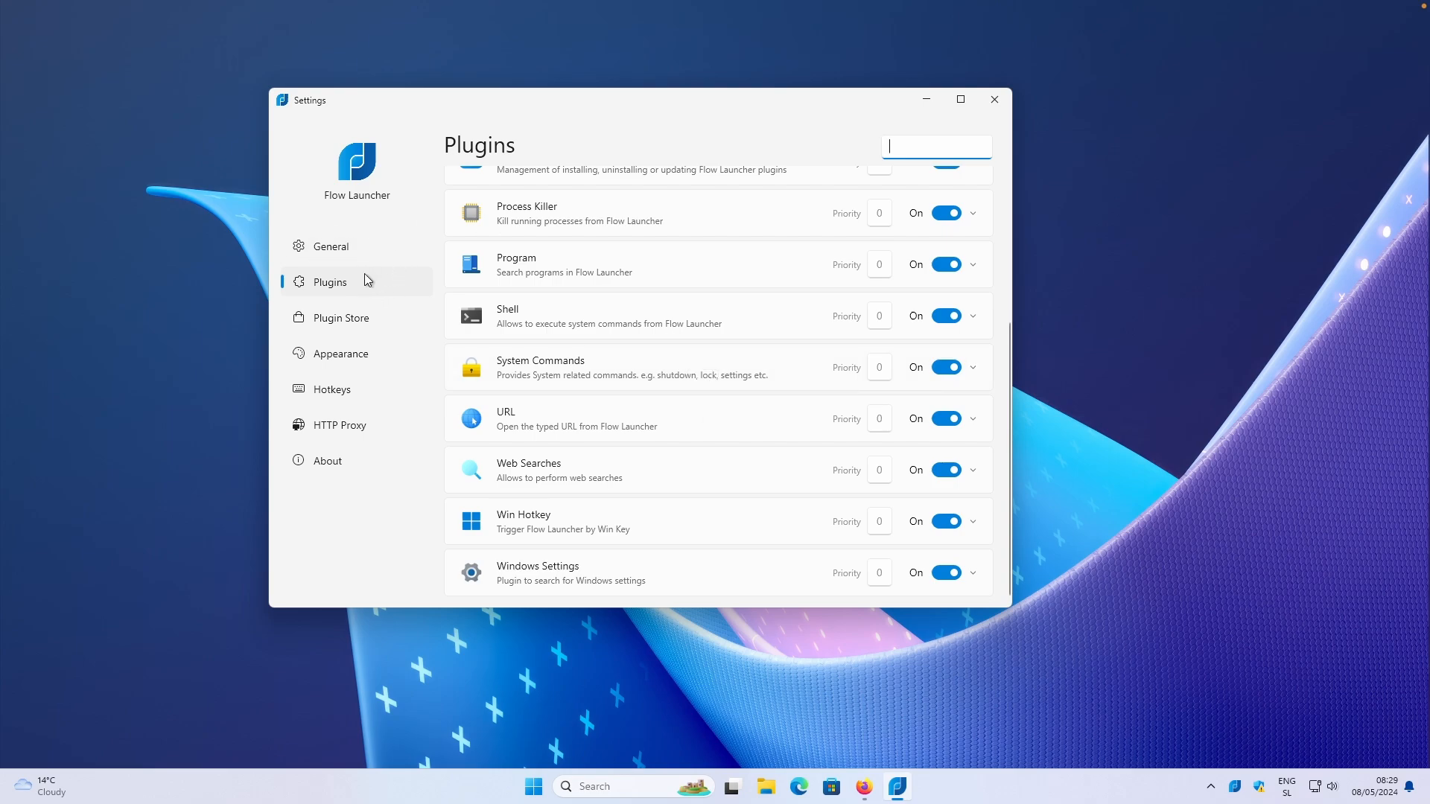
pyautogui.moveTo(519, 538)
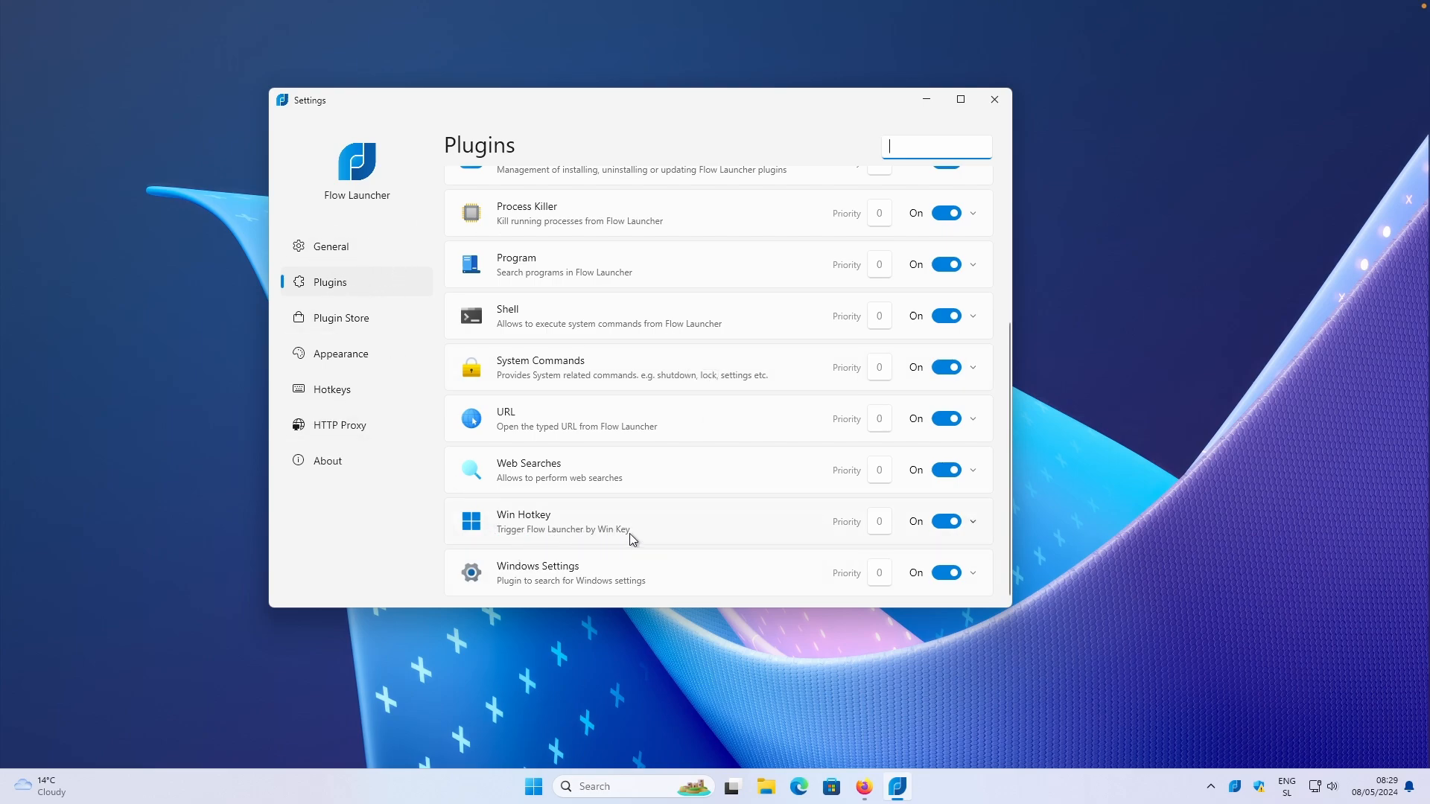
pyautogui.moveTo(695, 532)
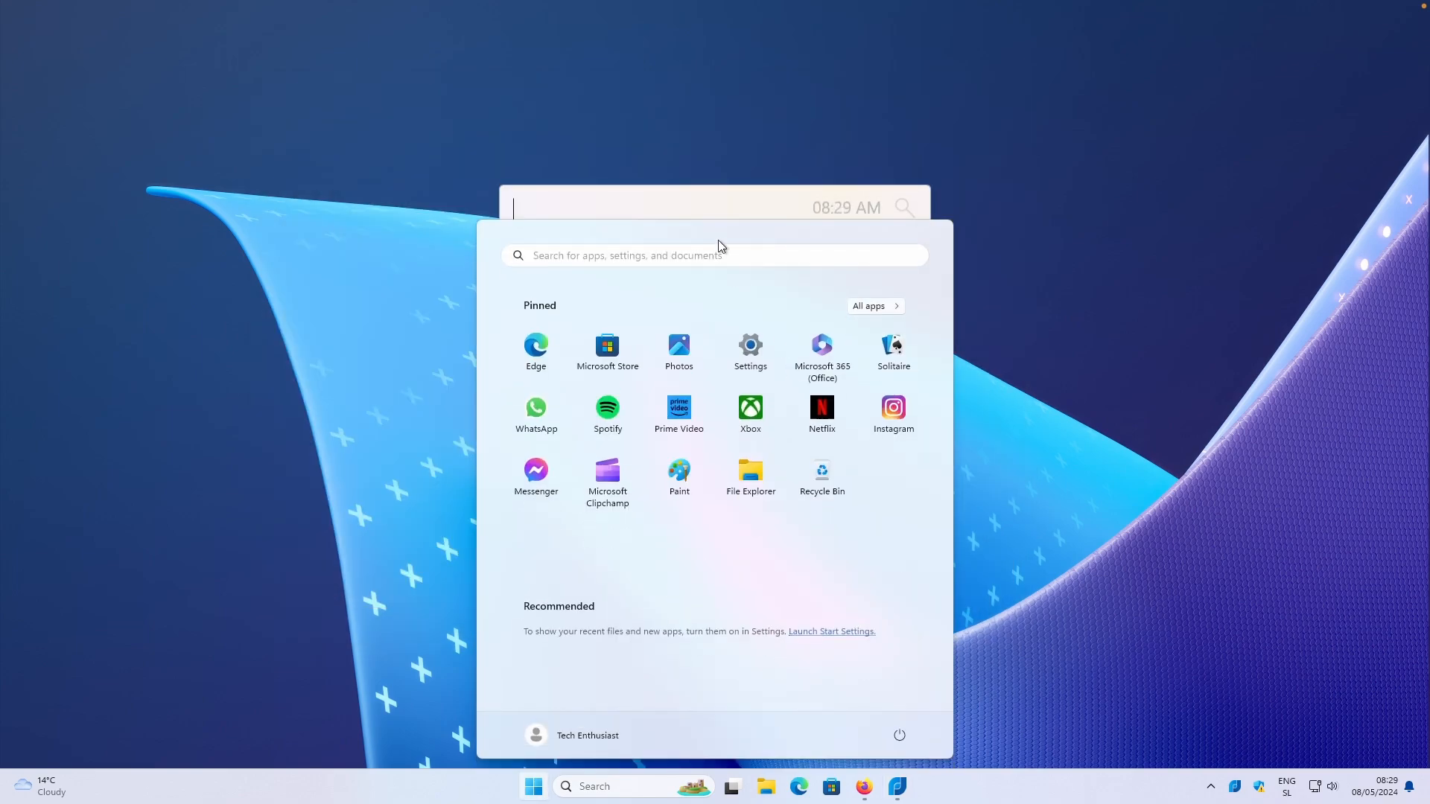
pyautogui.moveTo(798, 219)
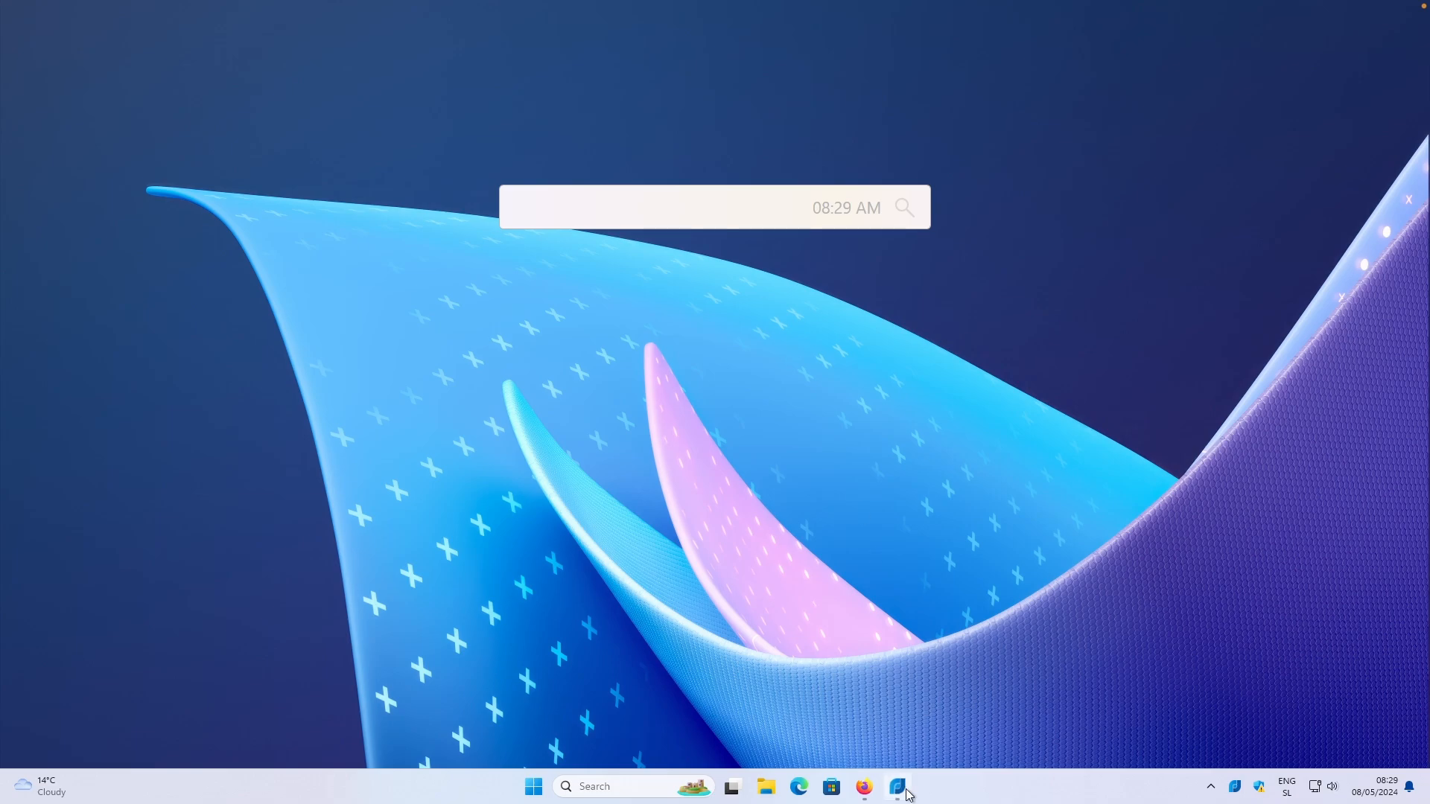
pyautogui.click(897, 788)
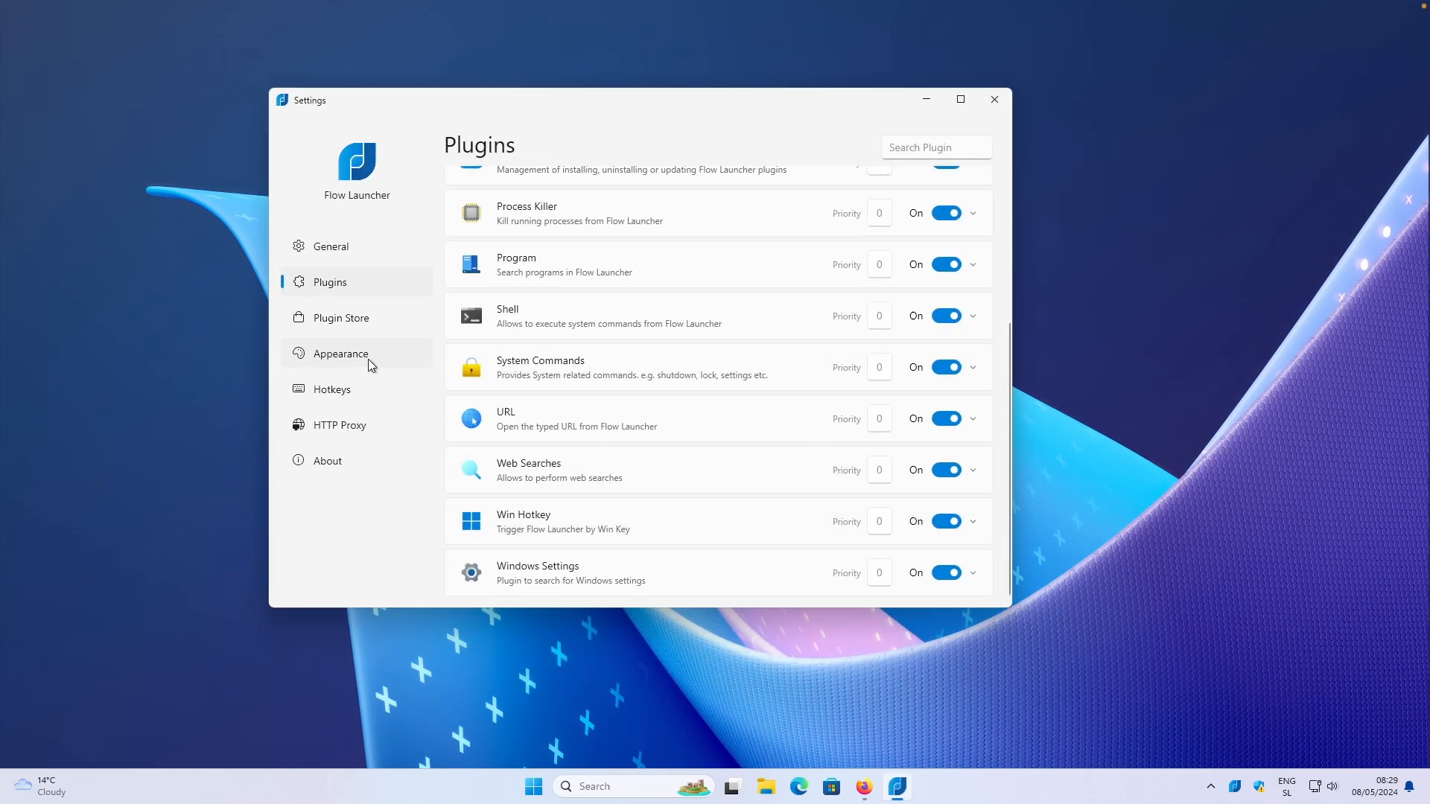
# Show the Appearance page's Theme section with Win11Light active
pyautogui.click(340, 354)
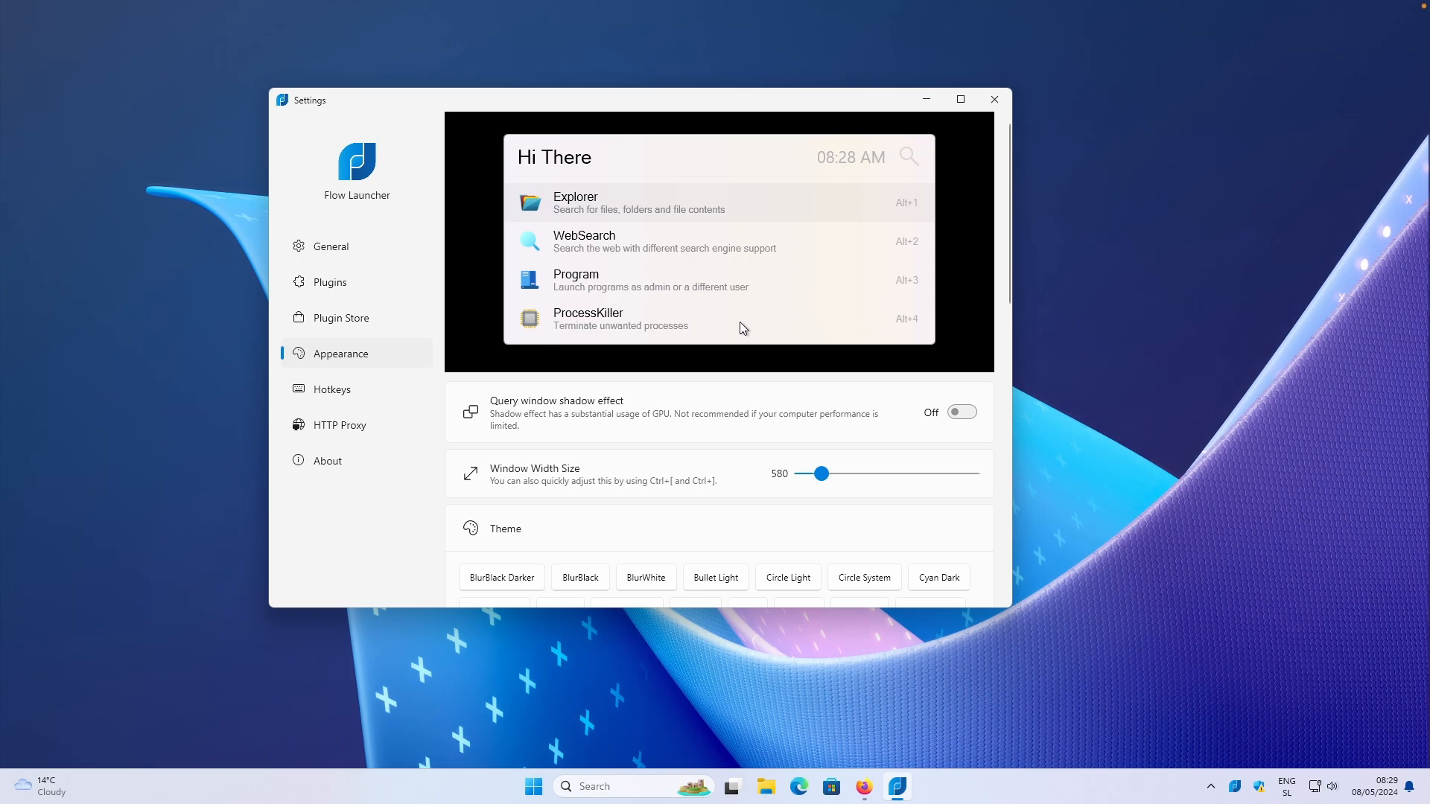
pyautogui.moveTo(691, 318)
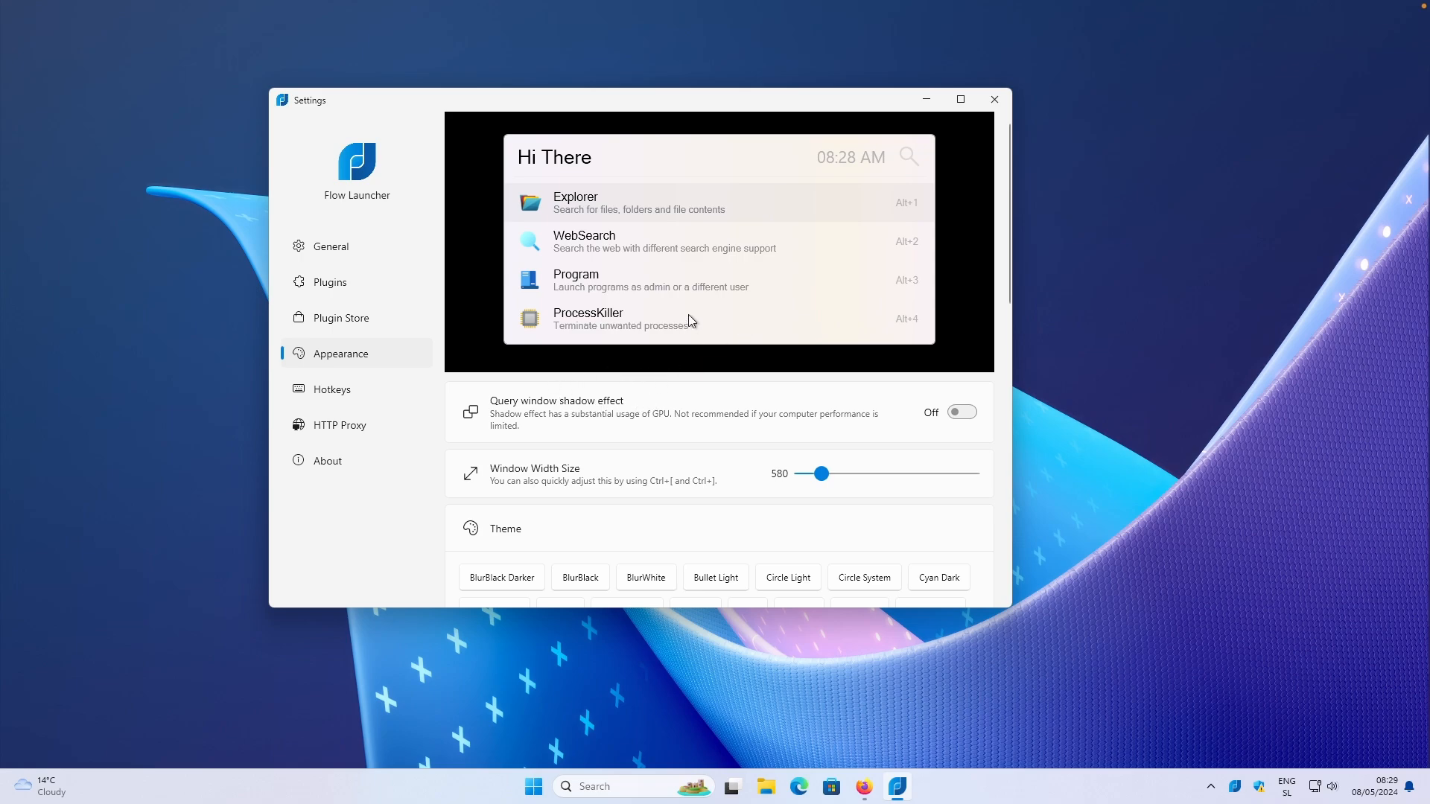
pyautogui.moveTo(626, 184)
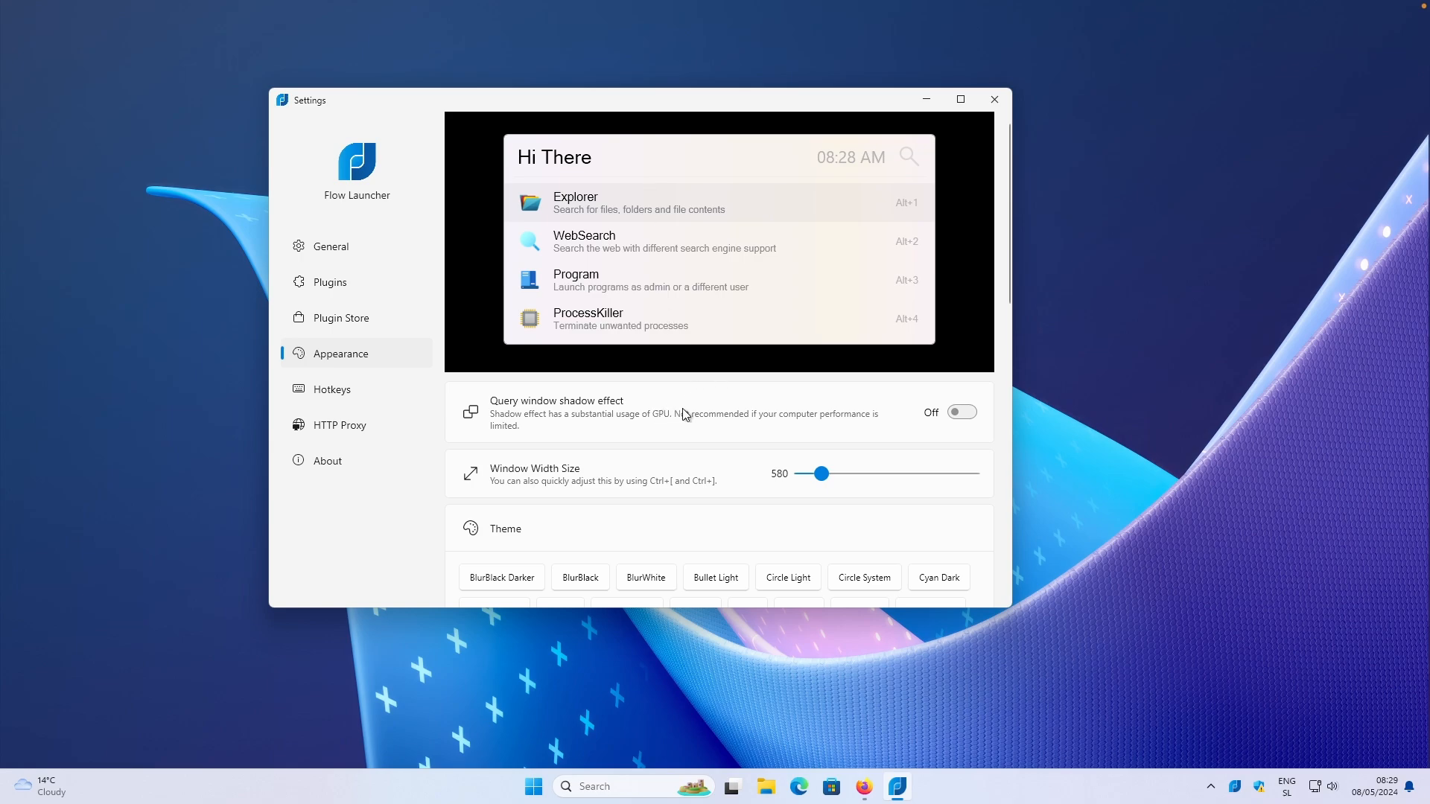
pyautogui.moveTo(720, 350)
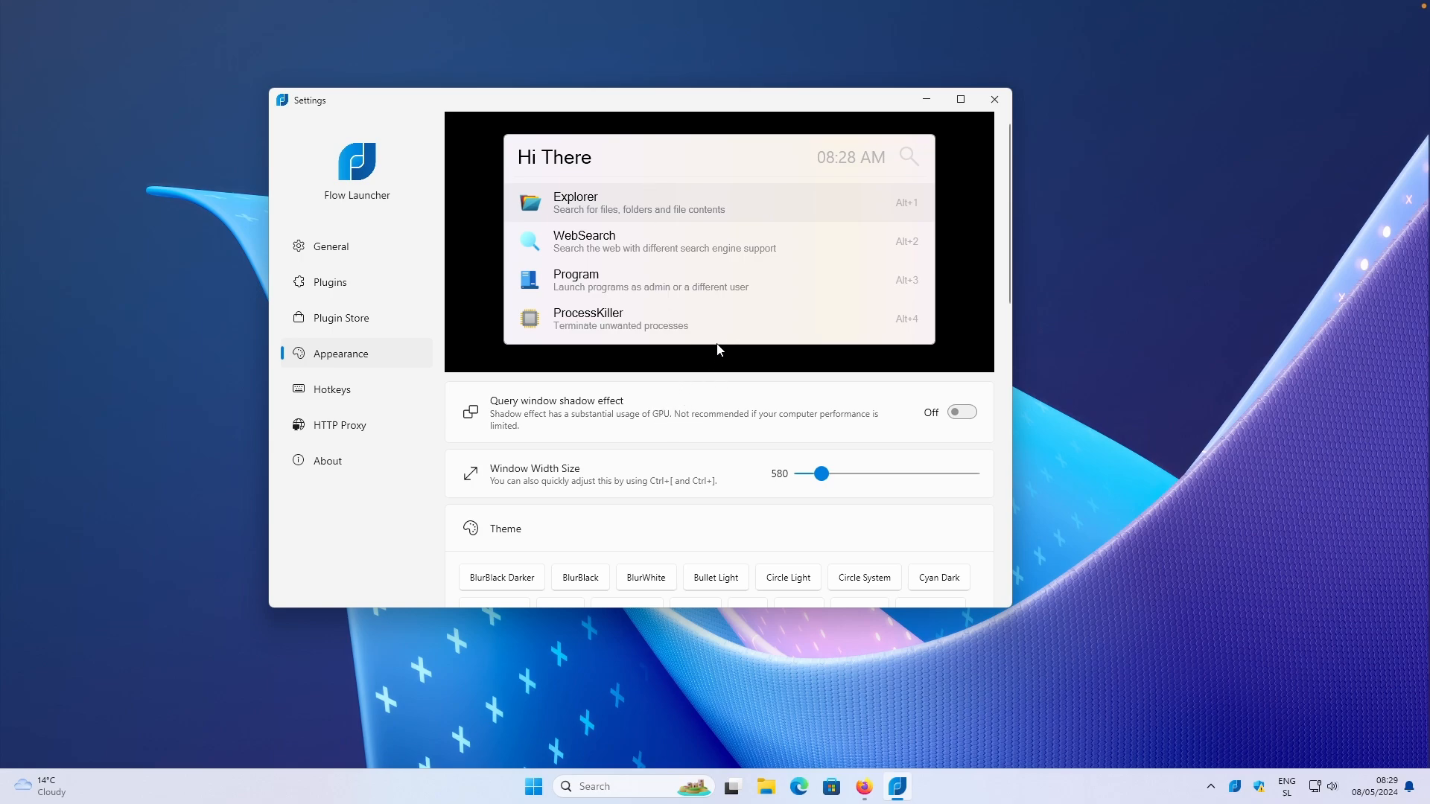
pyautogui.moveTo(745, 333)
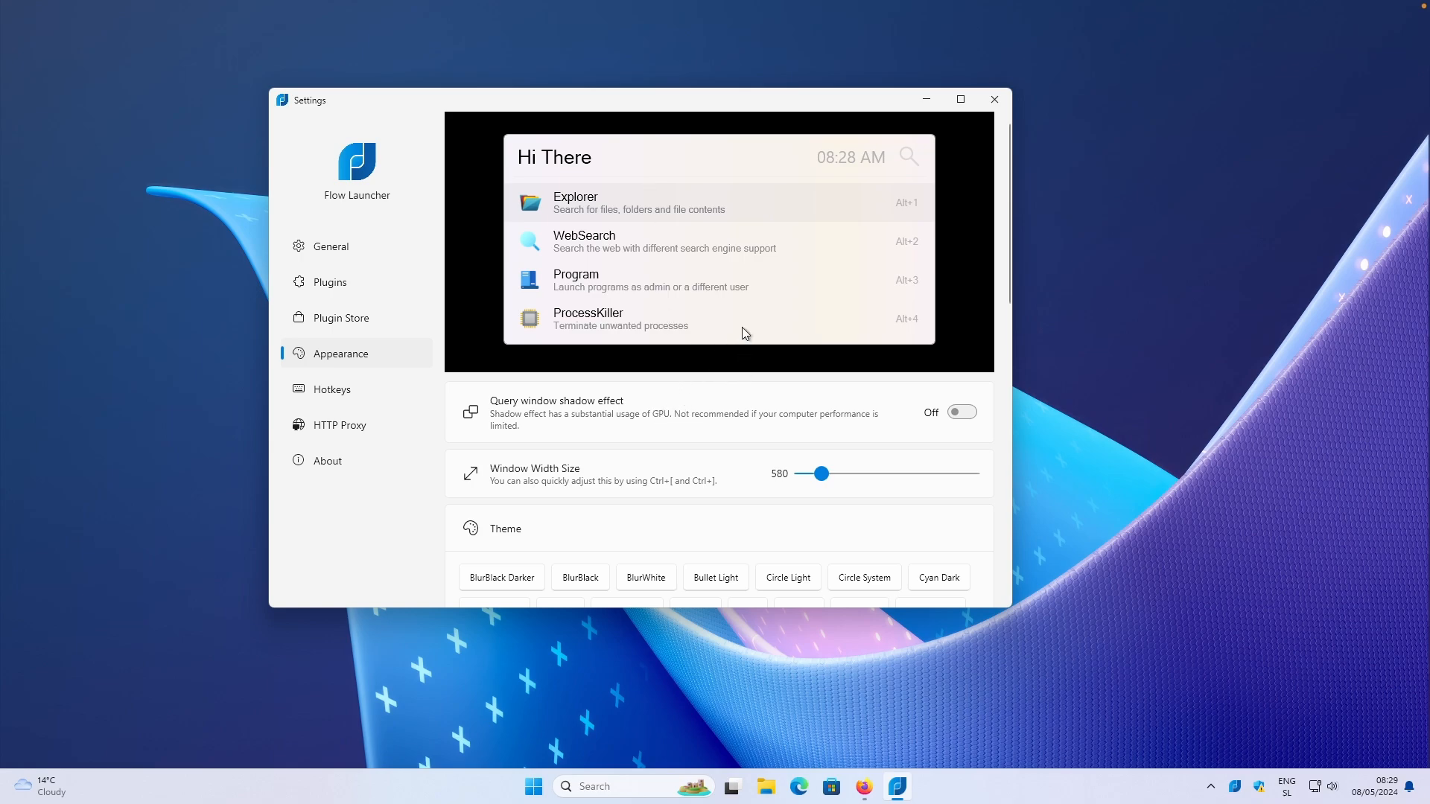
pyautogui.moveTo(1007, 289)
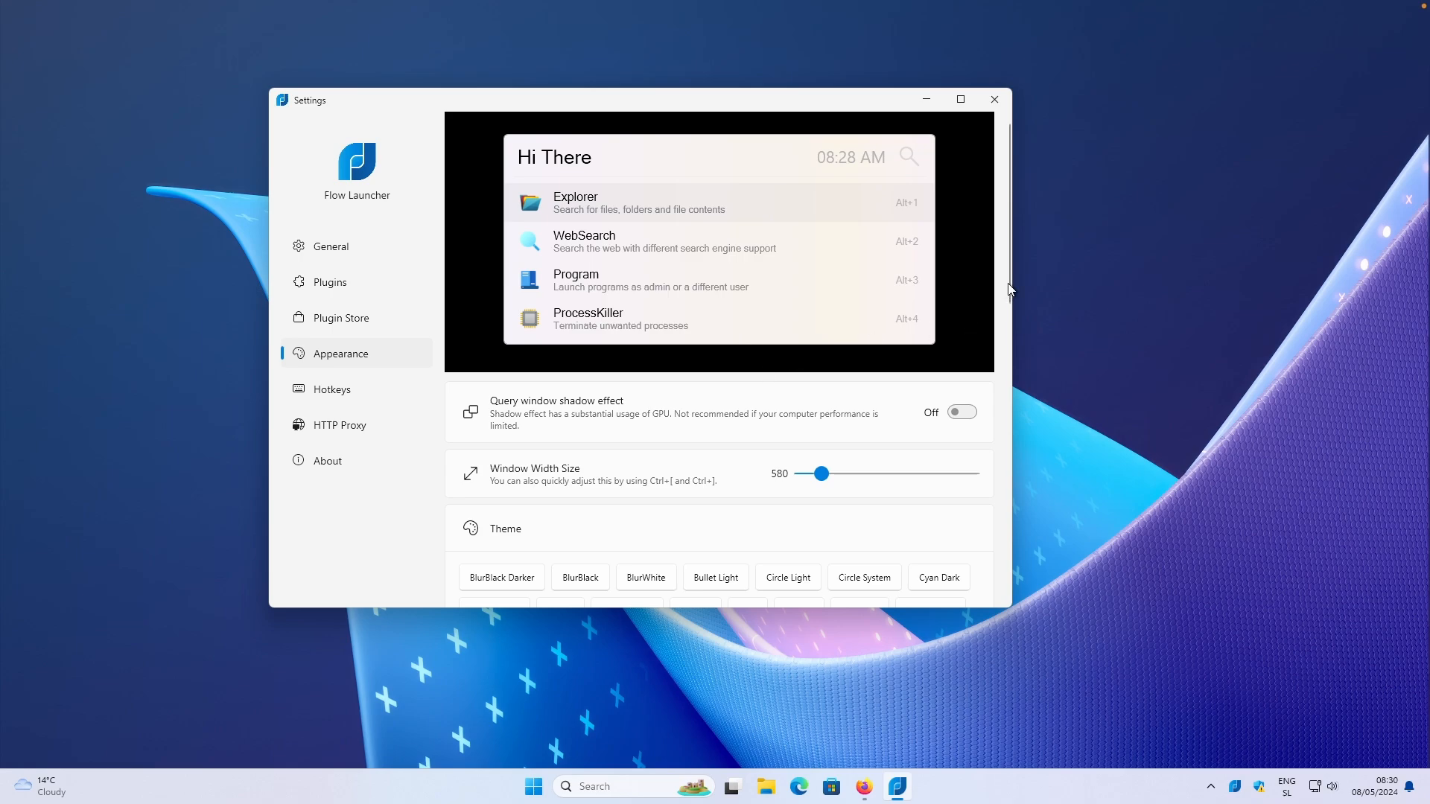
pyautogui.scroll(-3)
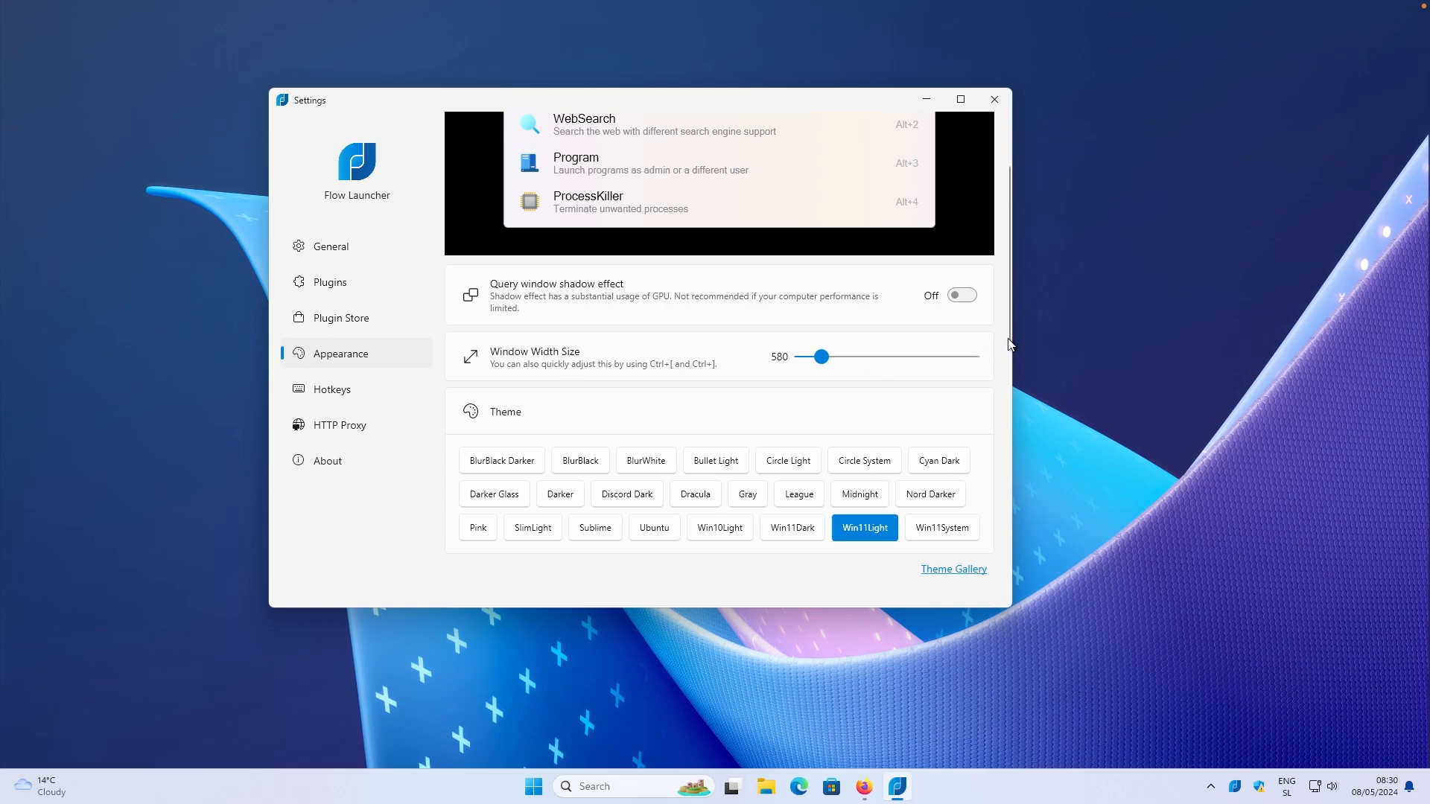
# Apply the Dracula theme and preview the launcher searching 'edge'
pyautogui.scroll(-3)
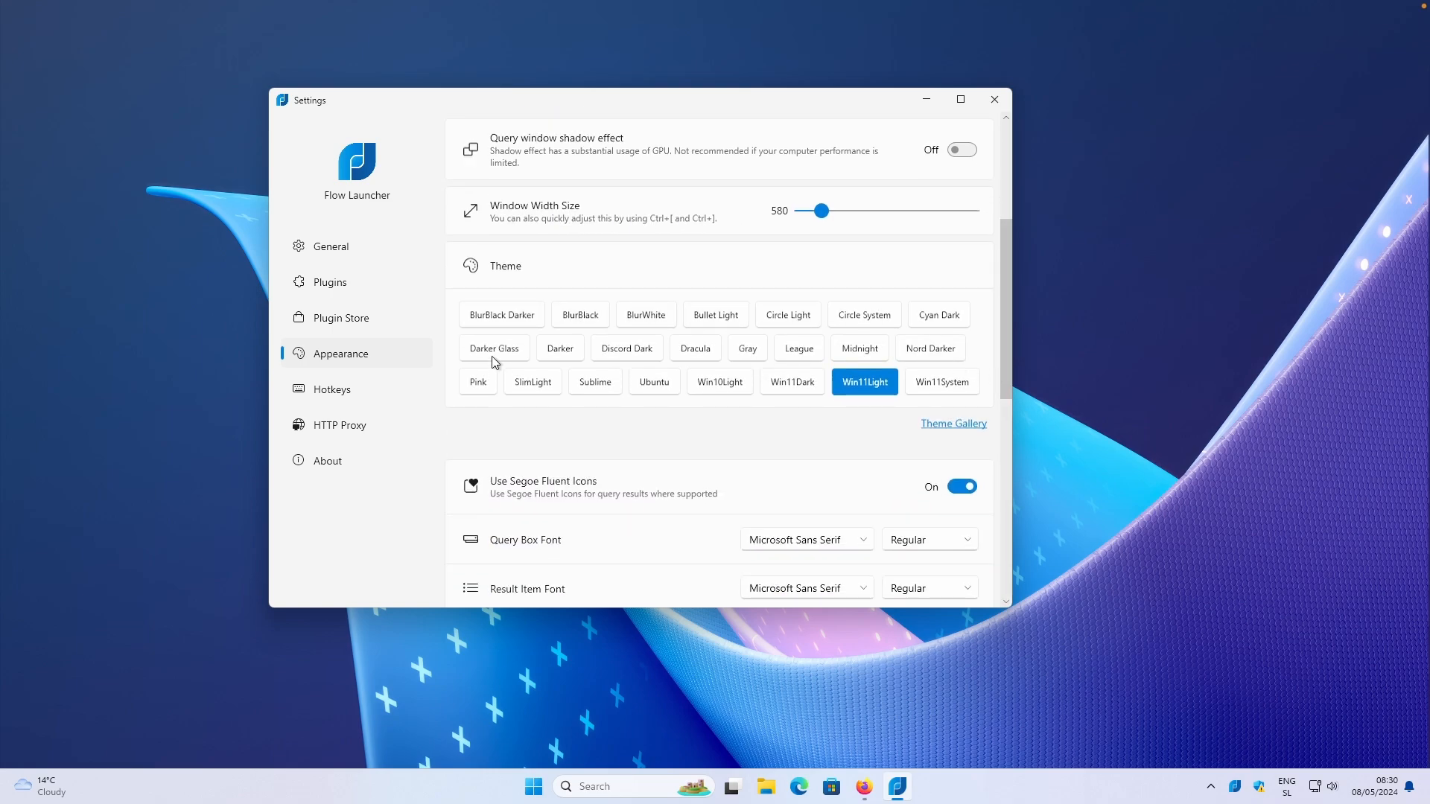
pyautogui.moveTo(726, 292)
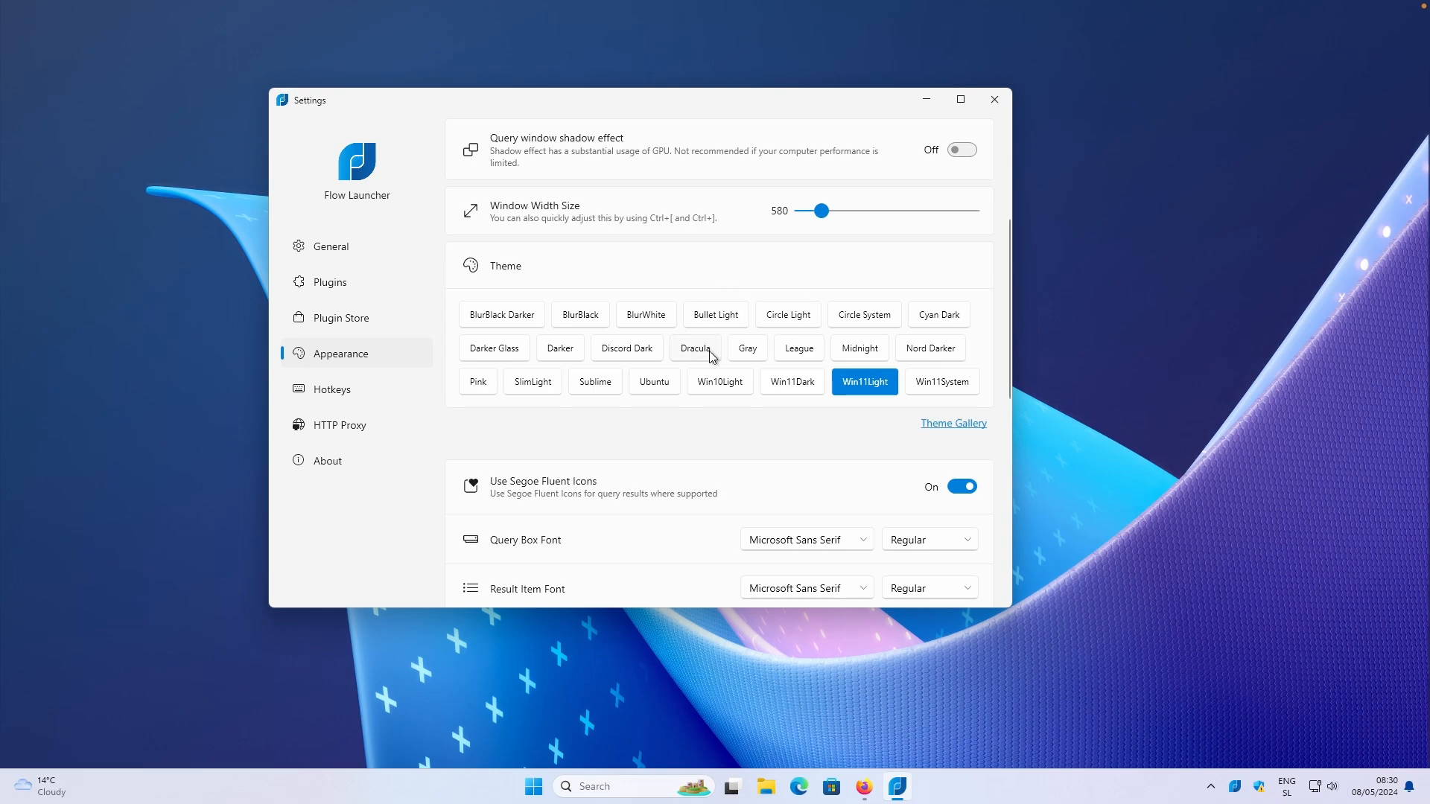
pyautogui.click(694, 348)
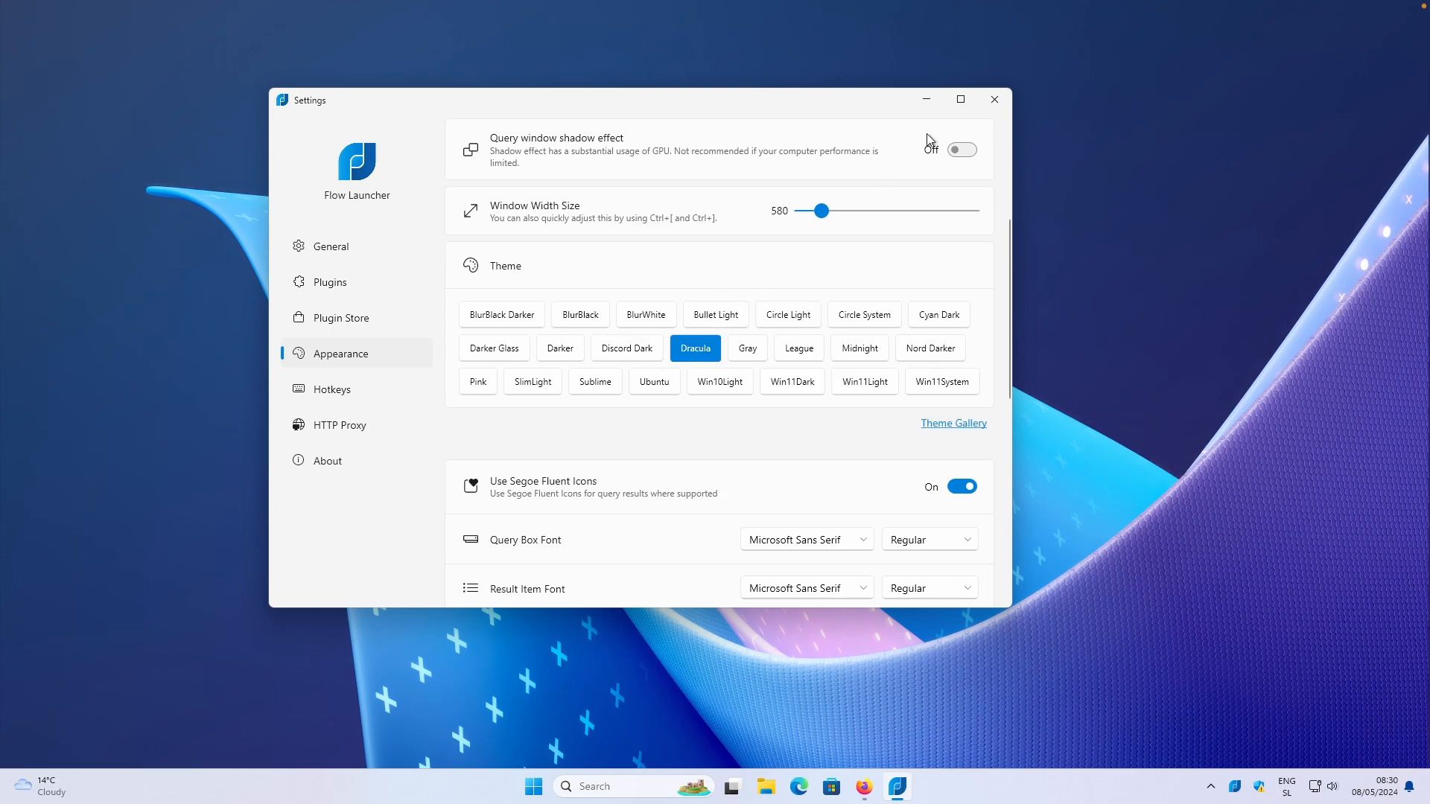
pyautogui.click(995, 98)
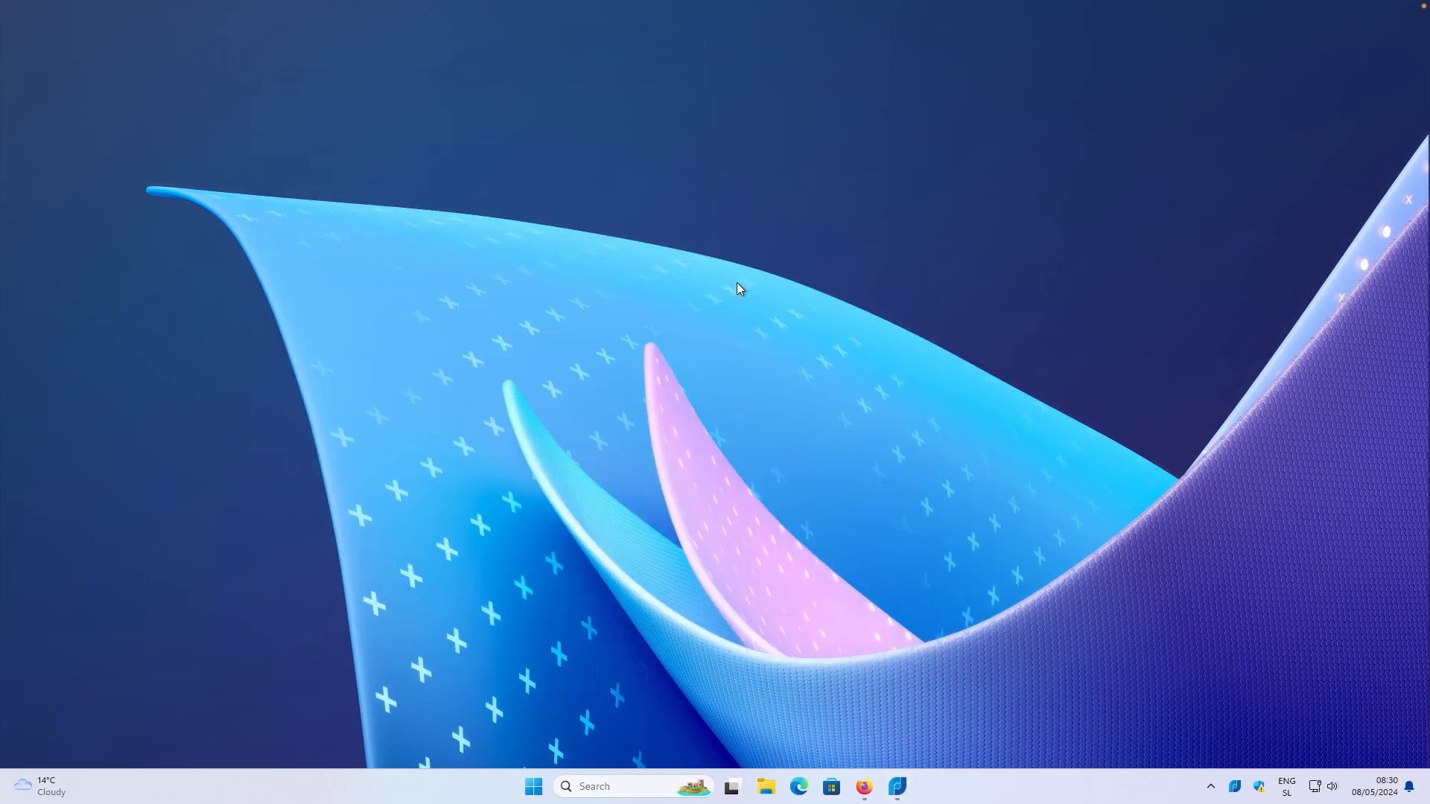
pyautogui.click(533, 787)
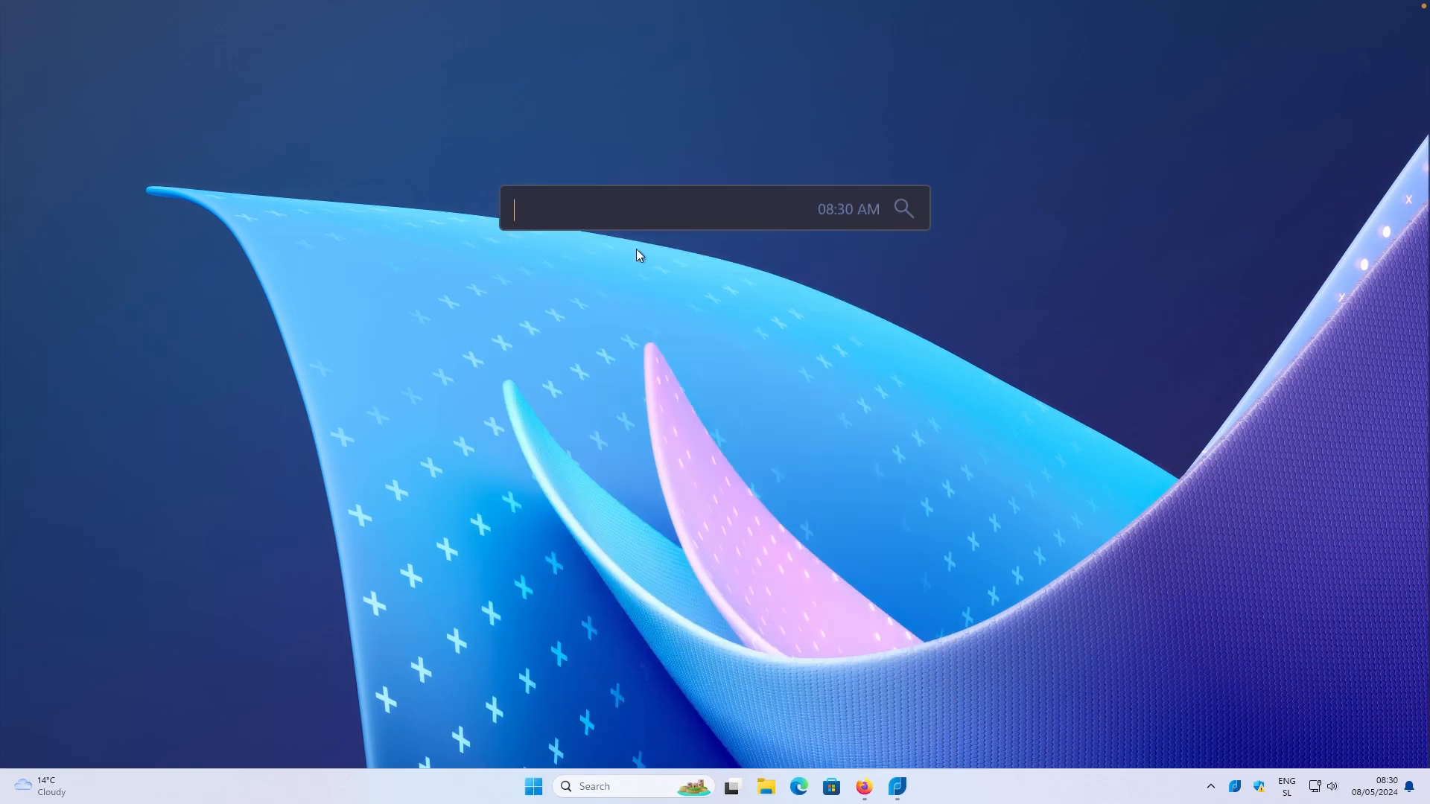
pyautogui.moveTo(657, 218)
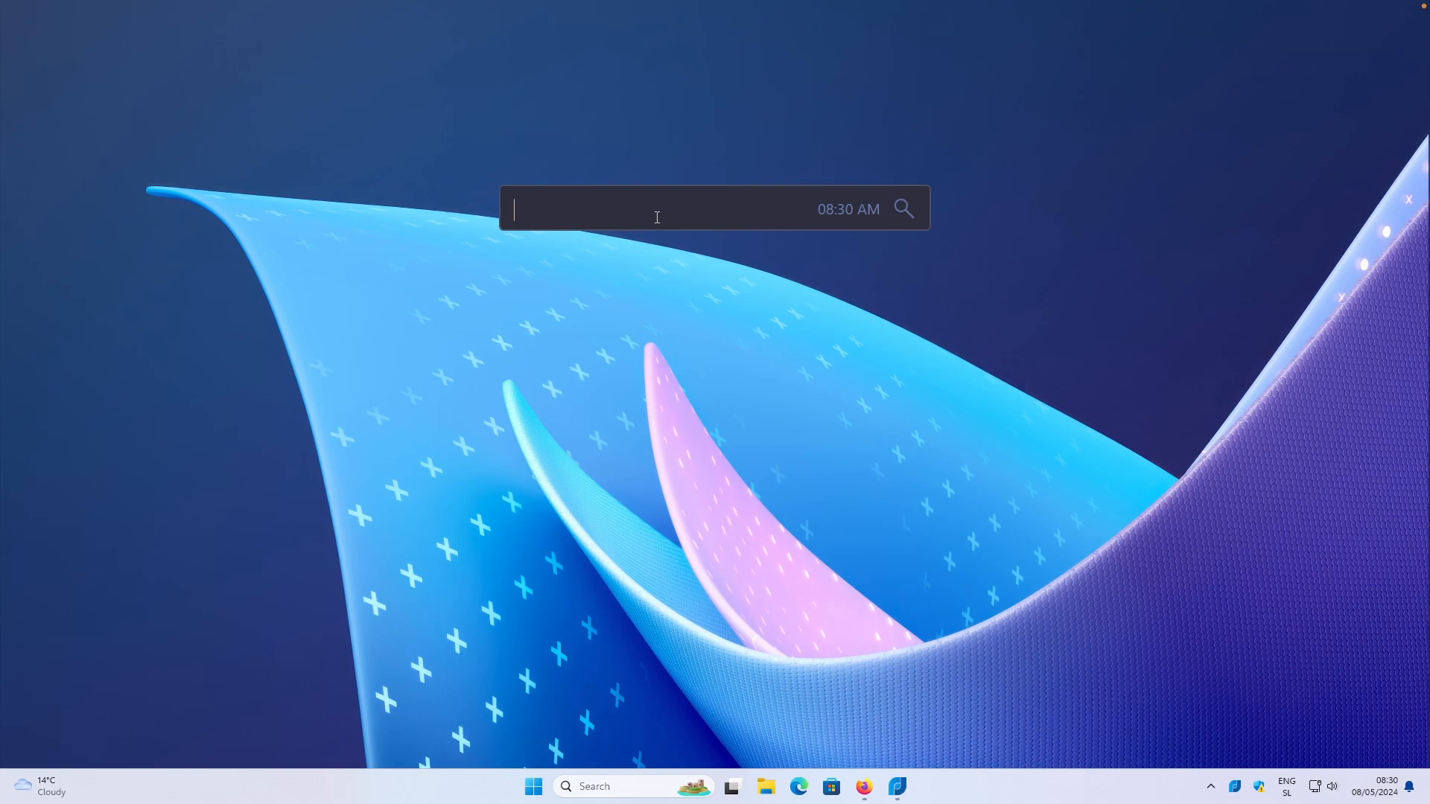
pyautogui.write('edge')
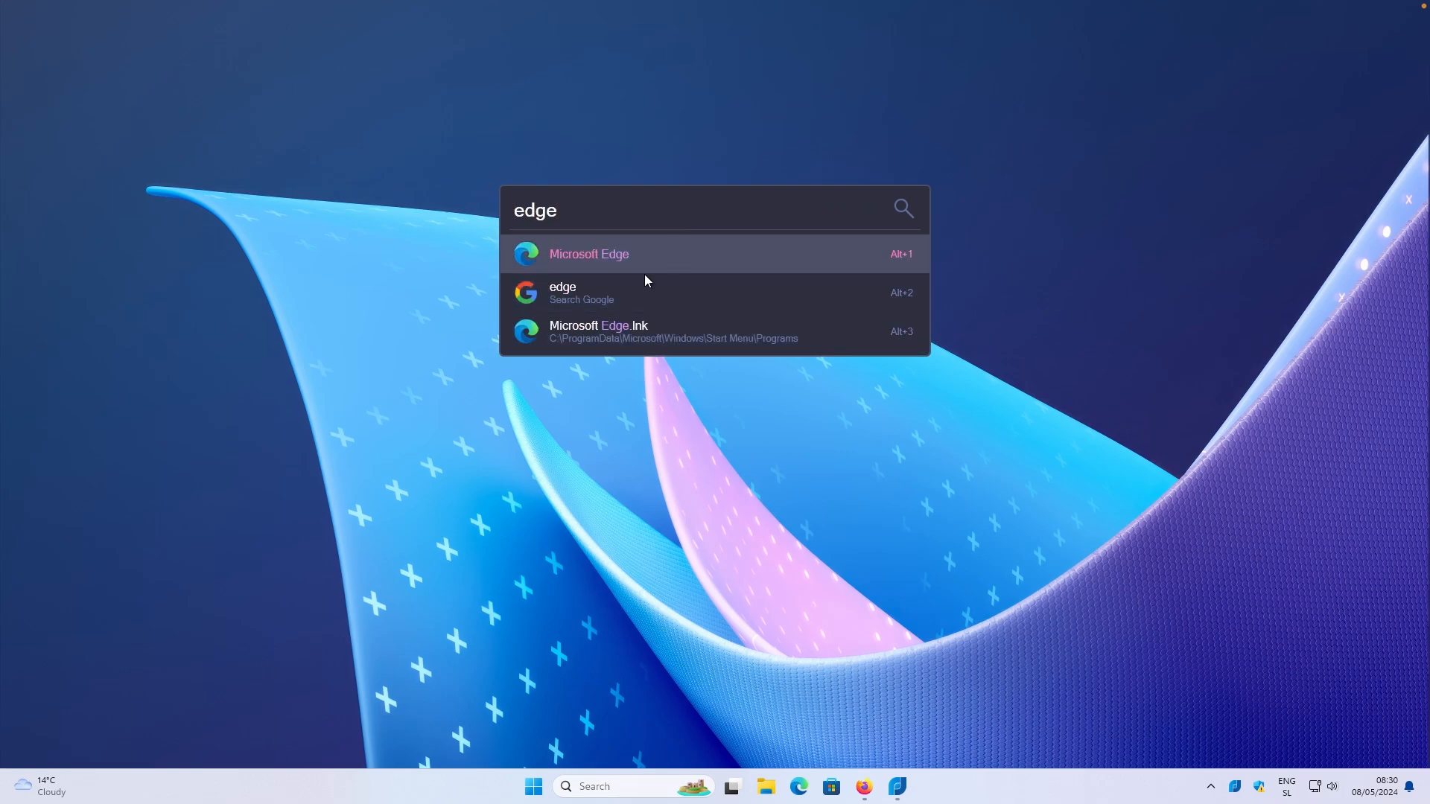
pyautogui.moveTo(380, 259)
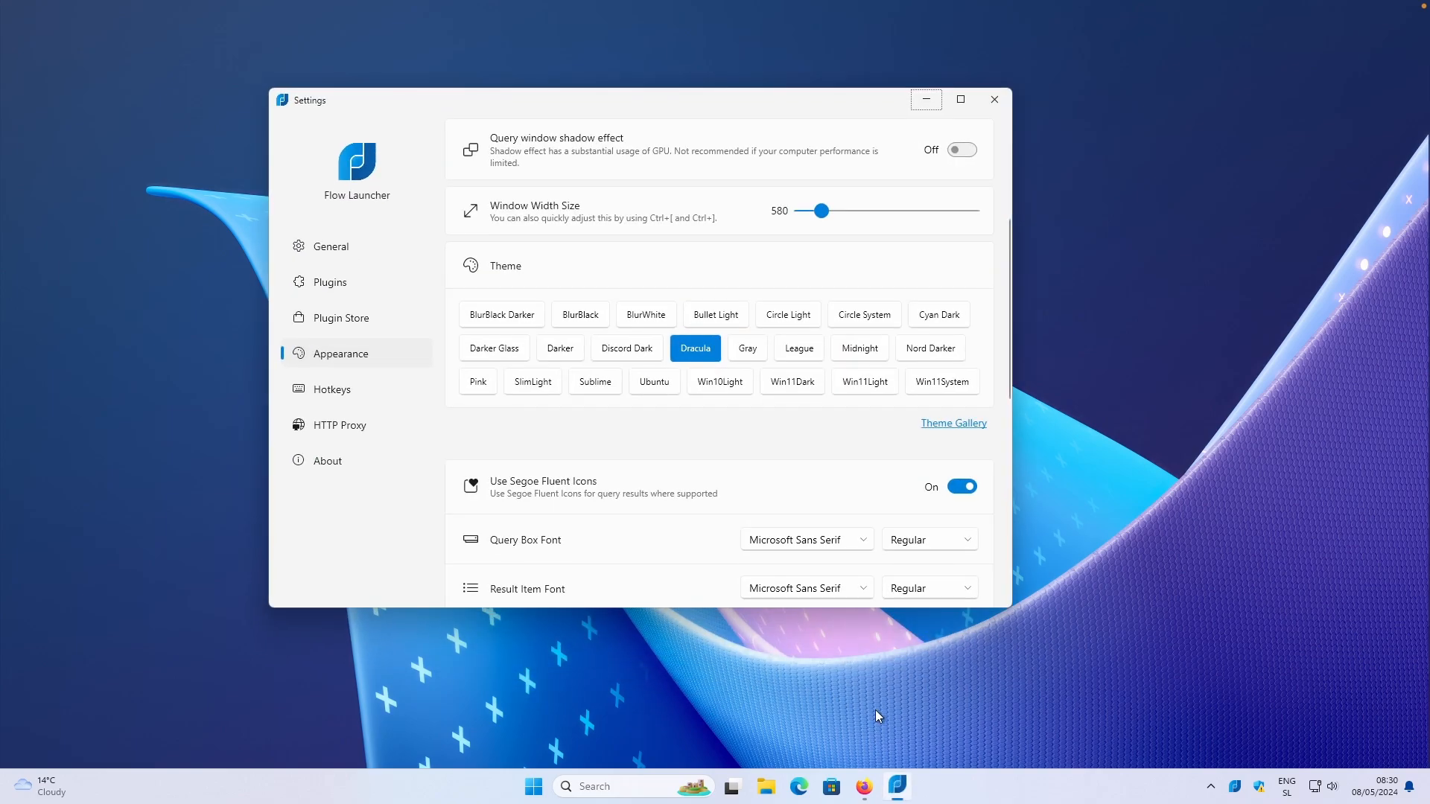
pyautogui.moveTo(617, 420)
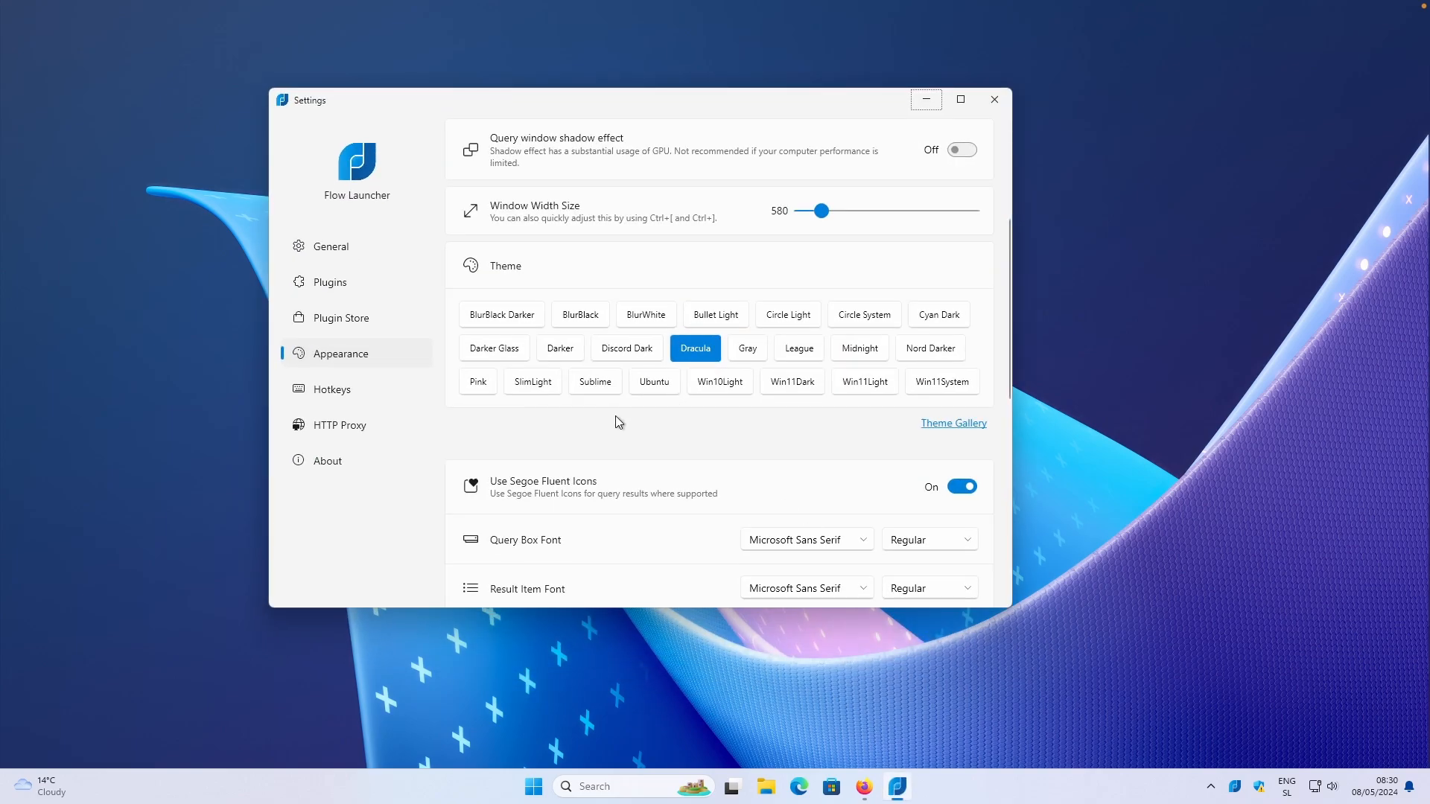
# Switch from Dracula to a grey-toned theme
pyautogui.click(654, 381)
pyautogui.write('edge')
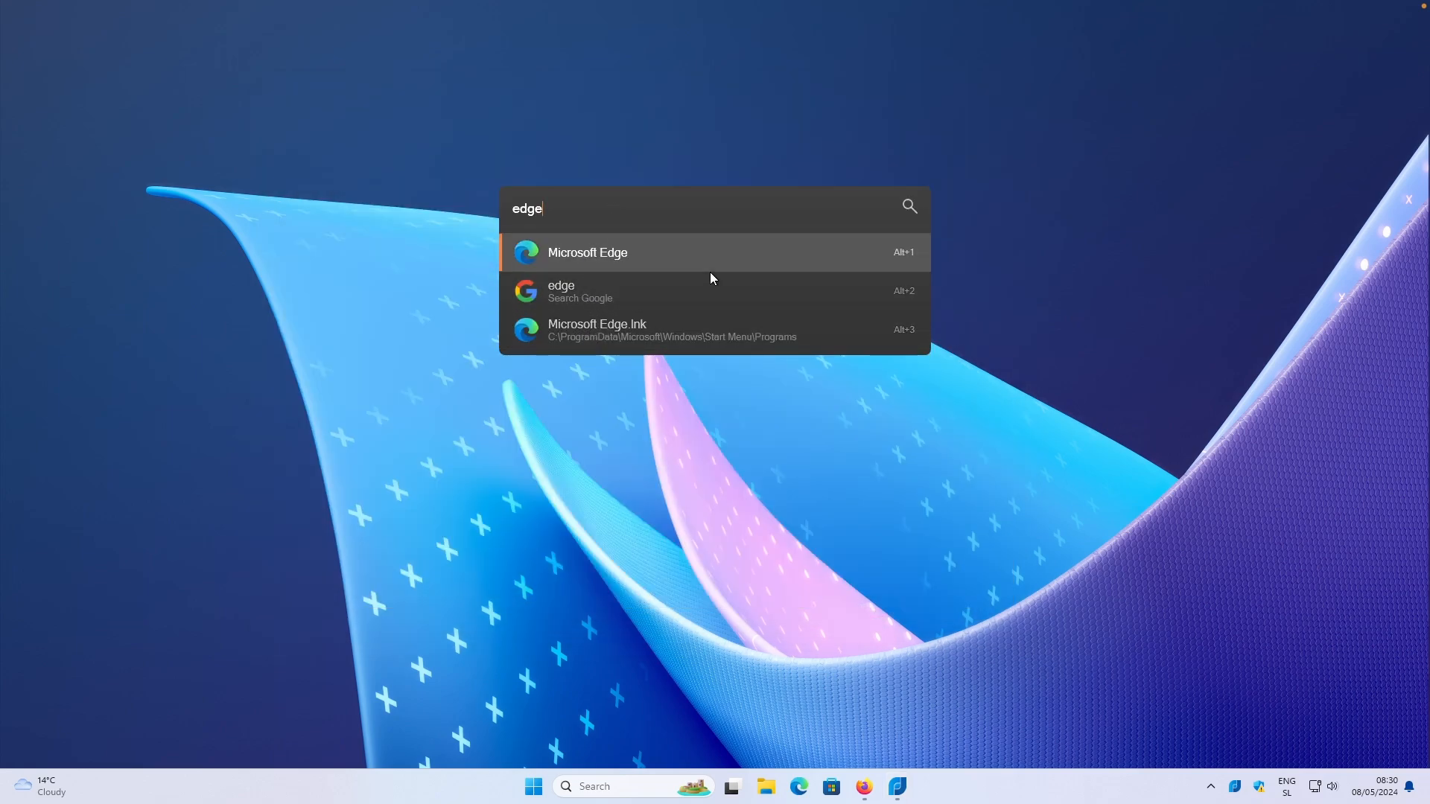
pyautogui.moveTo(678, 208)
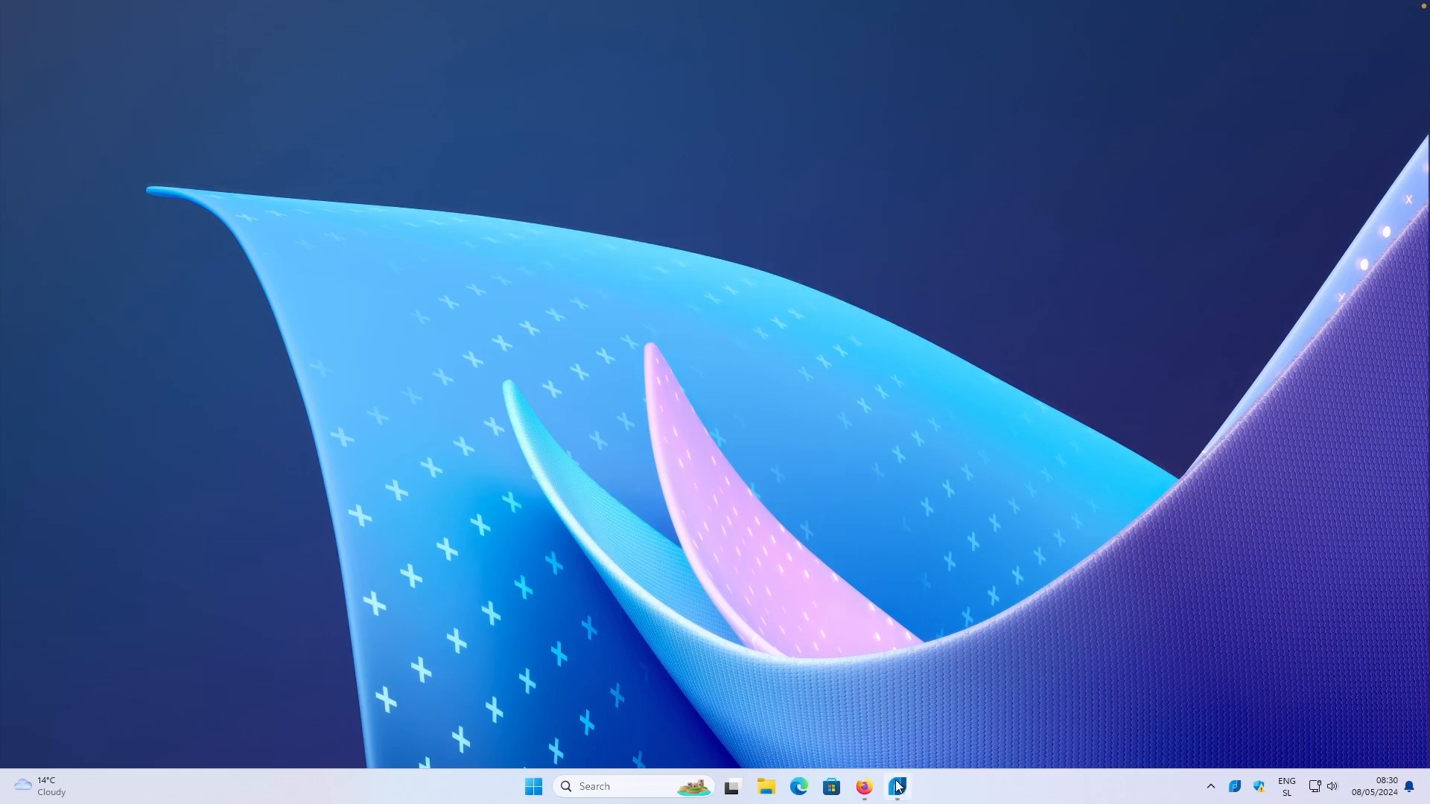
# Turn the Date toggle on and check the search bar shows time and date with 'edge' typed
pyautogui.click(897, 787)
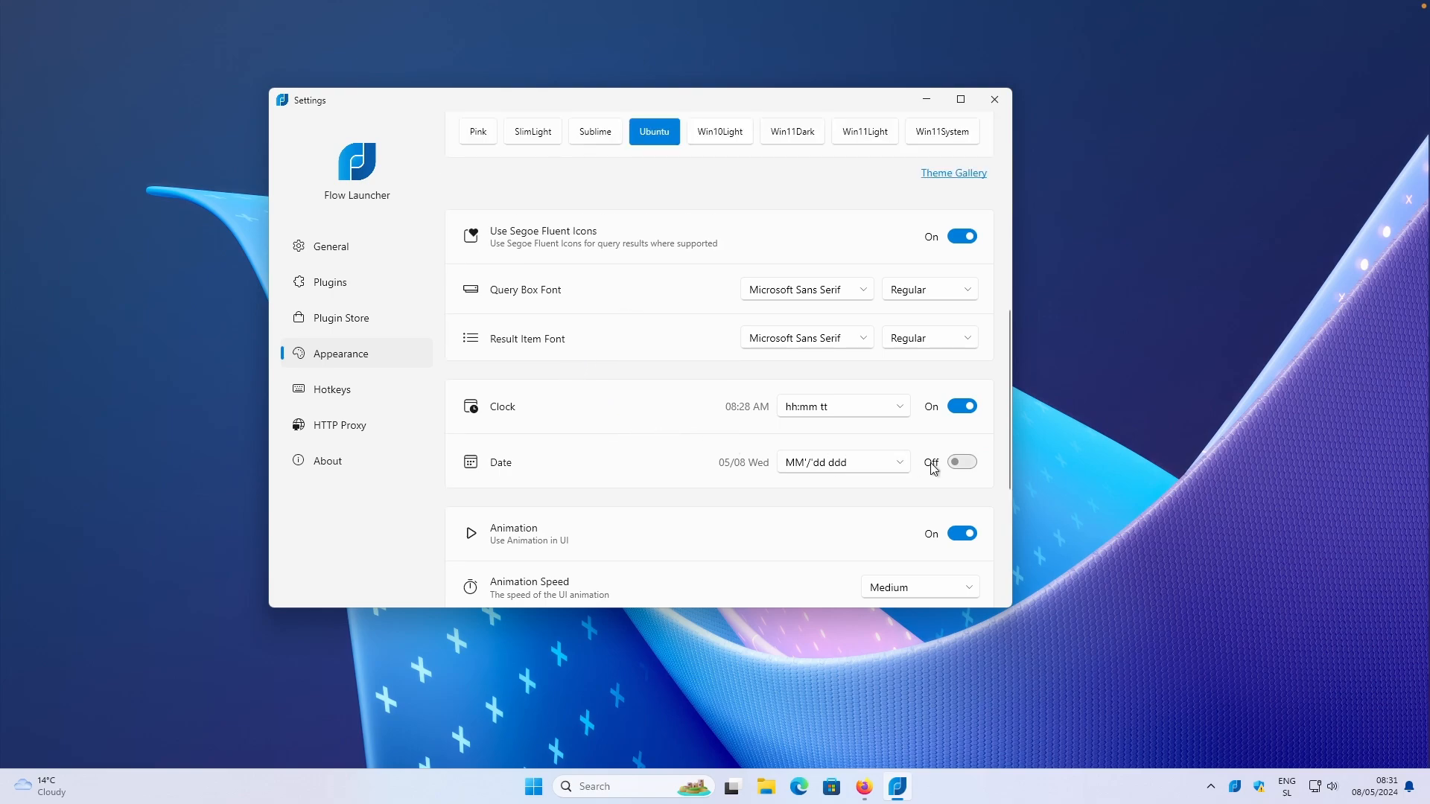
pyautogui.click(995, 98)
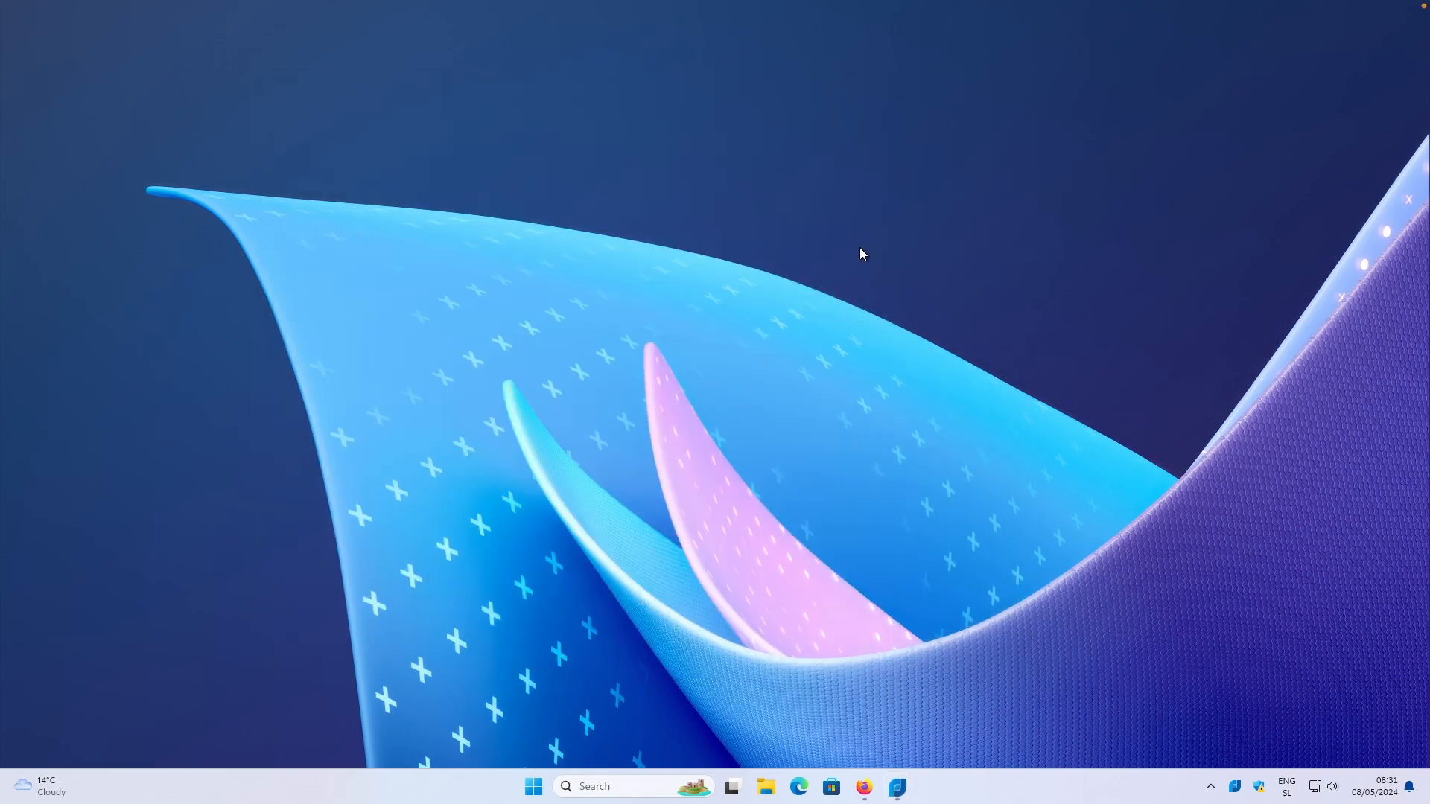
pyautogui.moveTo(843, 255)
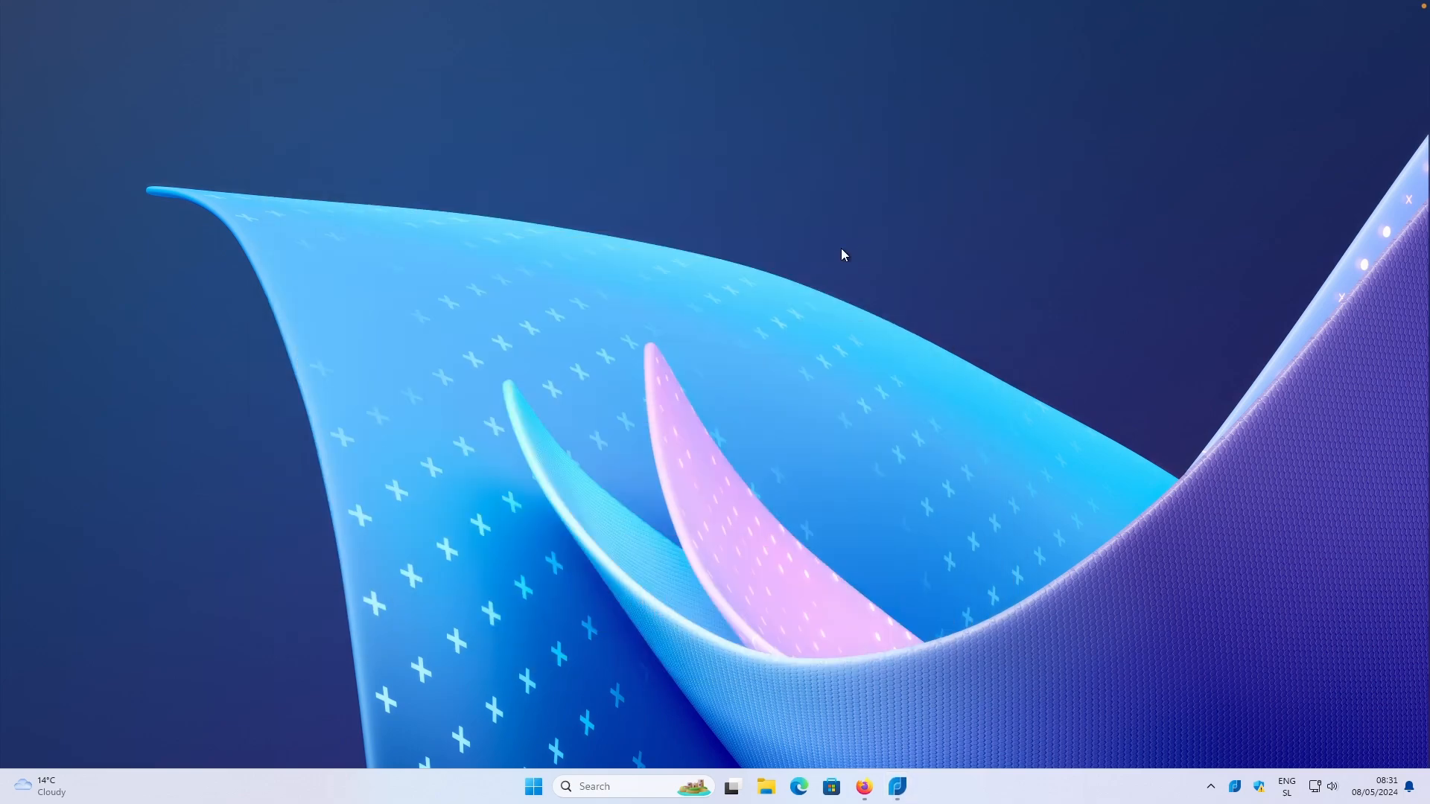
pyautogui.write('edge')
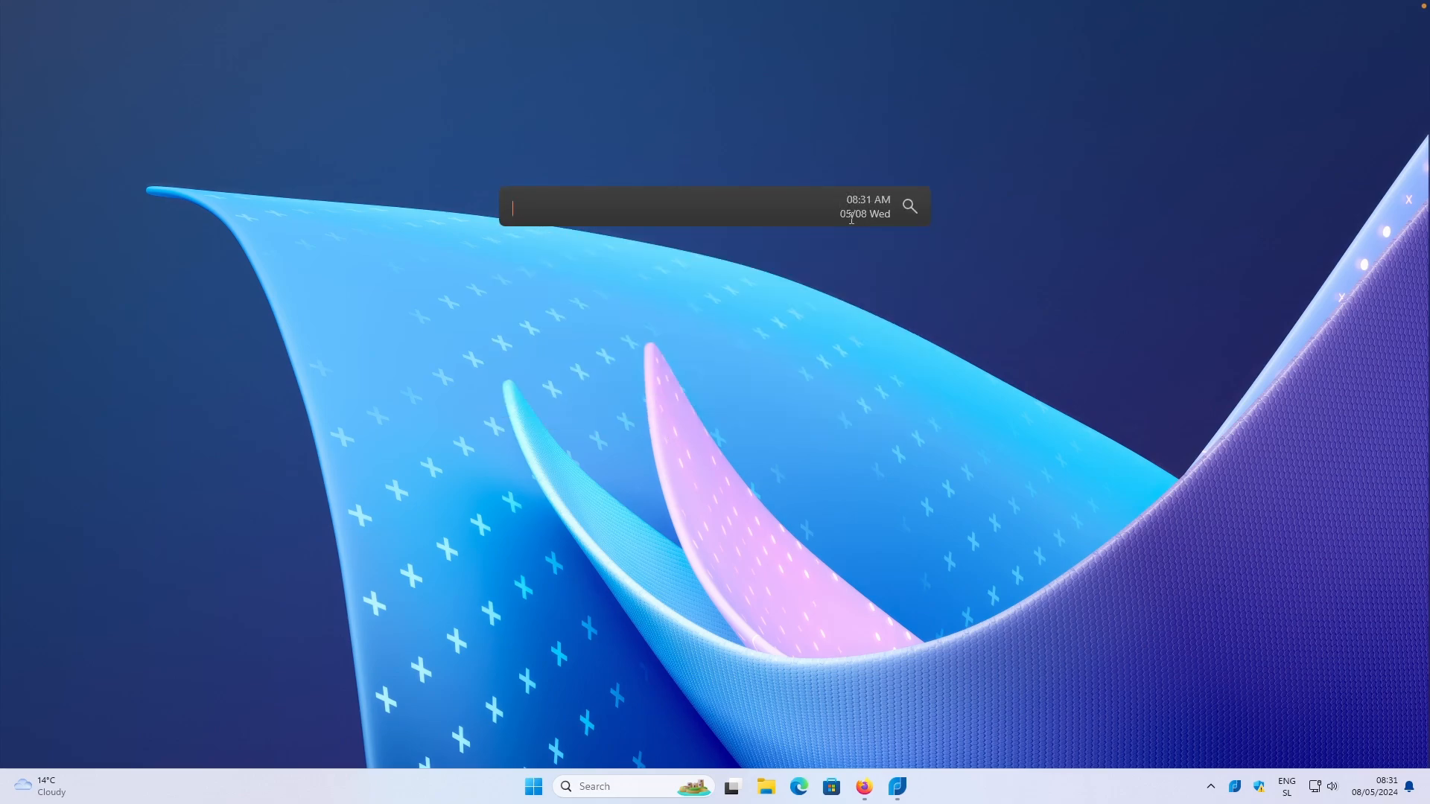
pyautogui.moveTo(907, 393)
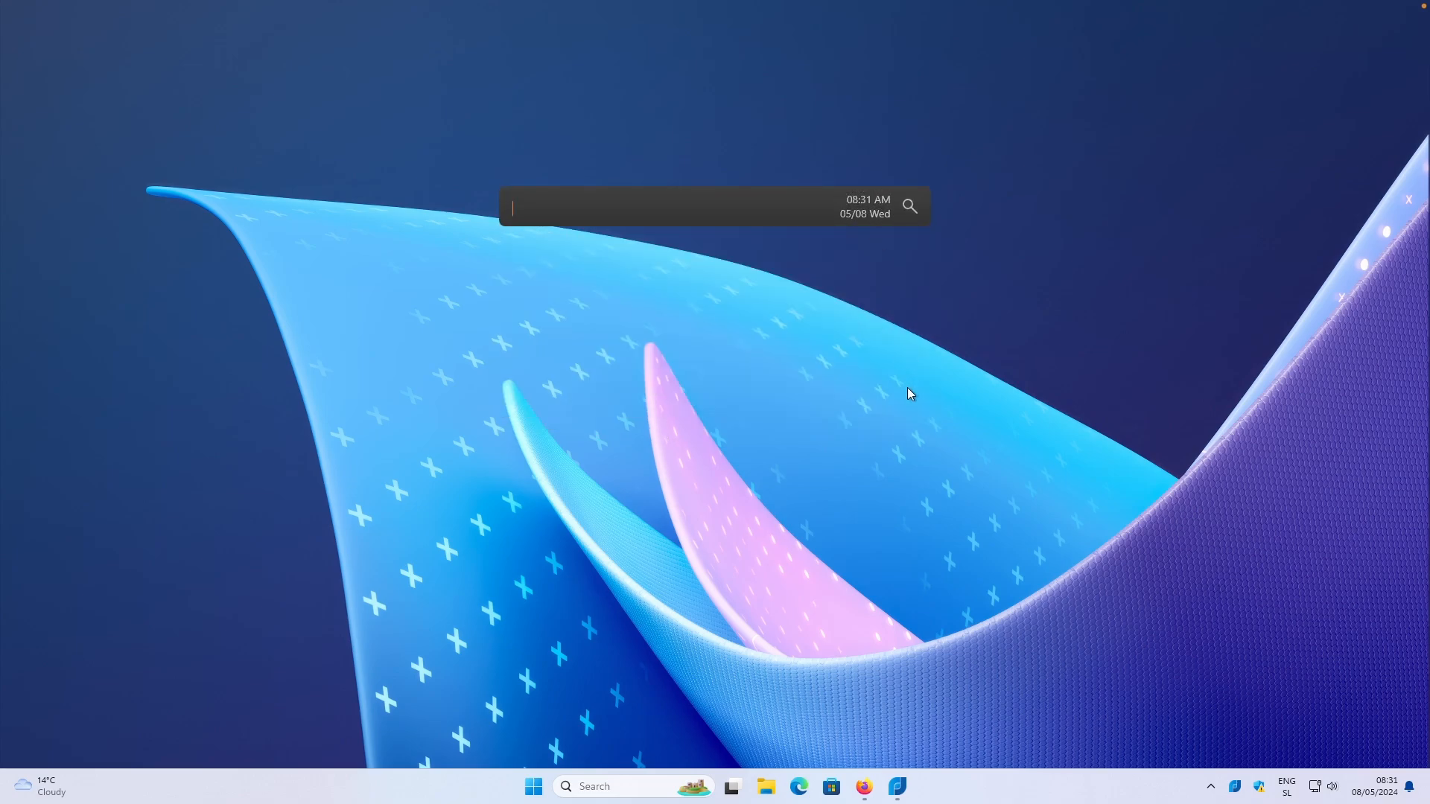
pyautogui.click(894, 787)
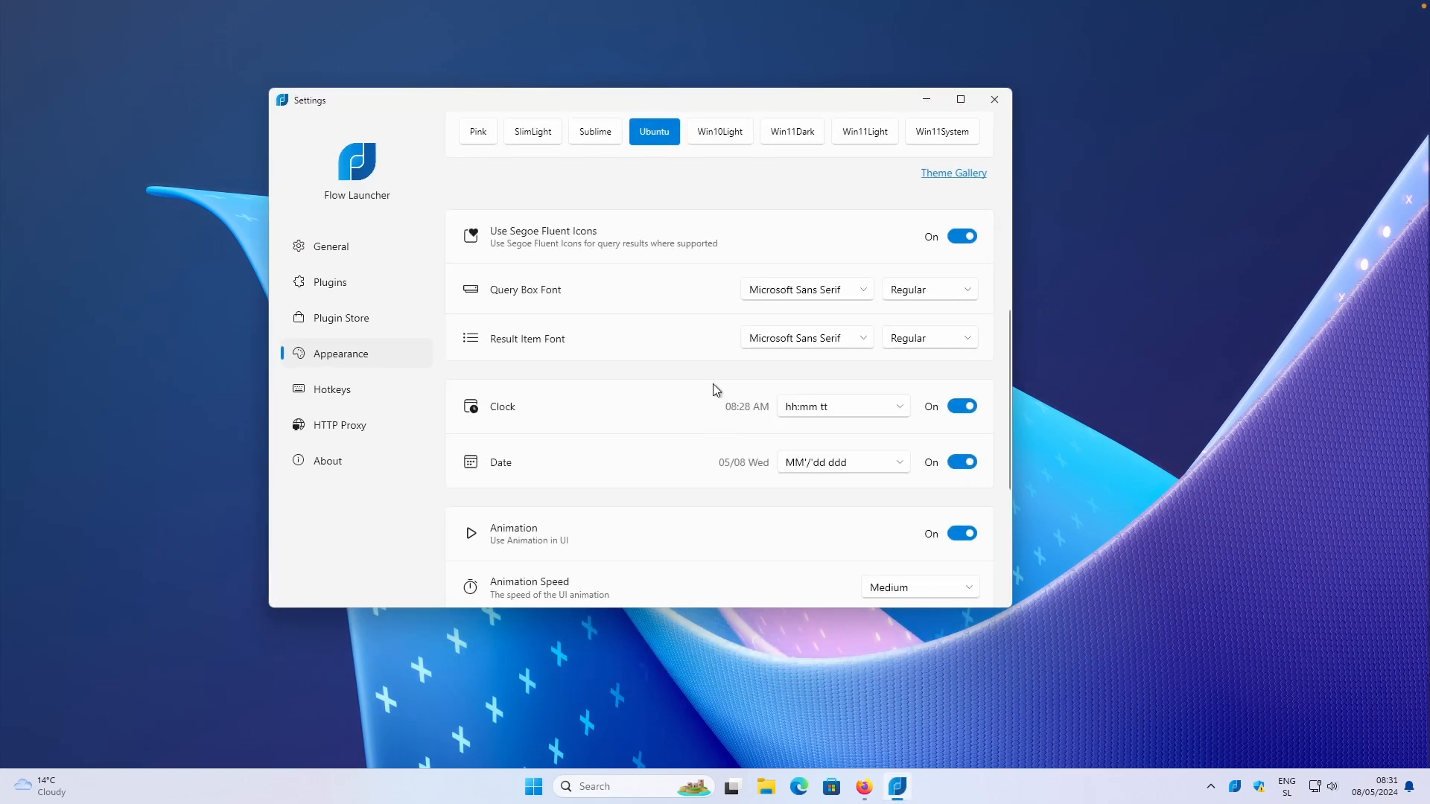
pyautogui.scroll(-3)
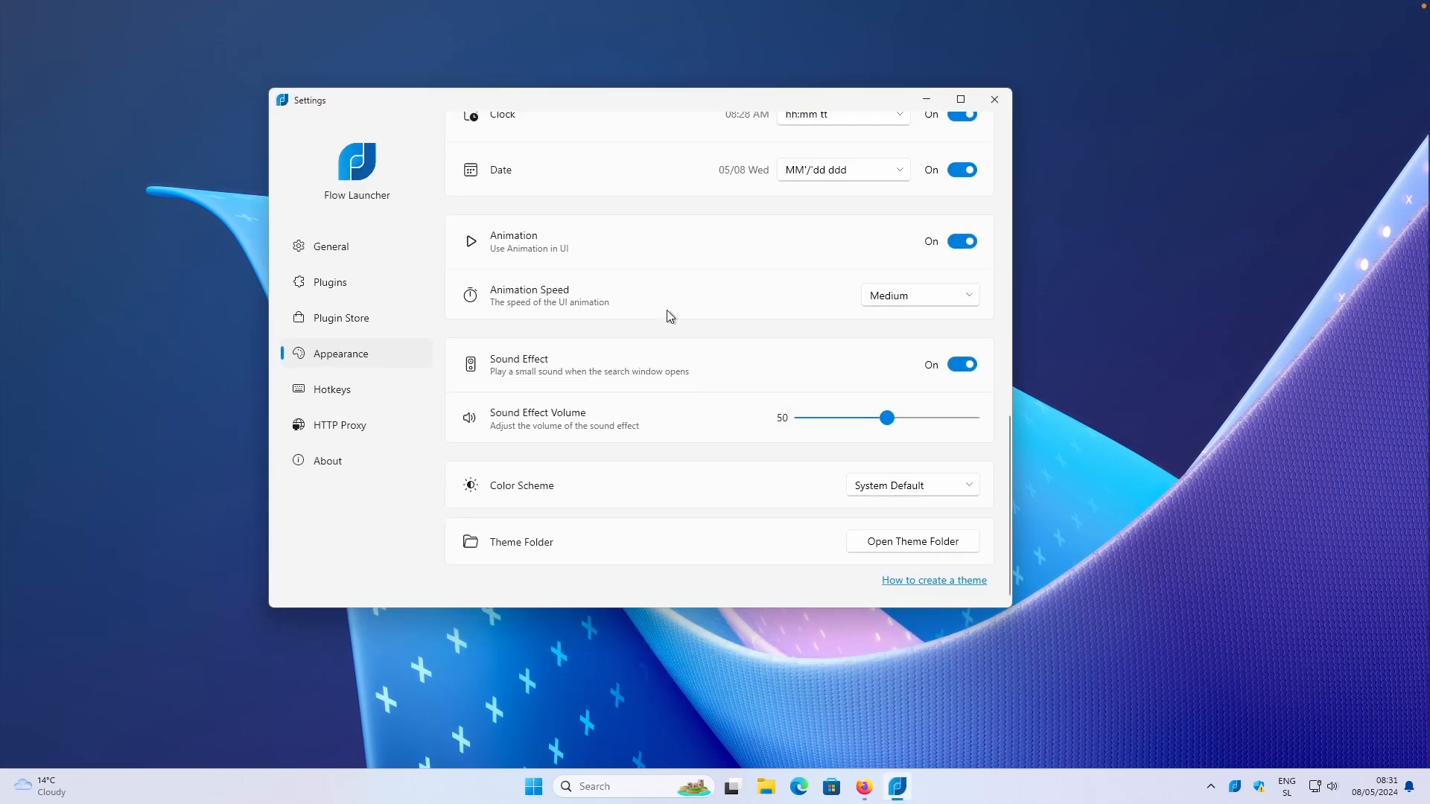
pyautogui.click(920, 295)
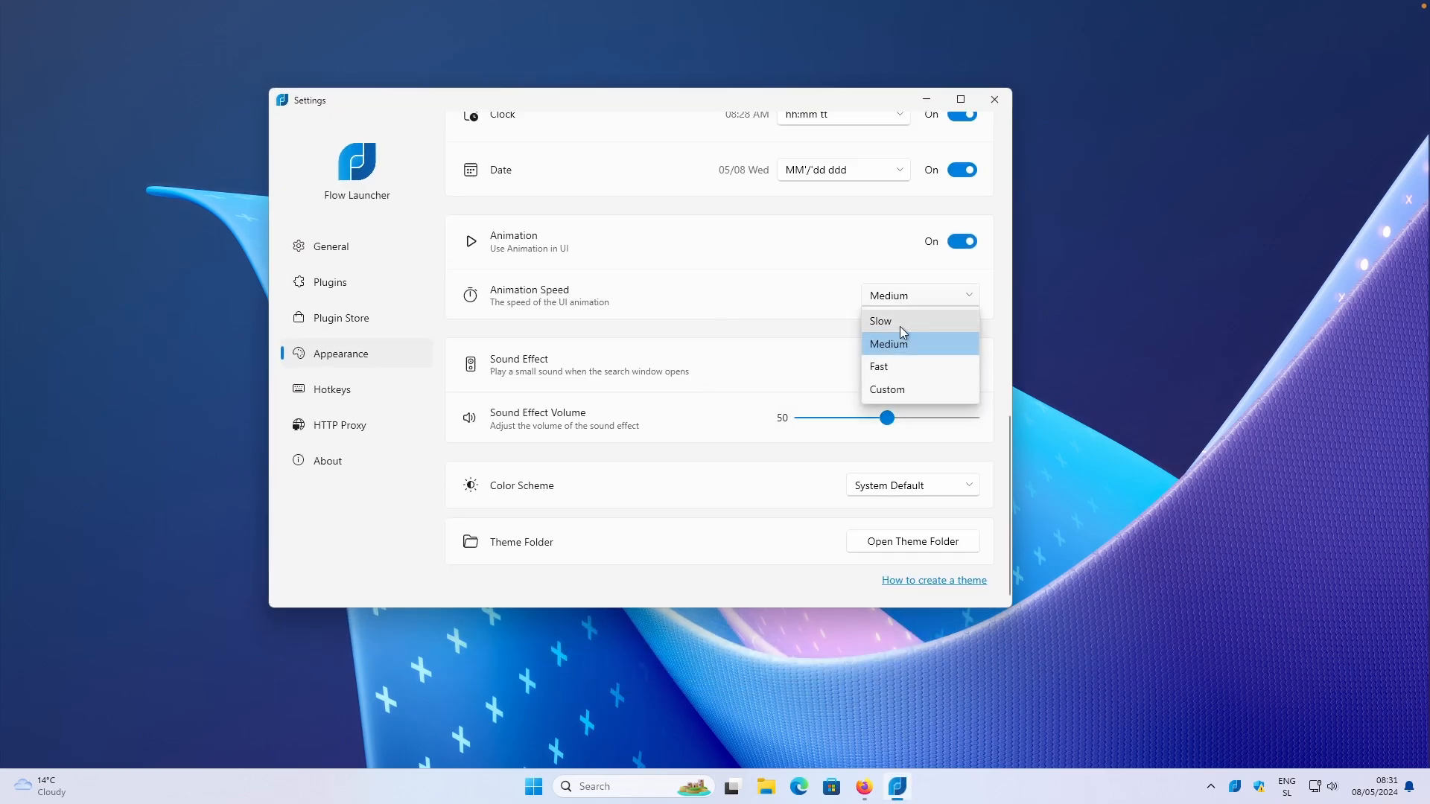
pyautogui.click(888, 344)
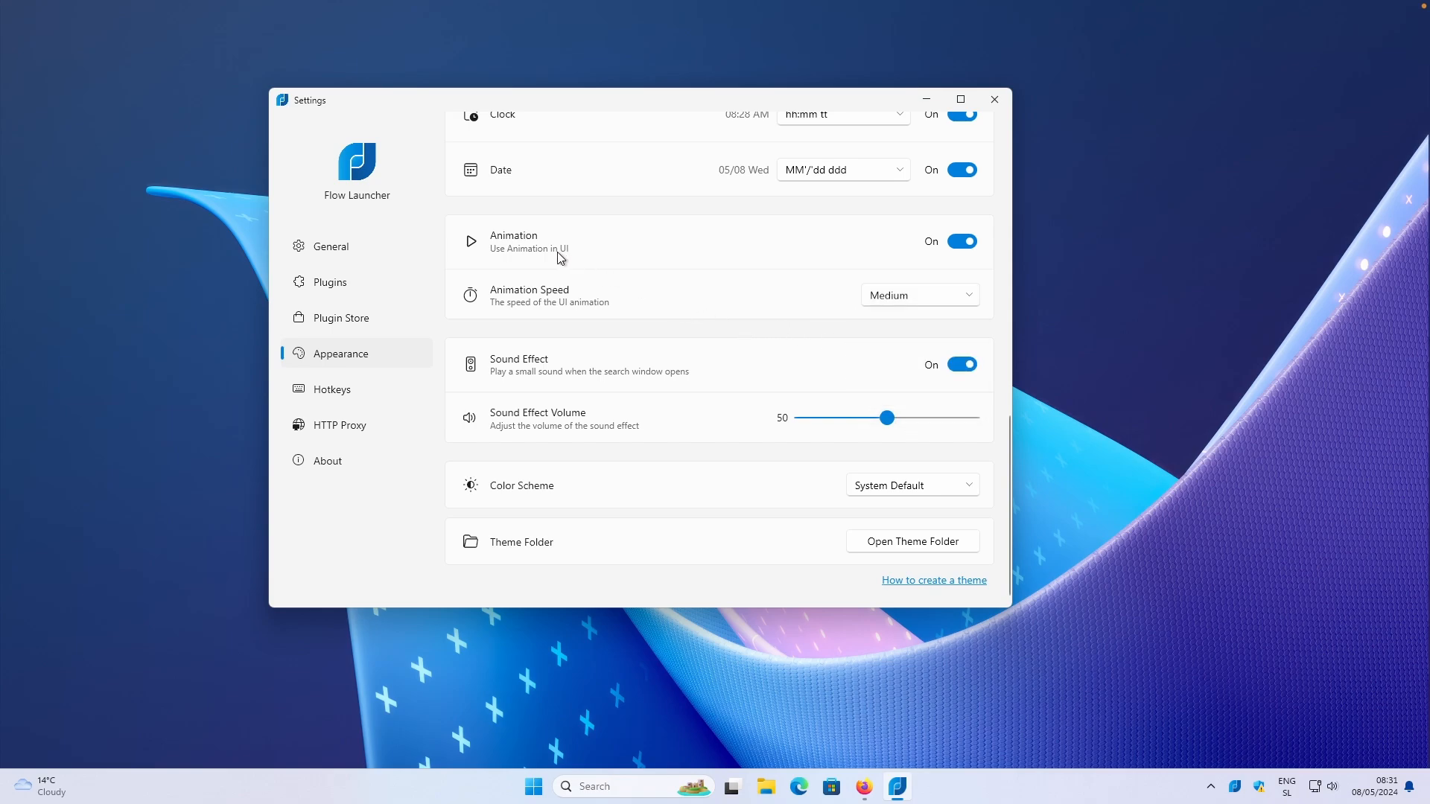
pyautogui.moveTo(629, 238)
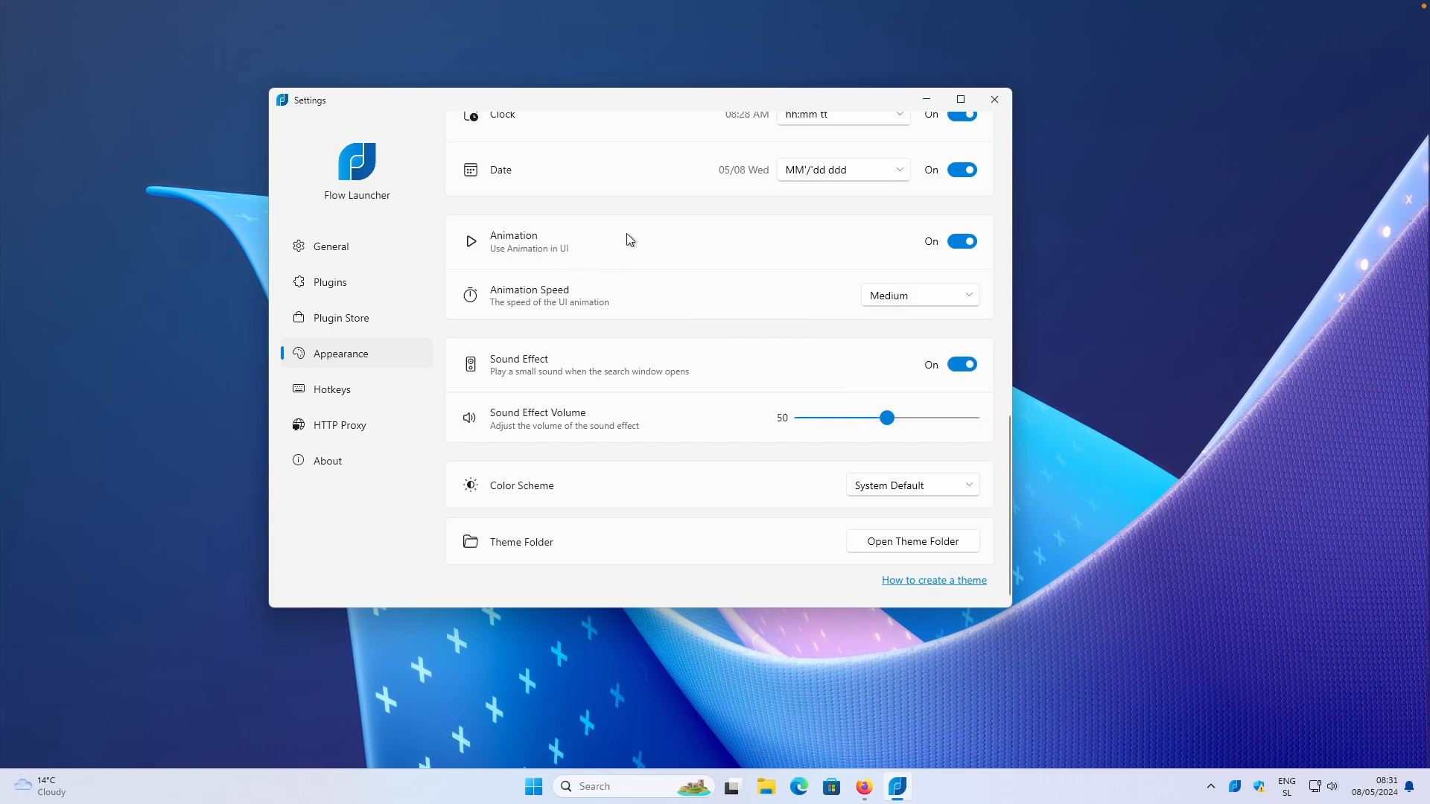
pyautogui.moveTo(604, 365)
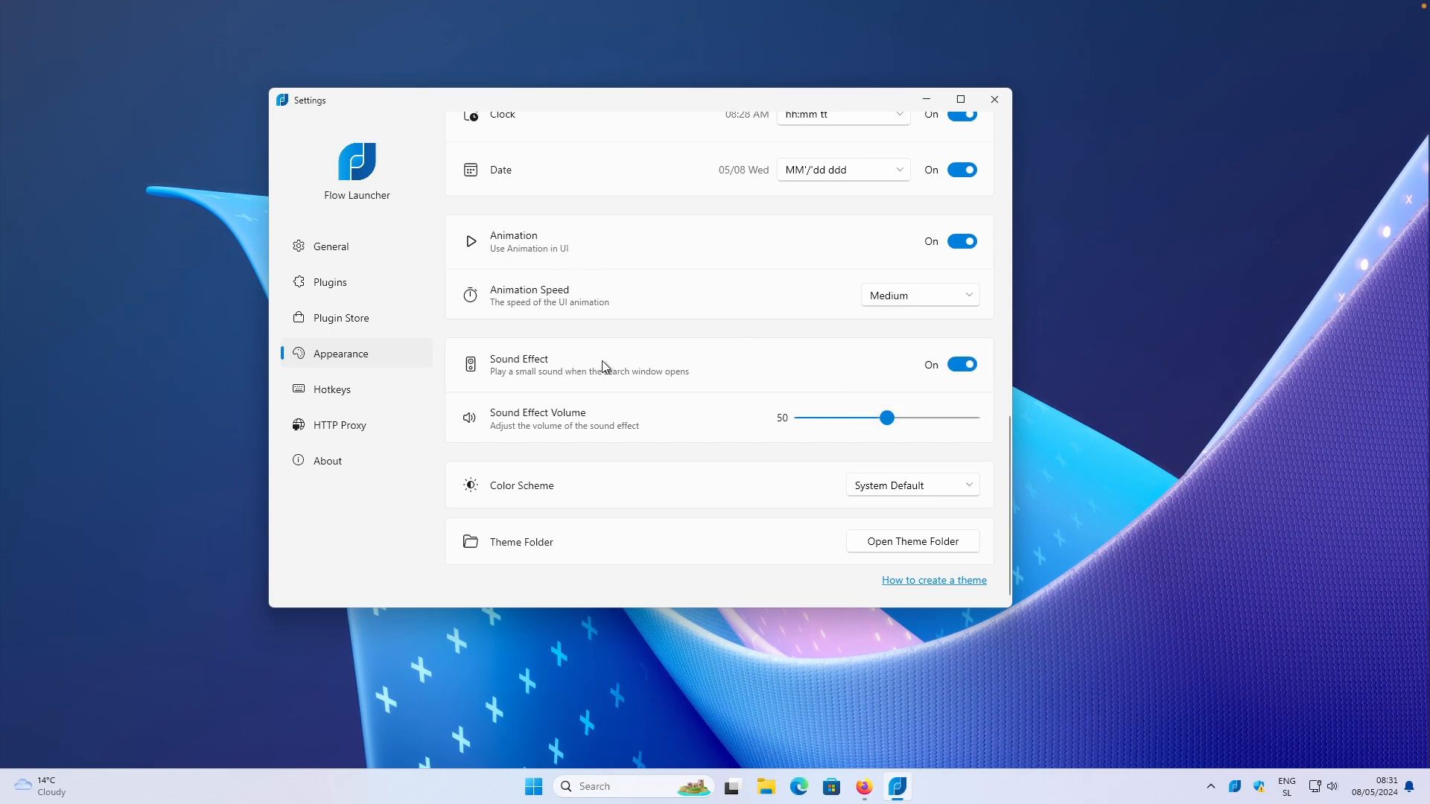
pyautogui.moveTo(563, 369)
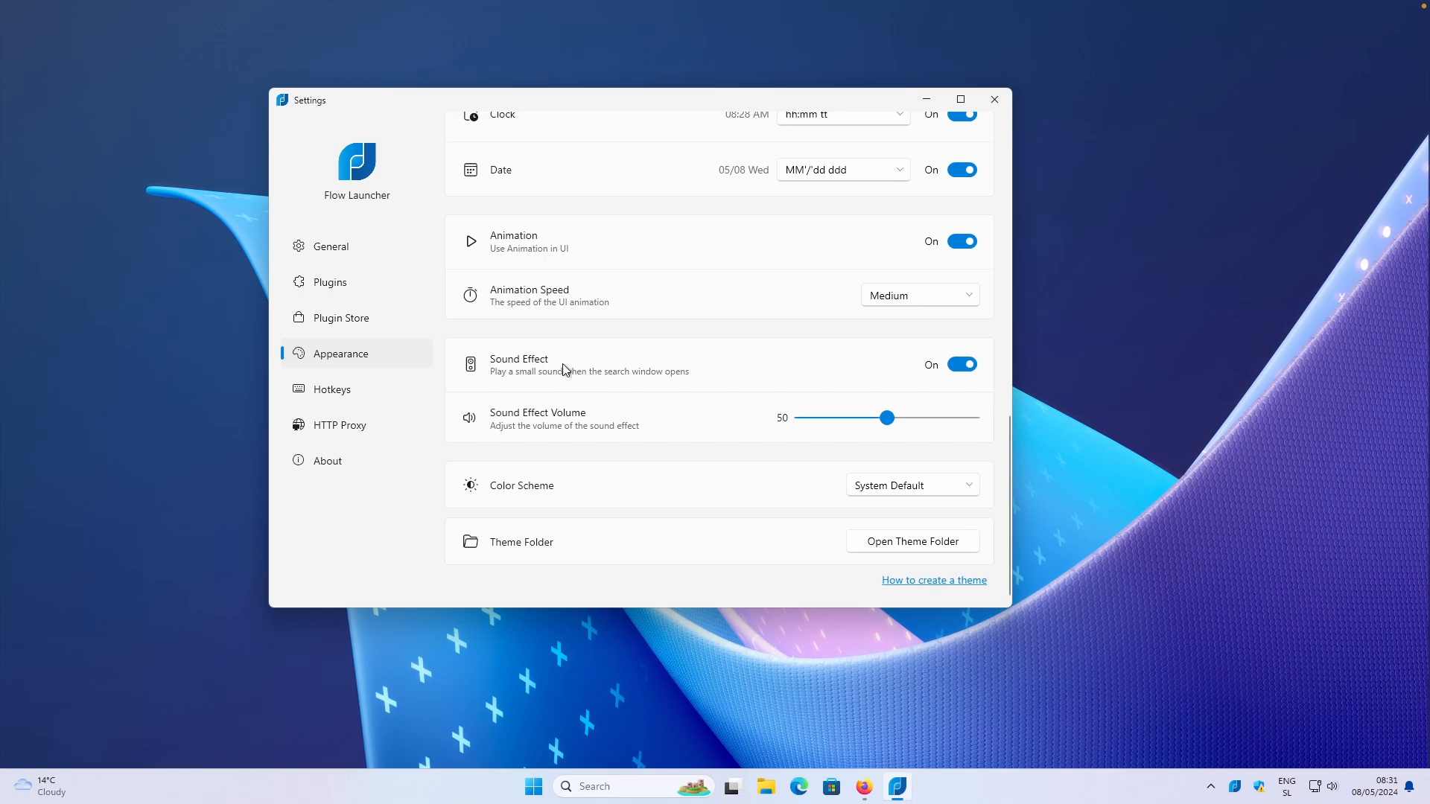
pyautogui.moveTo(575, 362)
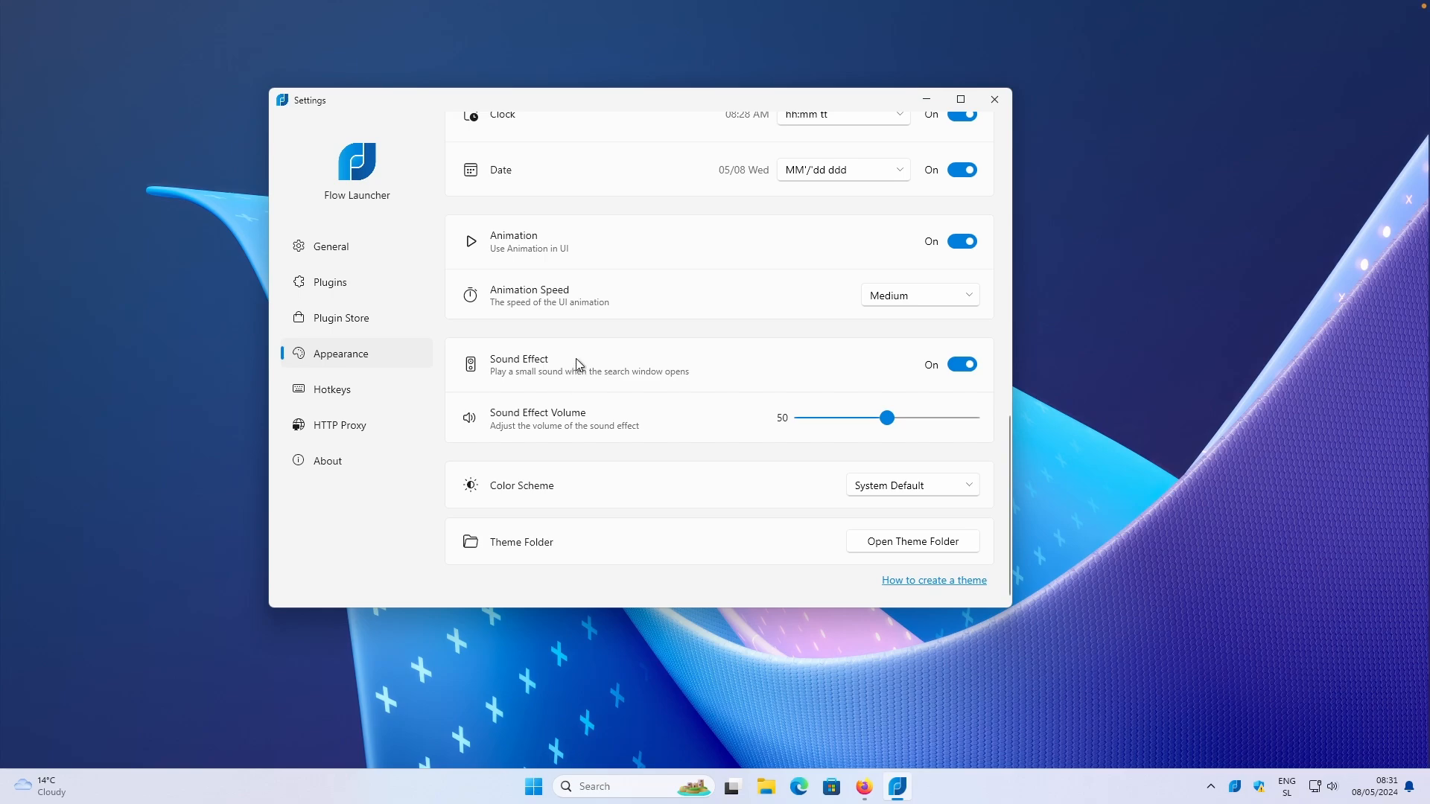
pyautogui.click(330, 391)
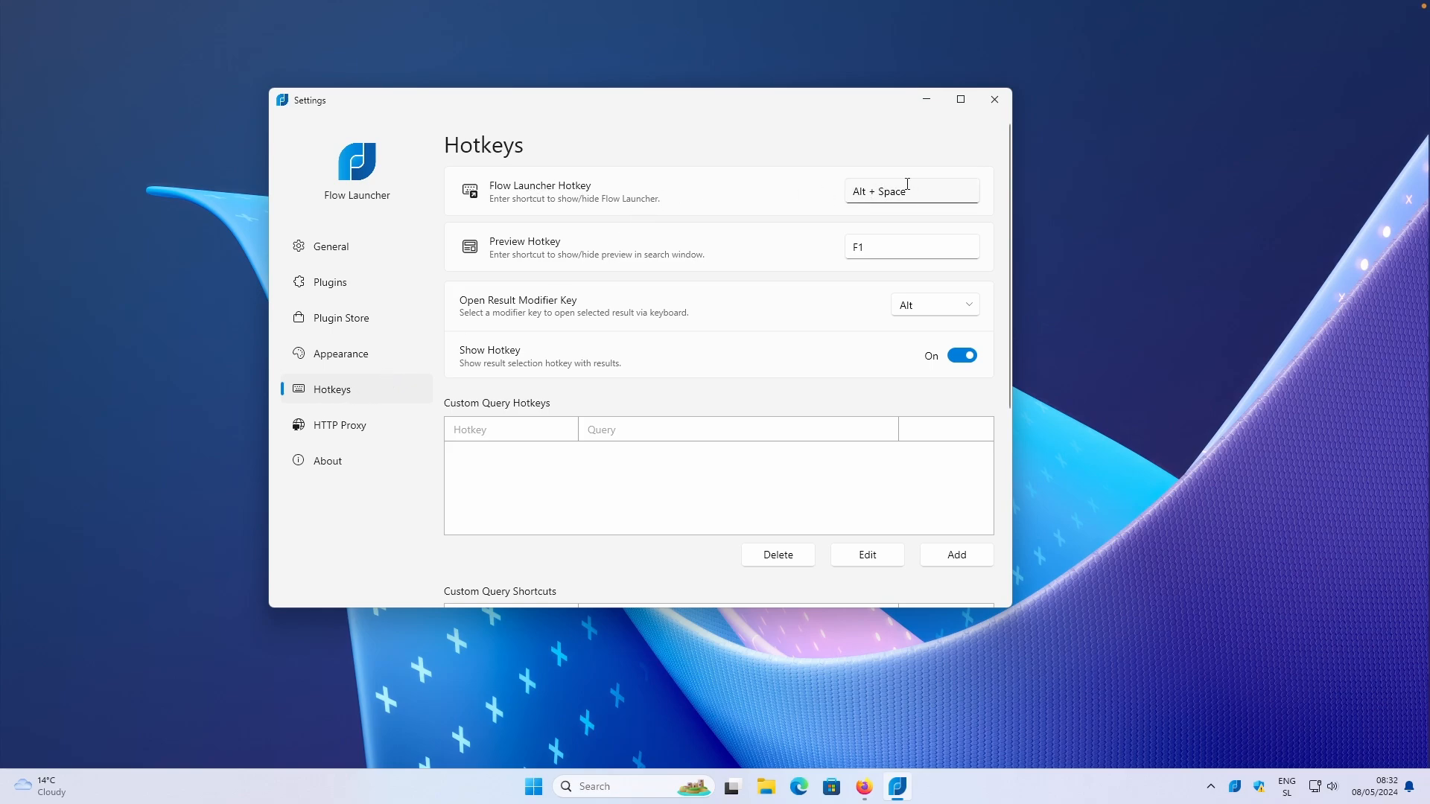
pyautogui.moveTo(864, 207)
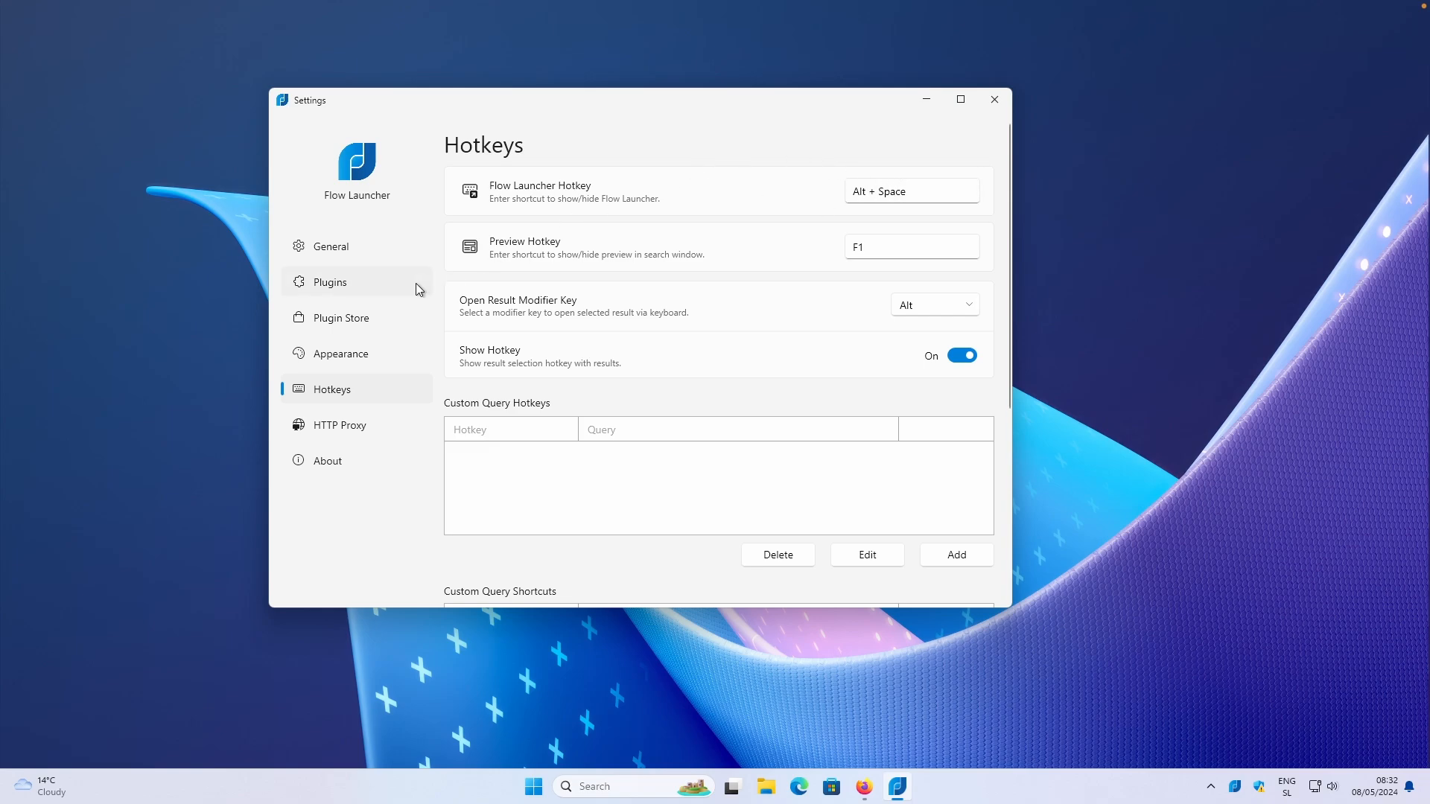
pyautogui.moveTo(419, 283)
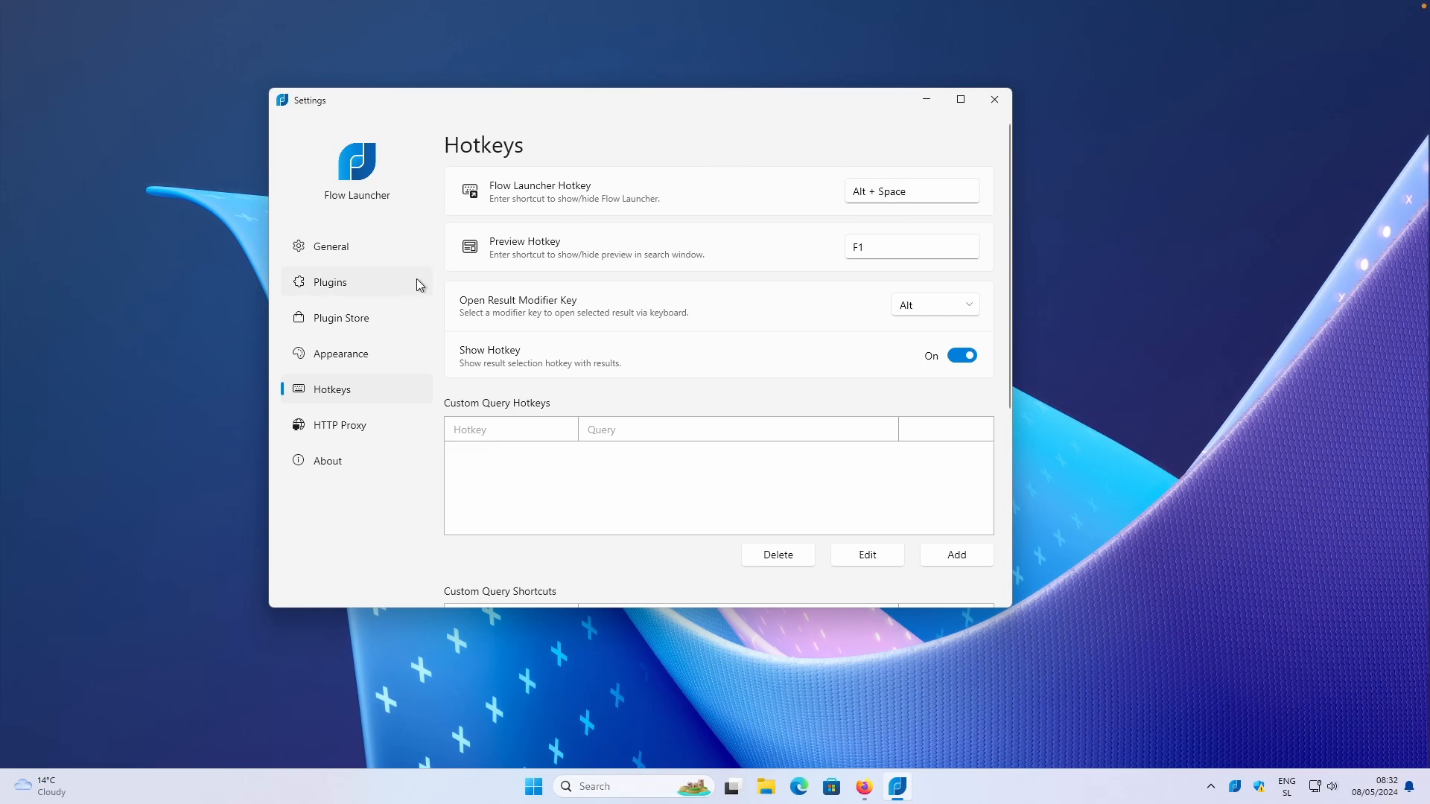
pyautogui.moveTo(653, 155)
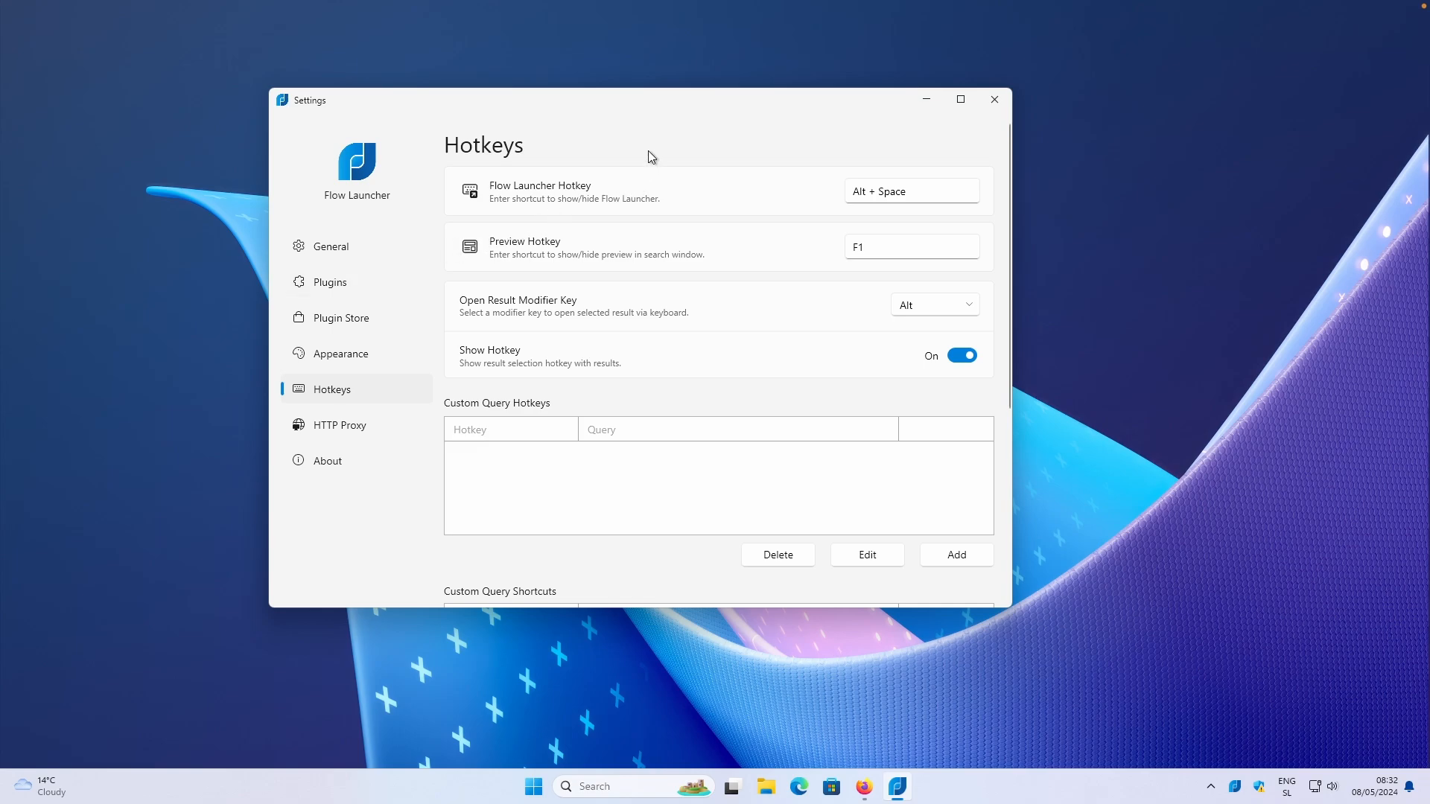
pyautogui.moveTo(617, 187)
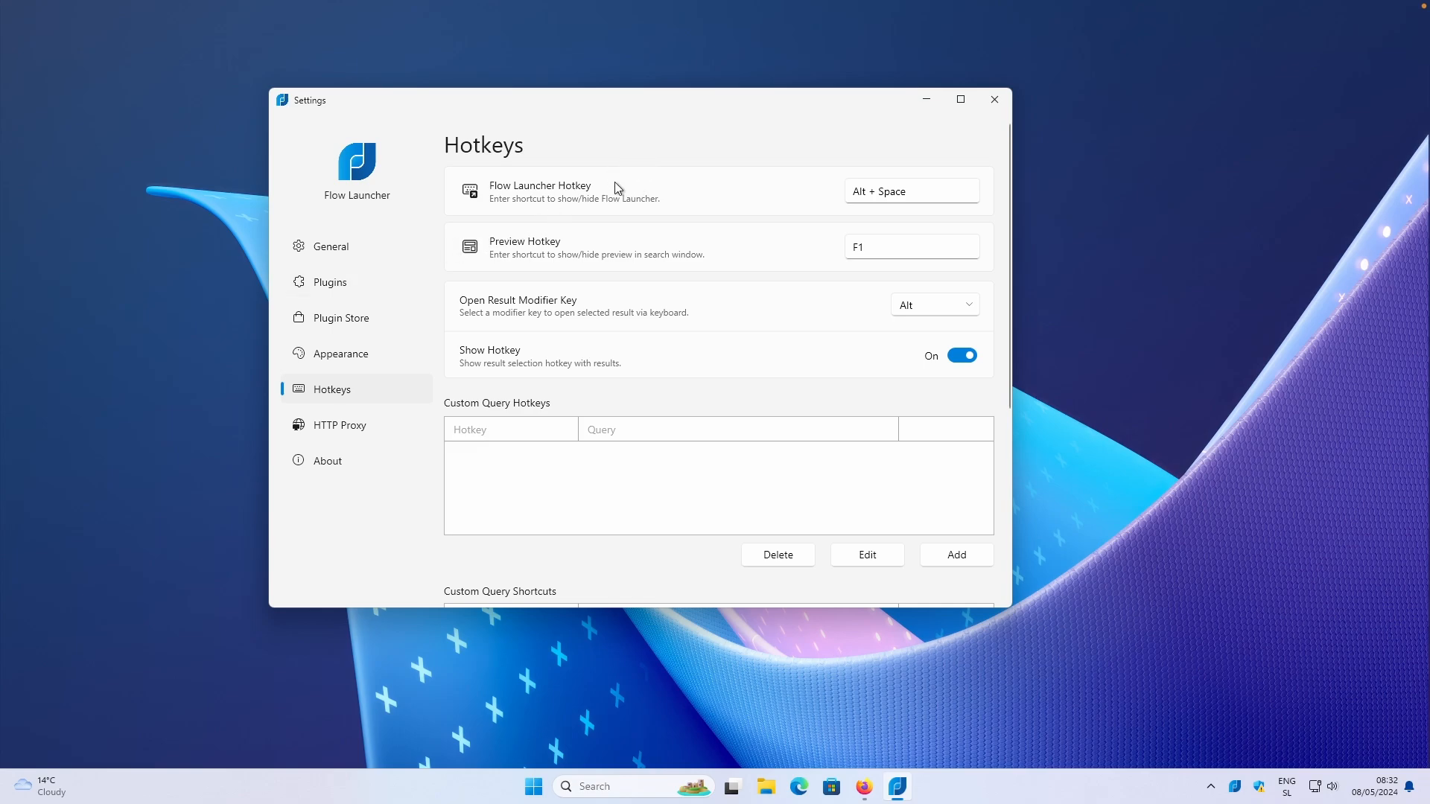
pyautogui.click(956, 554)
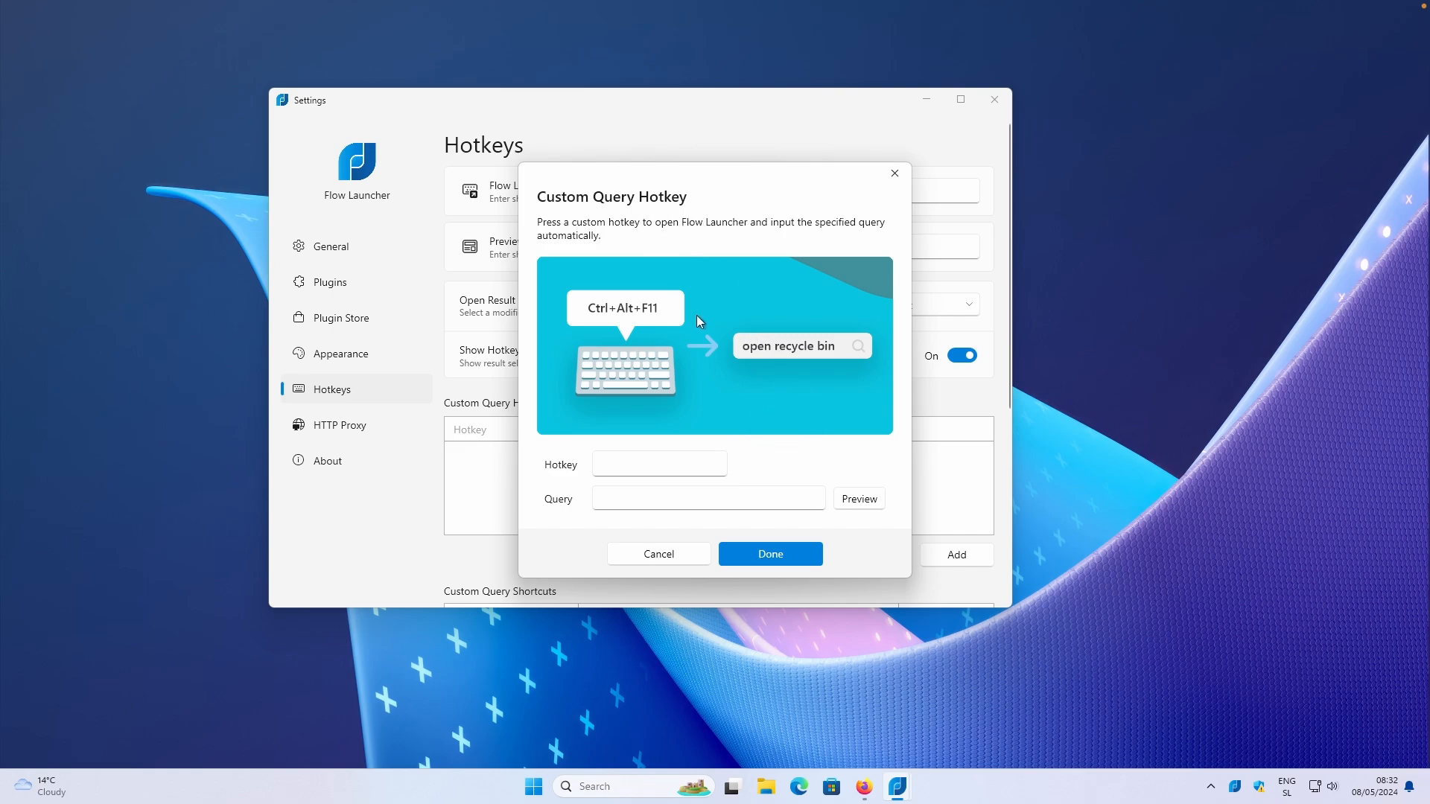
pyautogui.moveTo(664, 299)
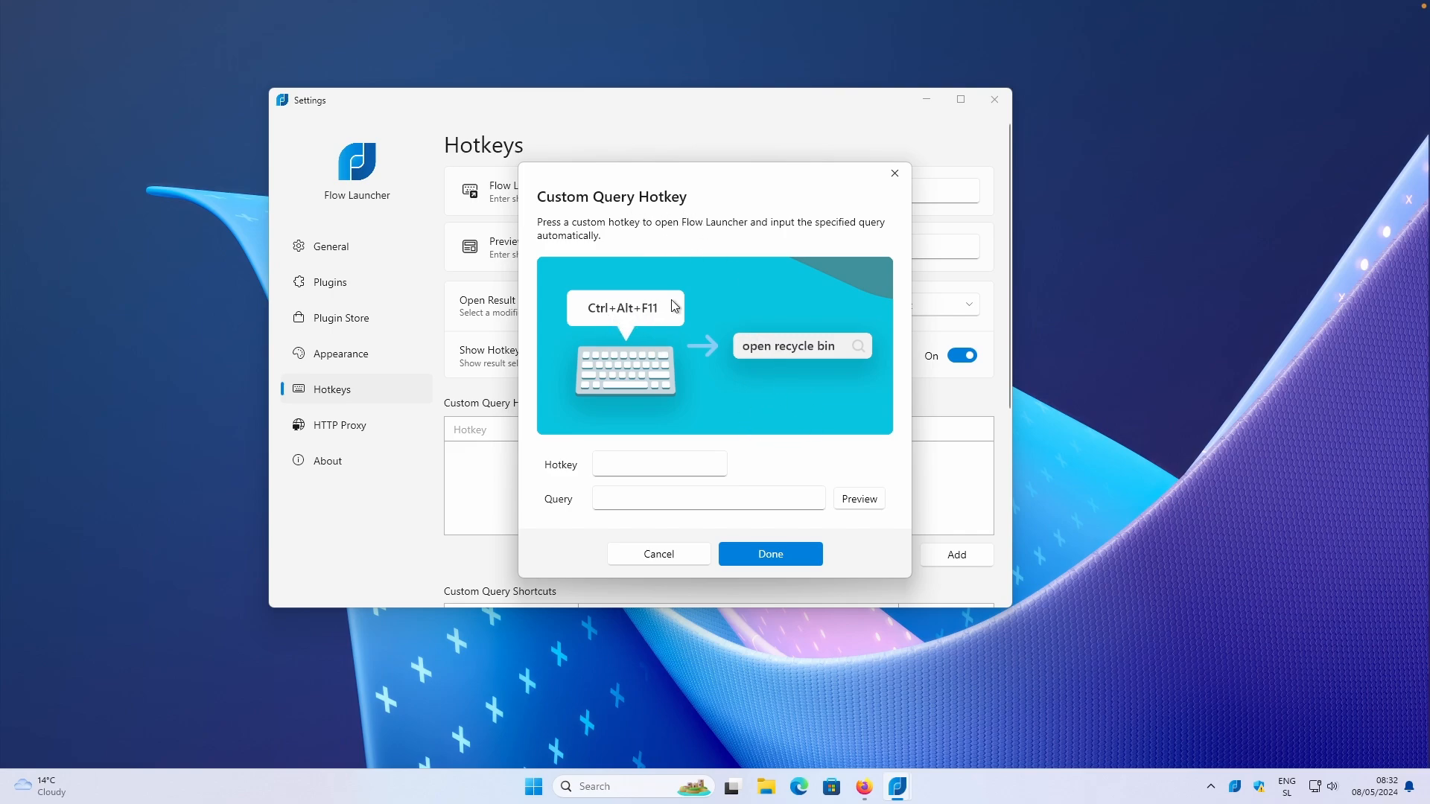
pyautogui.moveTo(876, 351)
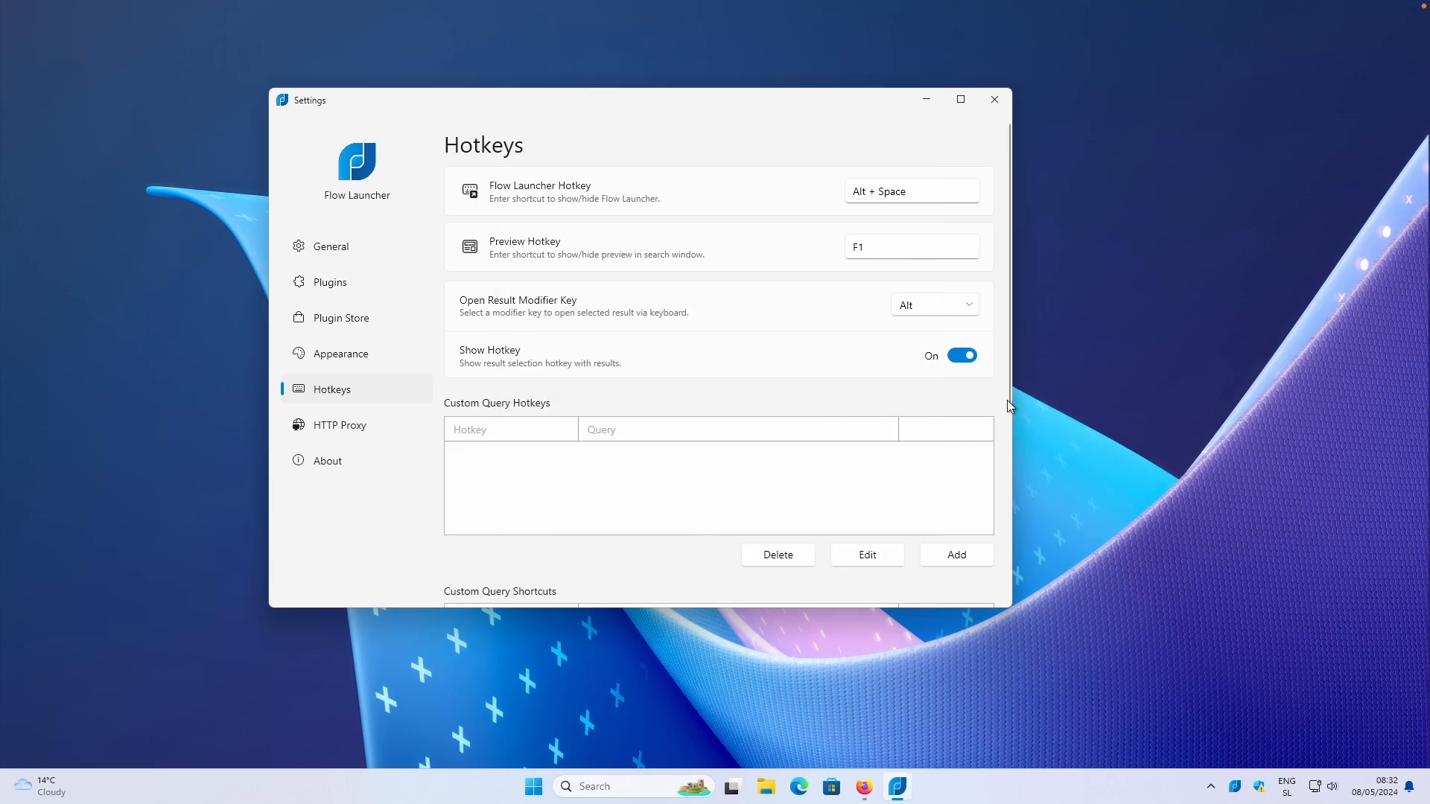
pyautogui.scroll(-3)
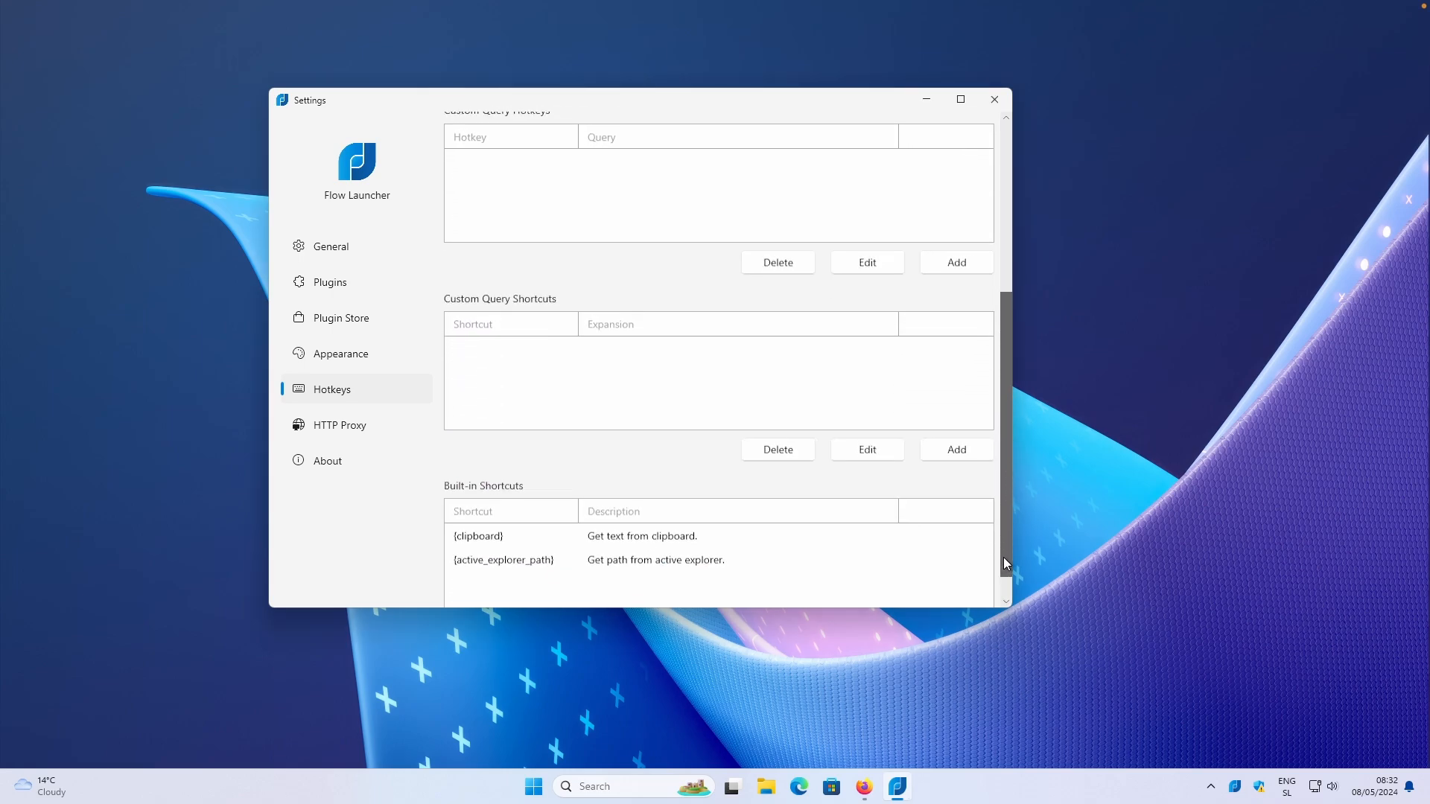
pyautogui.scroll(-3)
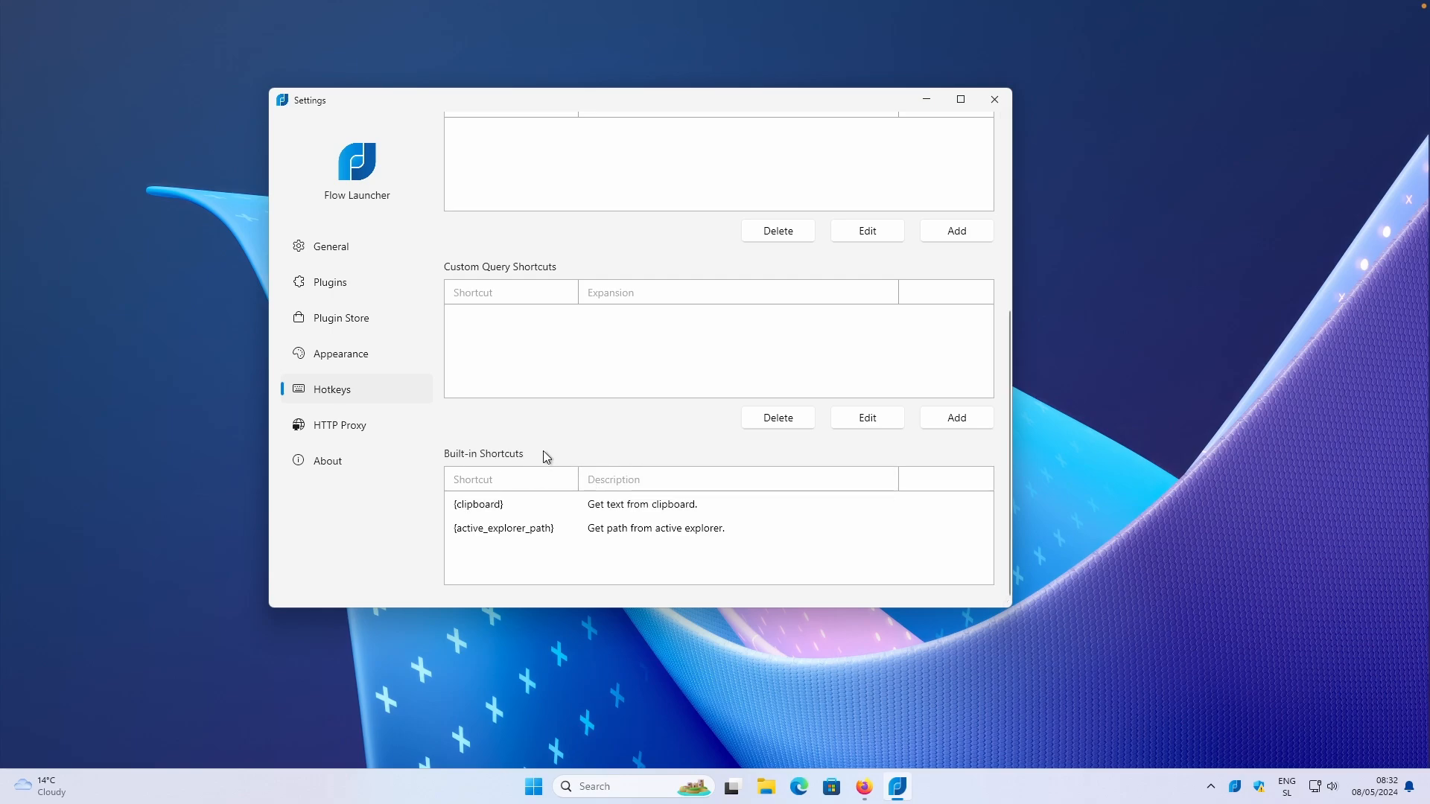
# Show the HTTP Proxy page with proxy off and empty server fields
pyautogui.click(340, 426)
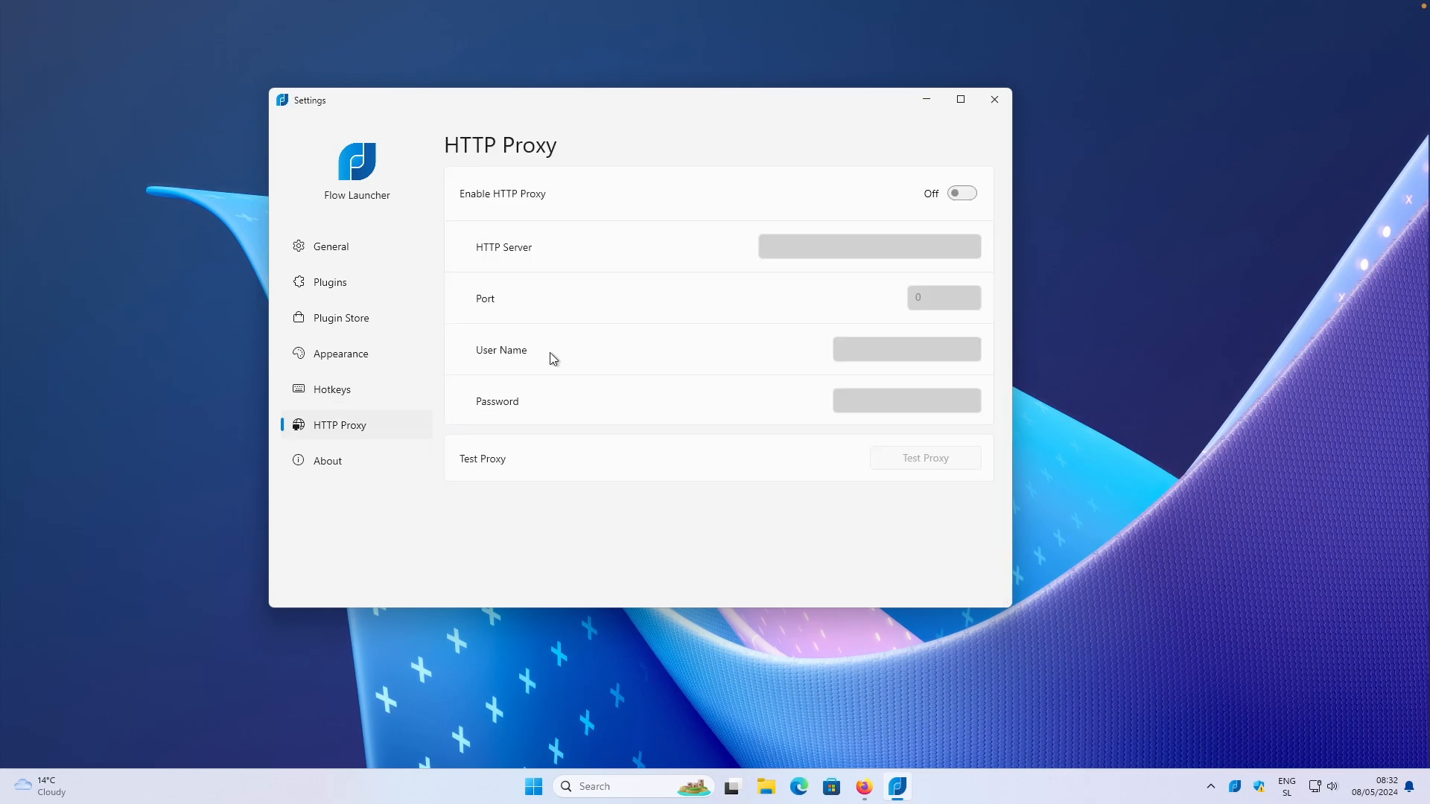
pyautogui.moveTo(655, 195)
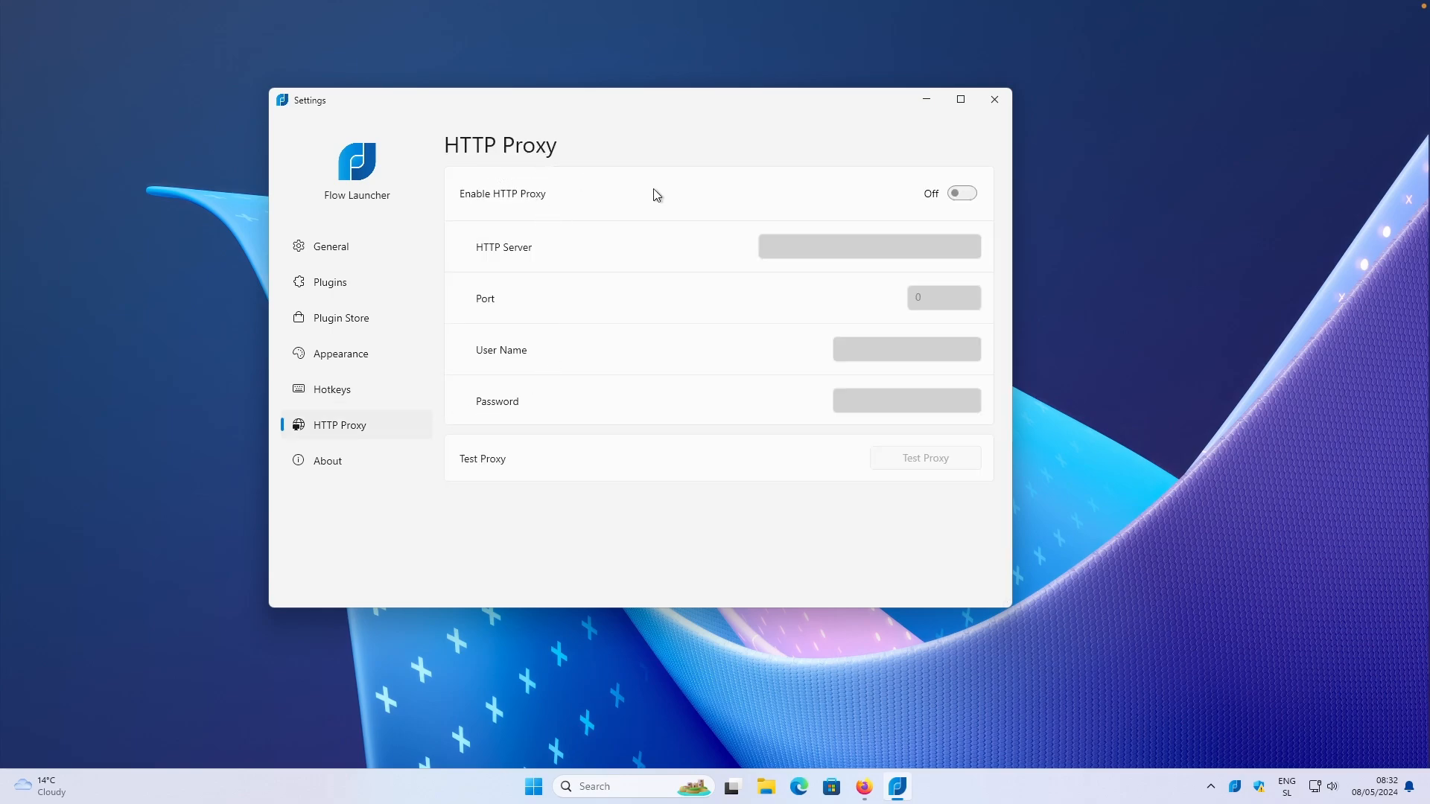
pyautogui.moveTo(896, 185)
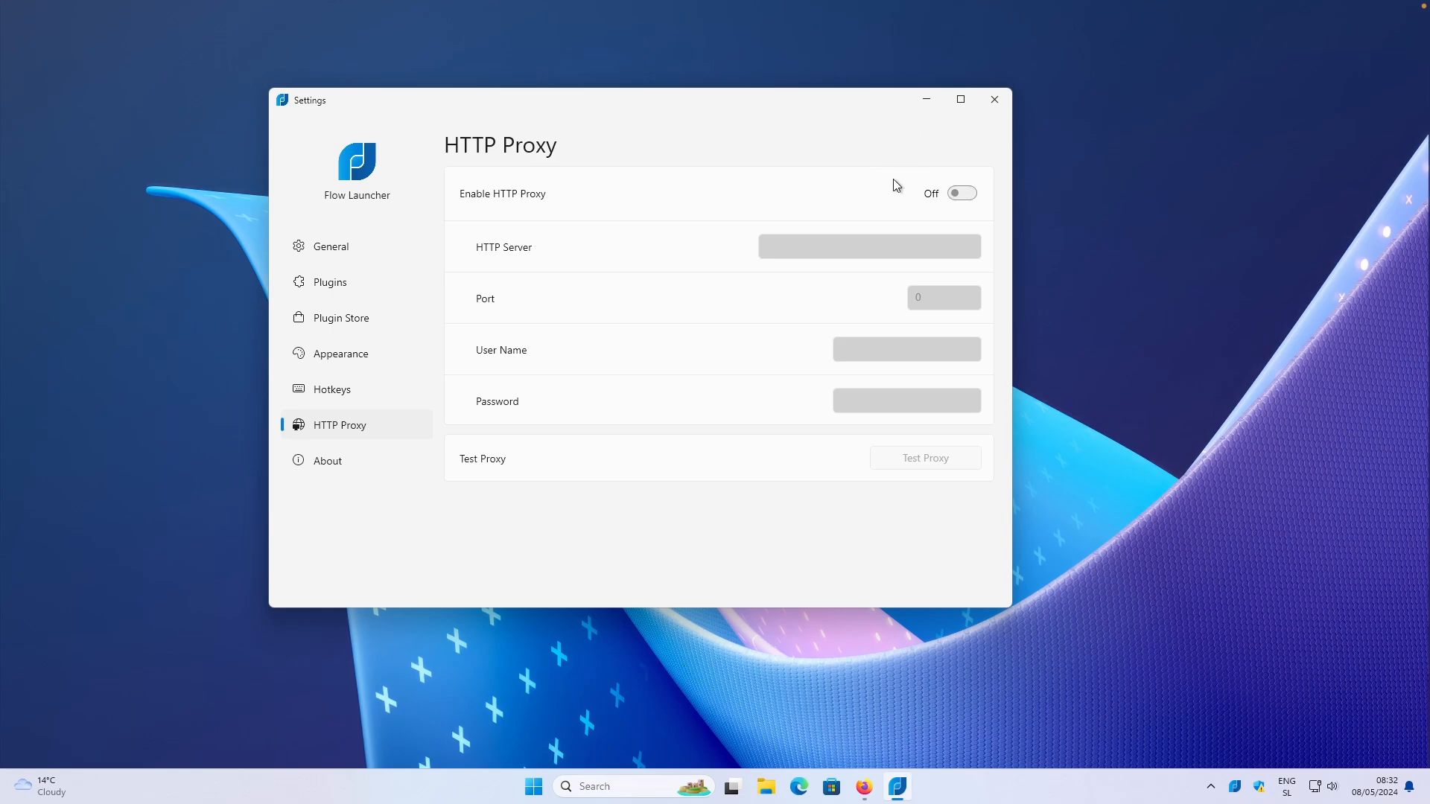
pyautogui.moveTo(596, 280)
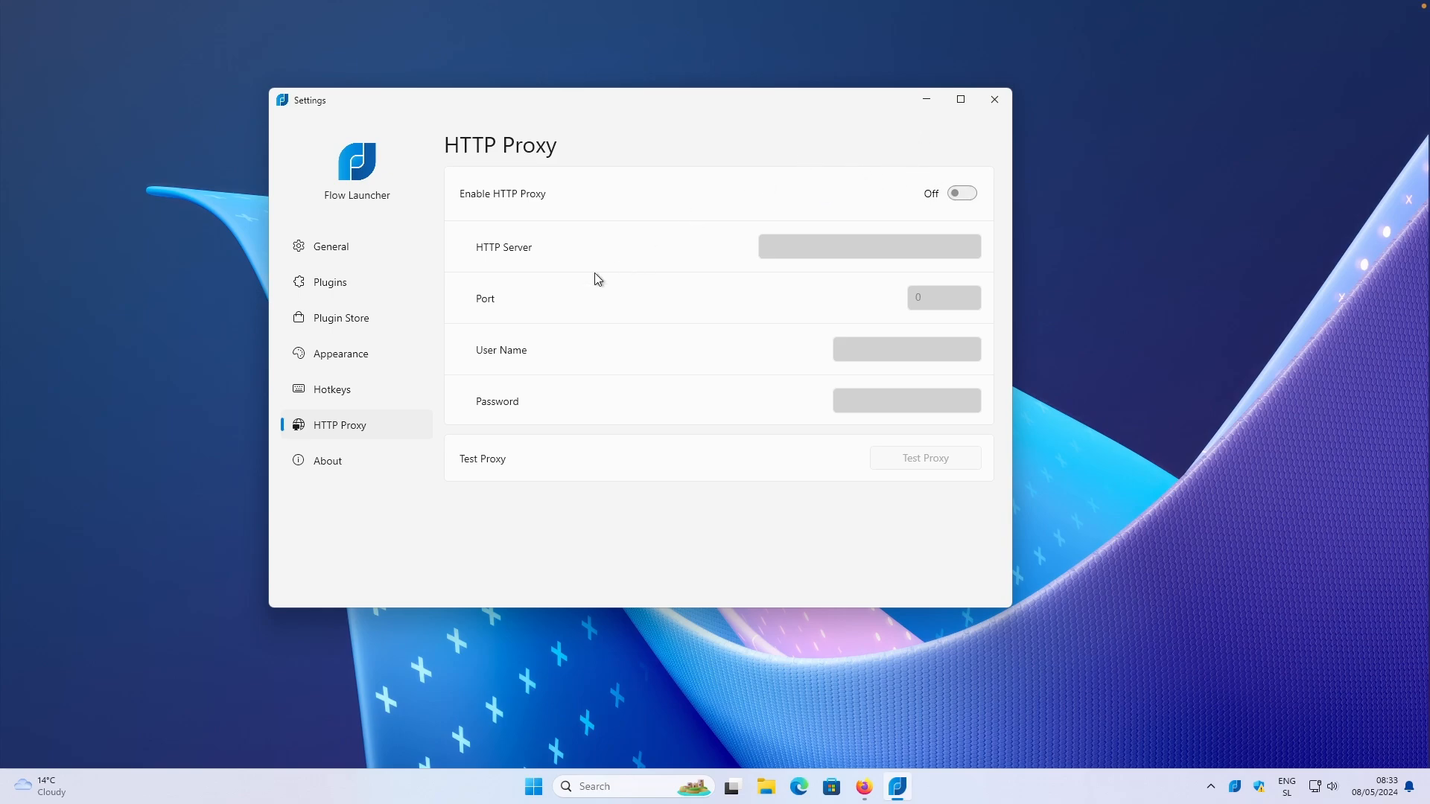
# View the About page showing version 1.18.0, then return to the General page
pyautogui.click(328, 461)
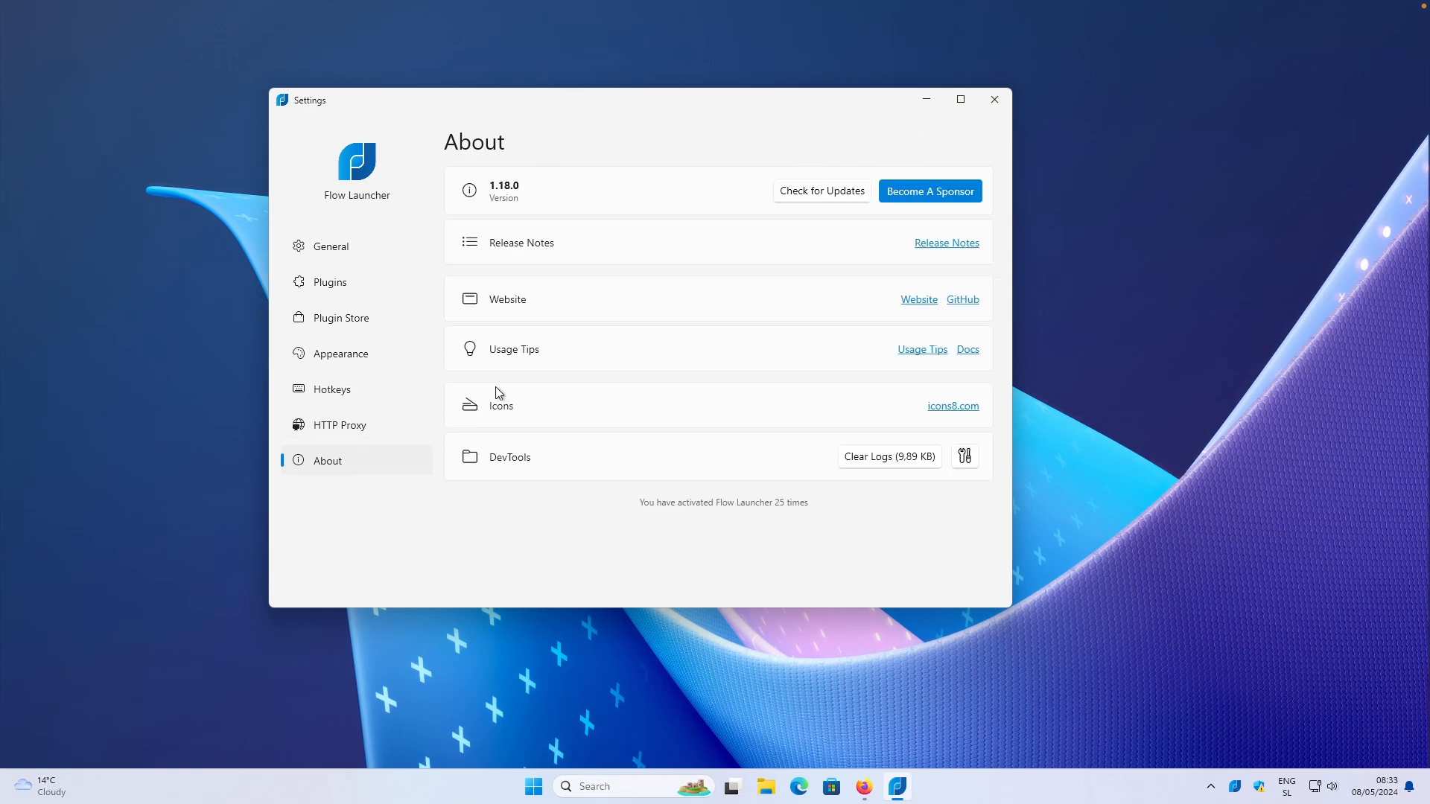
pyautogui.moveTo(584, 500)
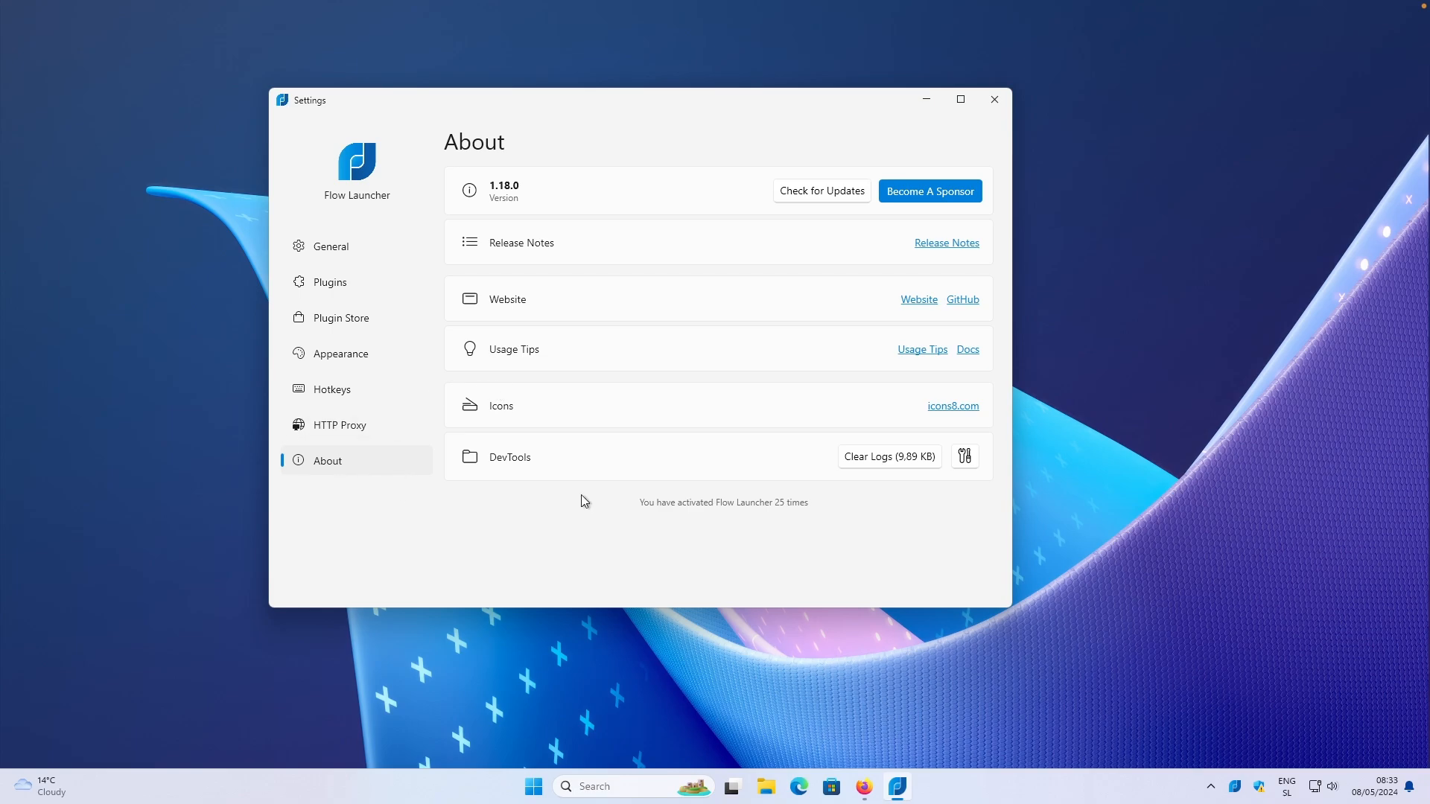
pyautogui.moveTo(674, 509)
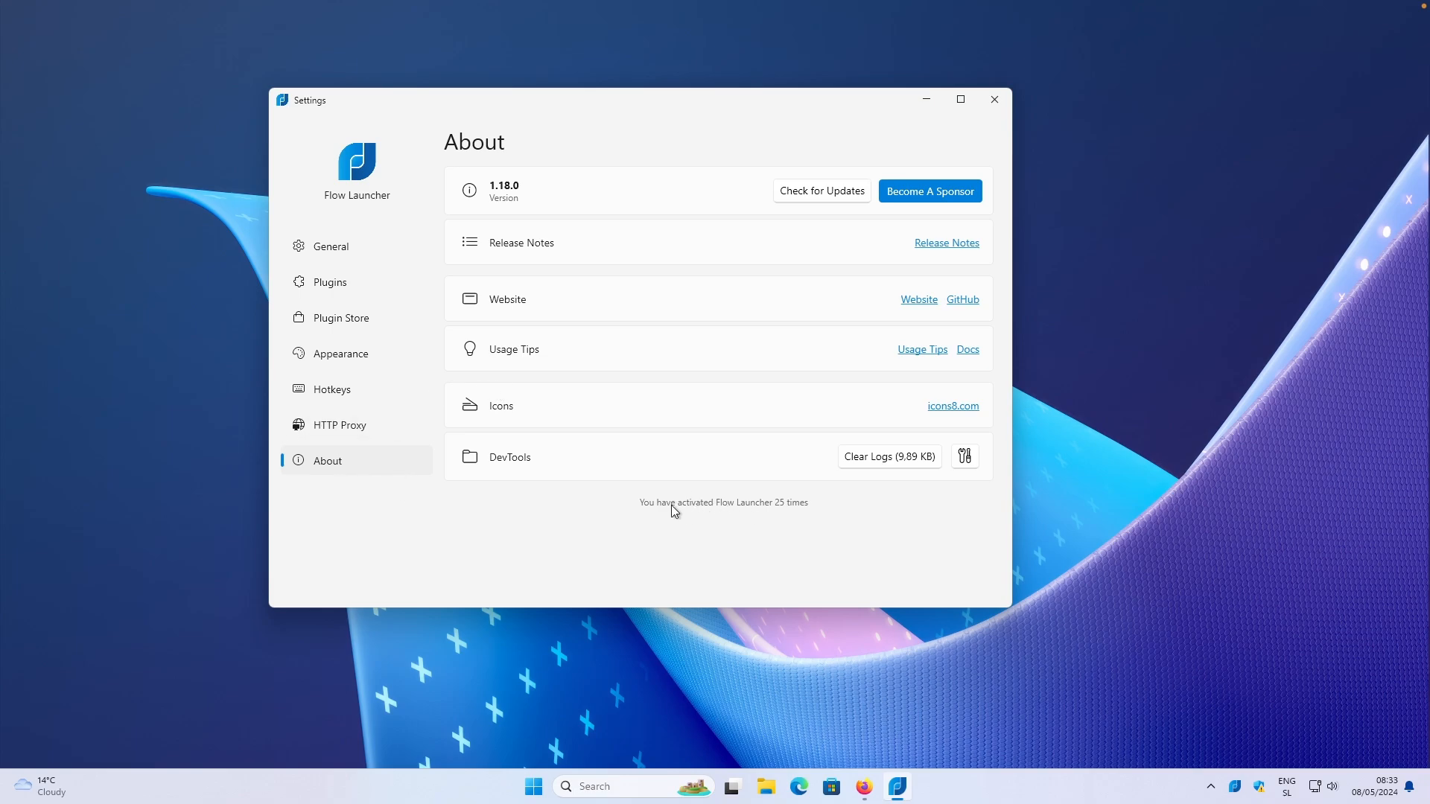
pyautogui.moveTo(775, 514)
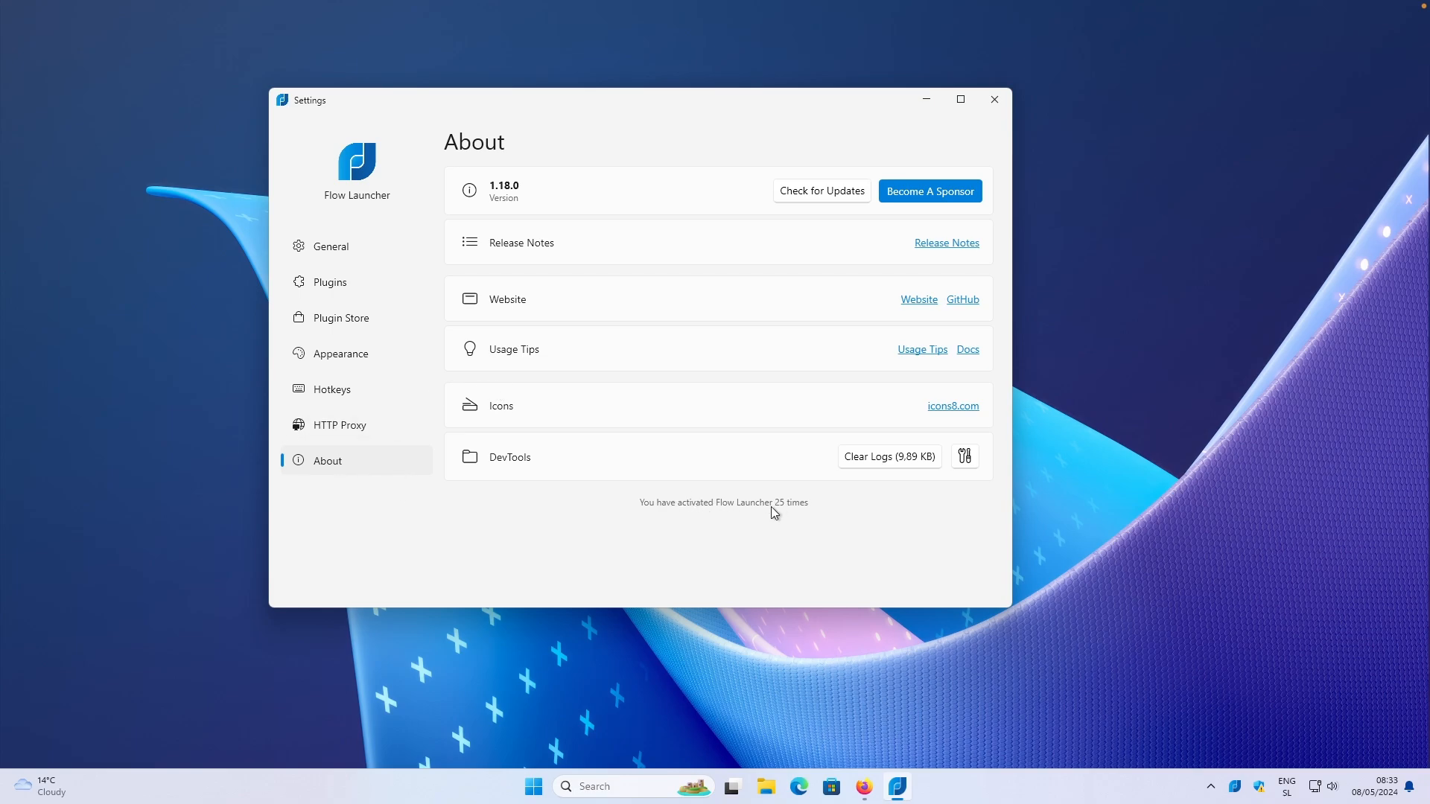
pyautogui.moveTo(783, 505)
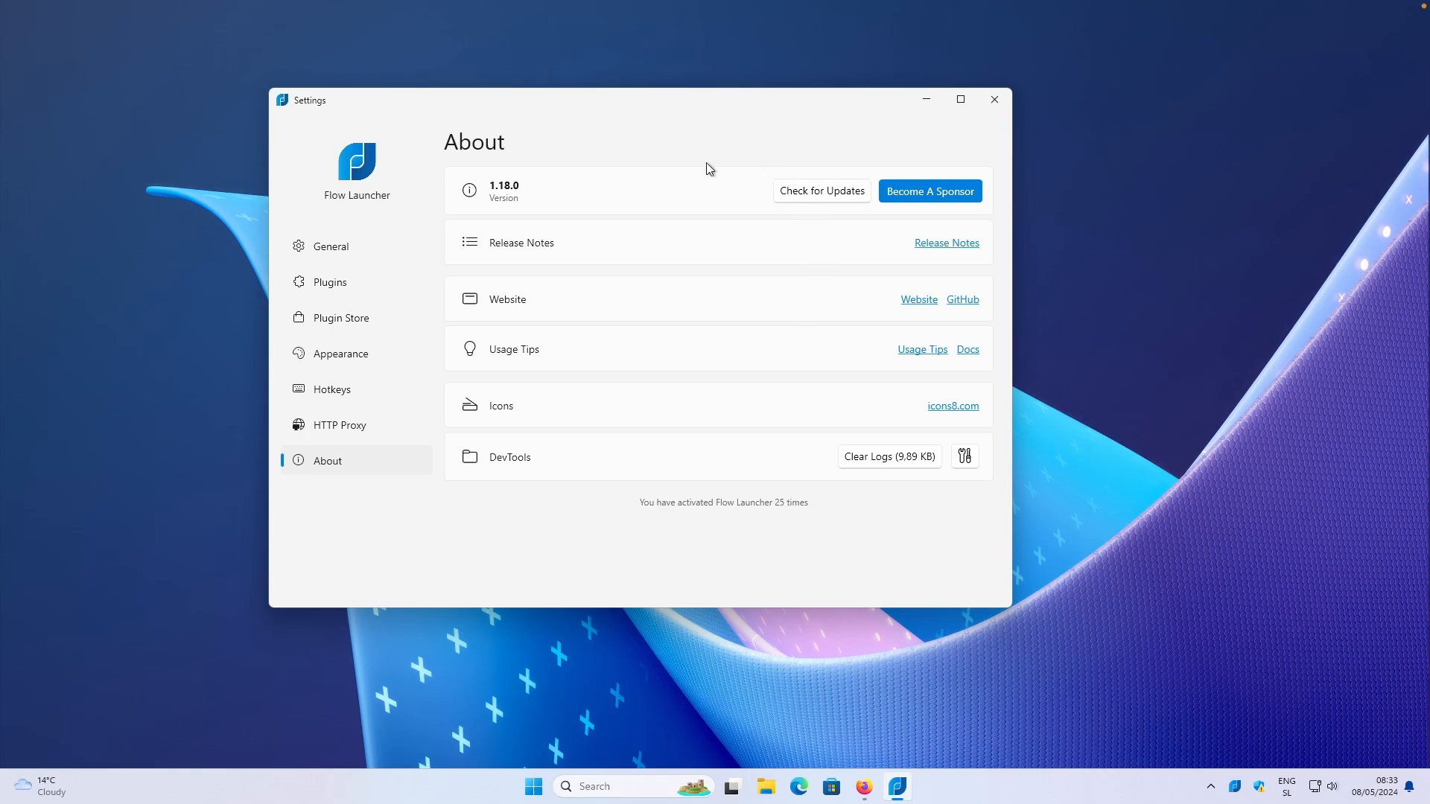
pyautogui.moveTo(909, 181)
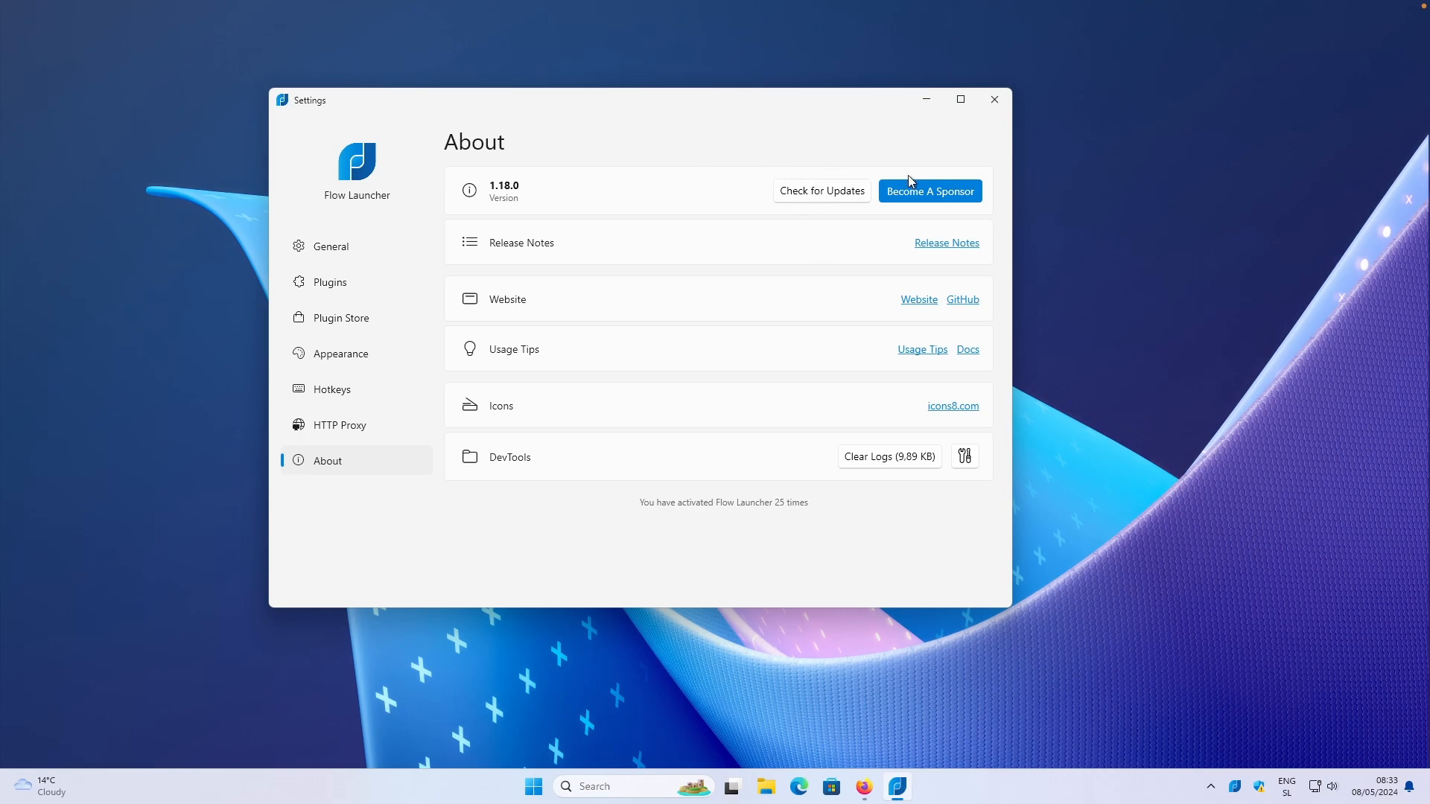
pyautogui.moveTo(864, 152)
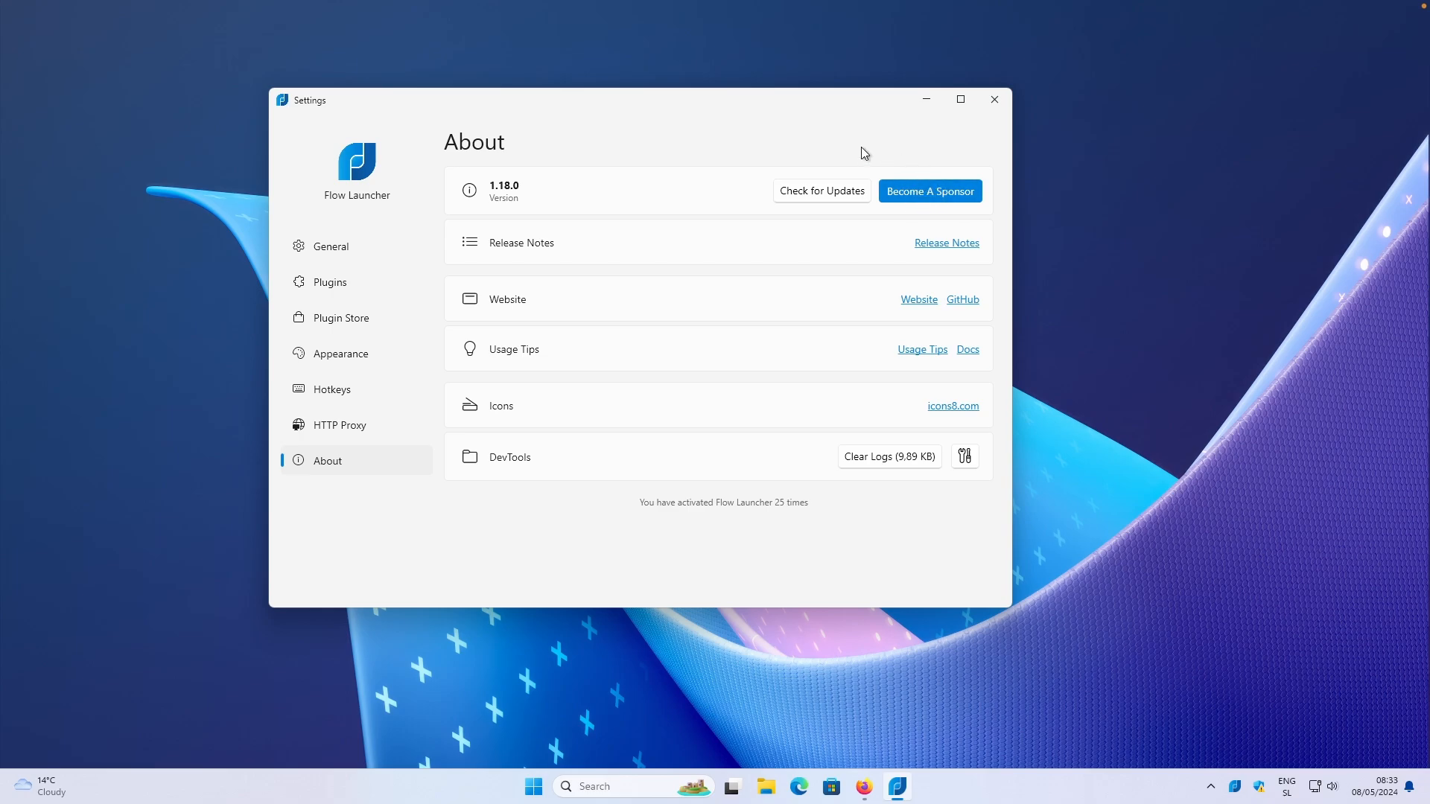
pyautogui.moveTo(736, 134)
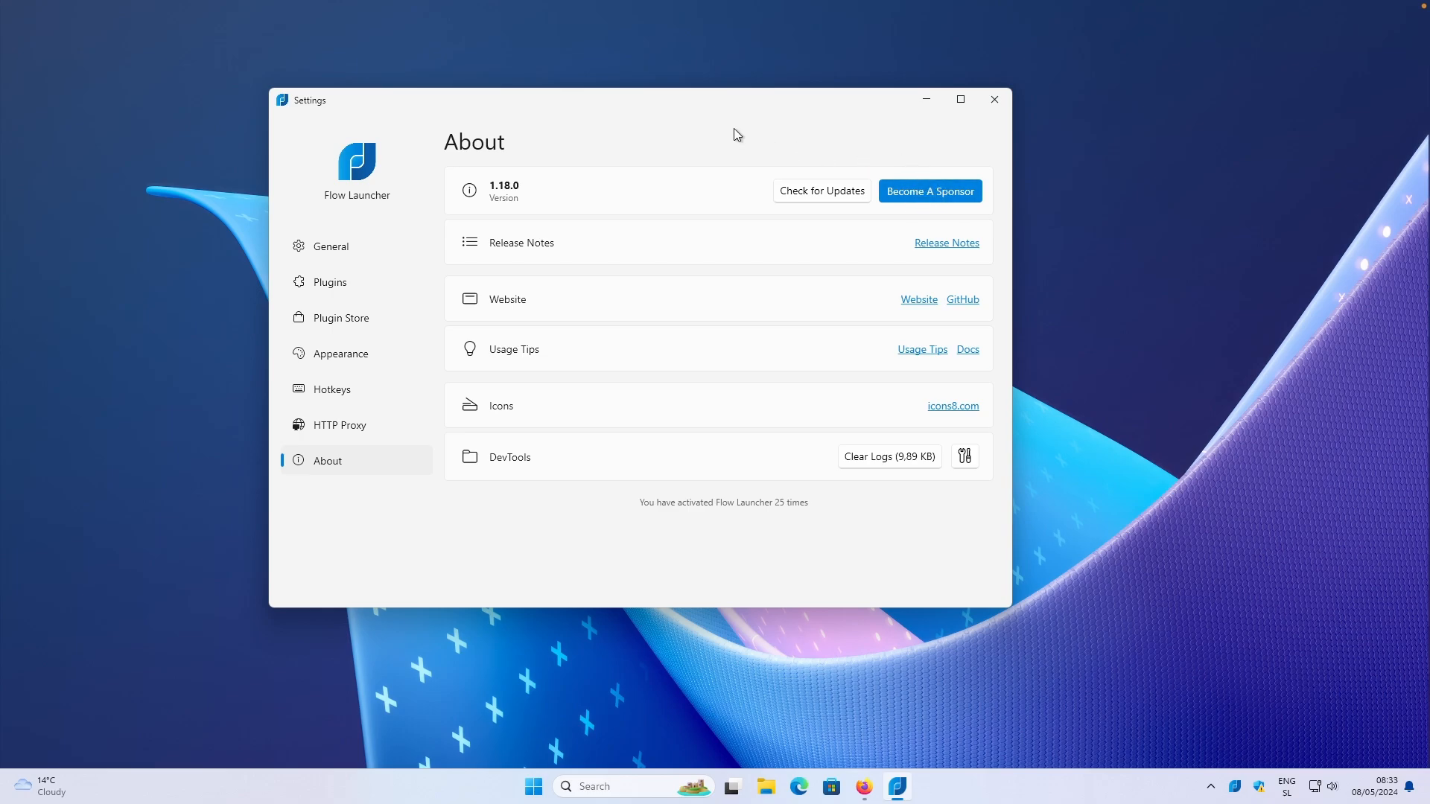
pyautogui.moveTo(837, 125)
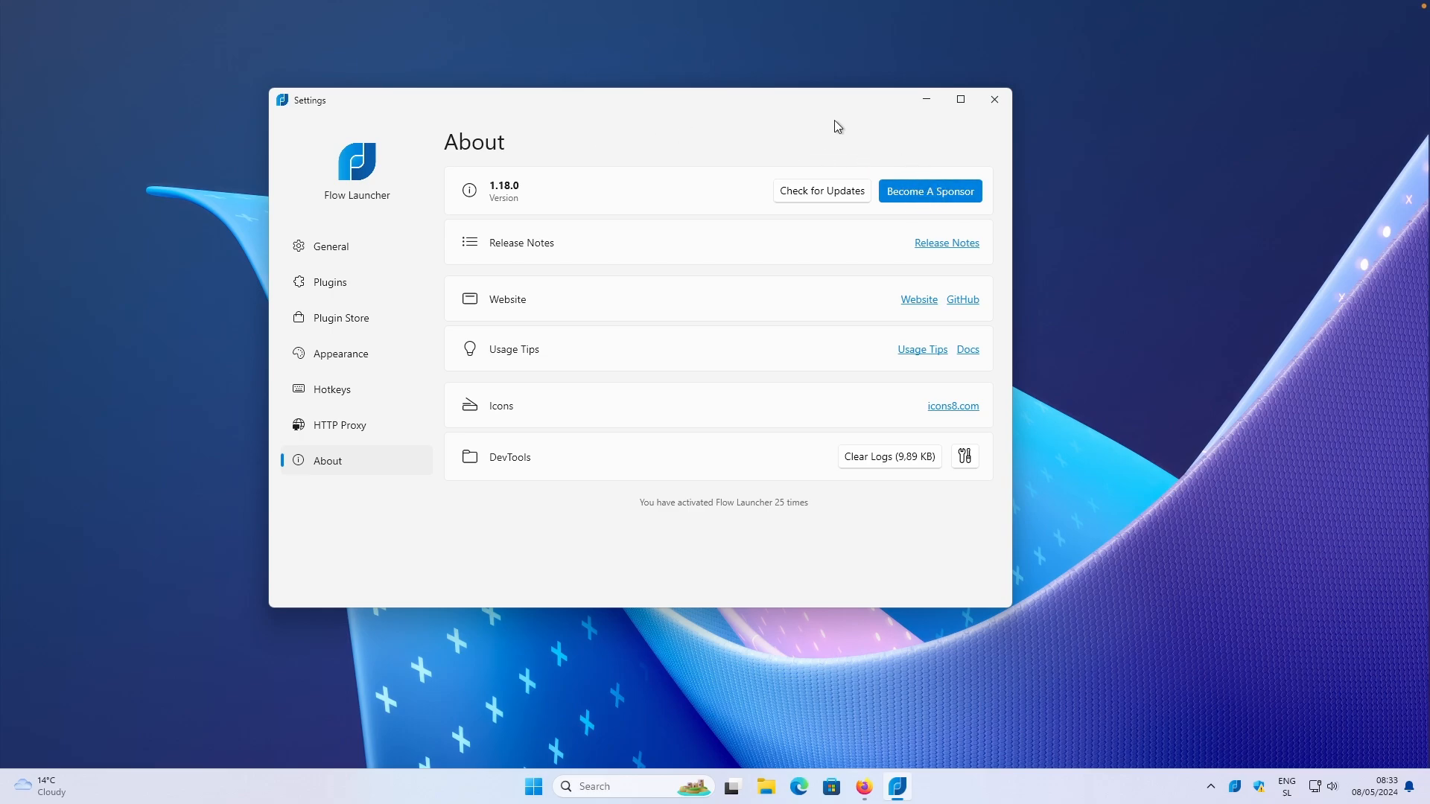
pyautogui.moveTo(942, 211)
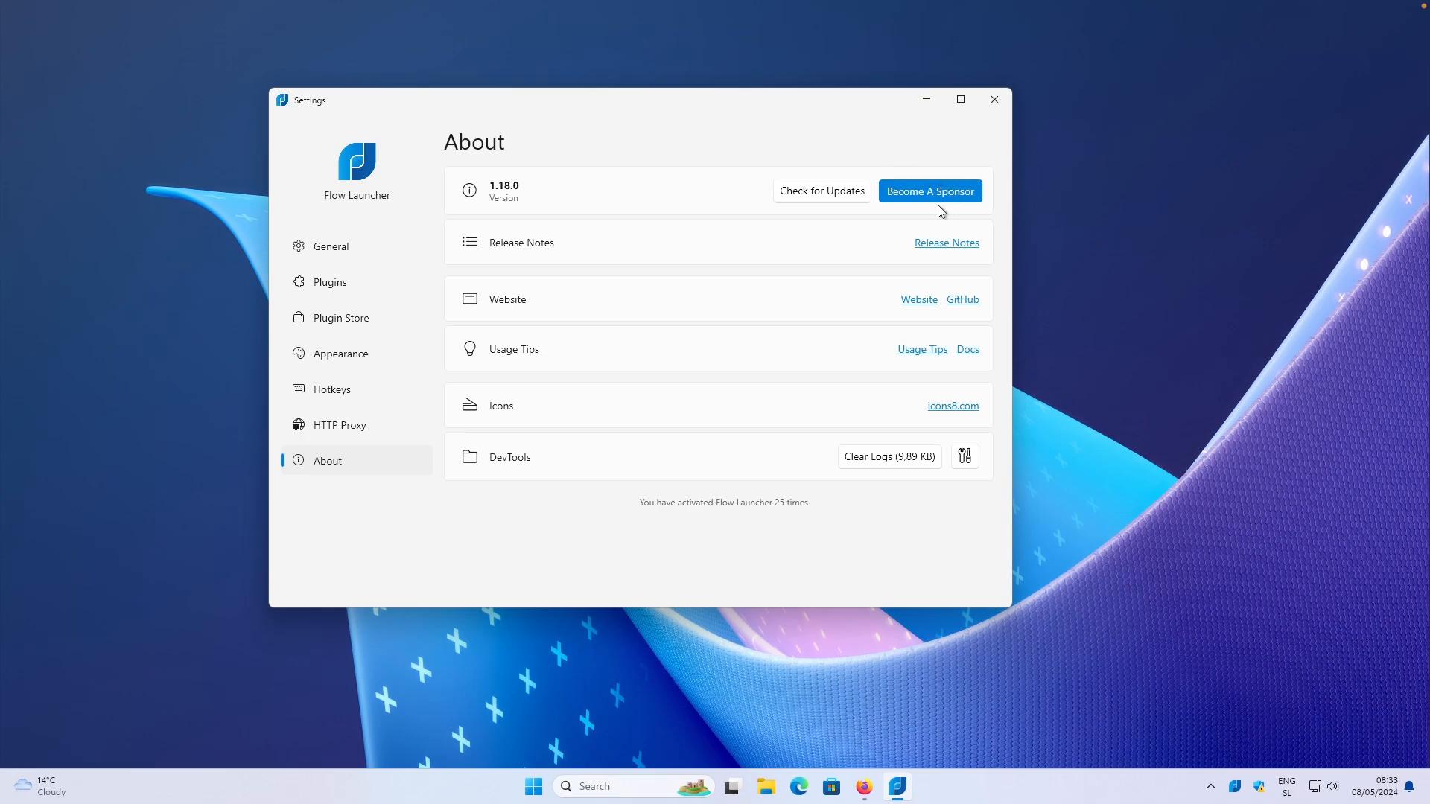
pyautogui.moveTo(942, 246)
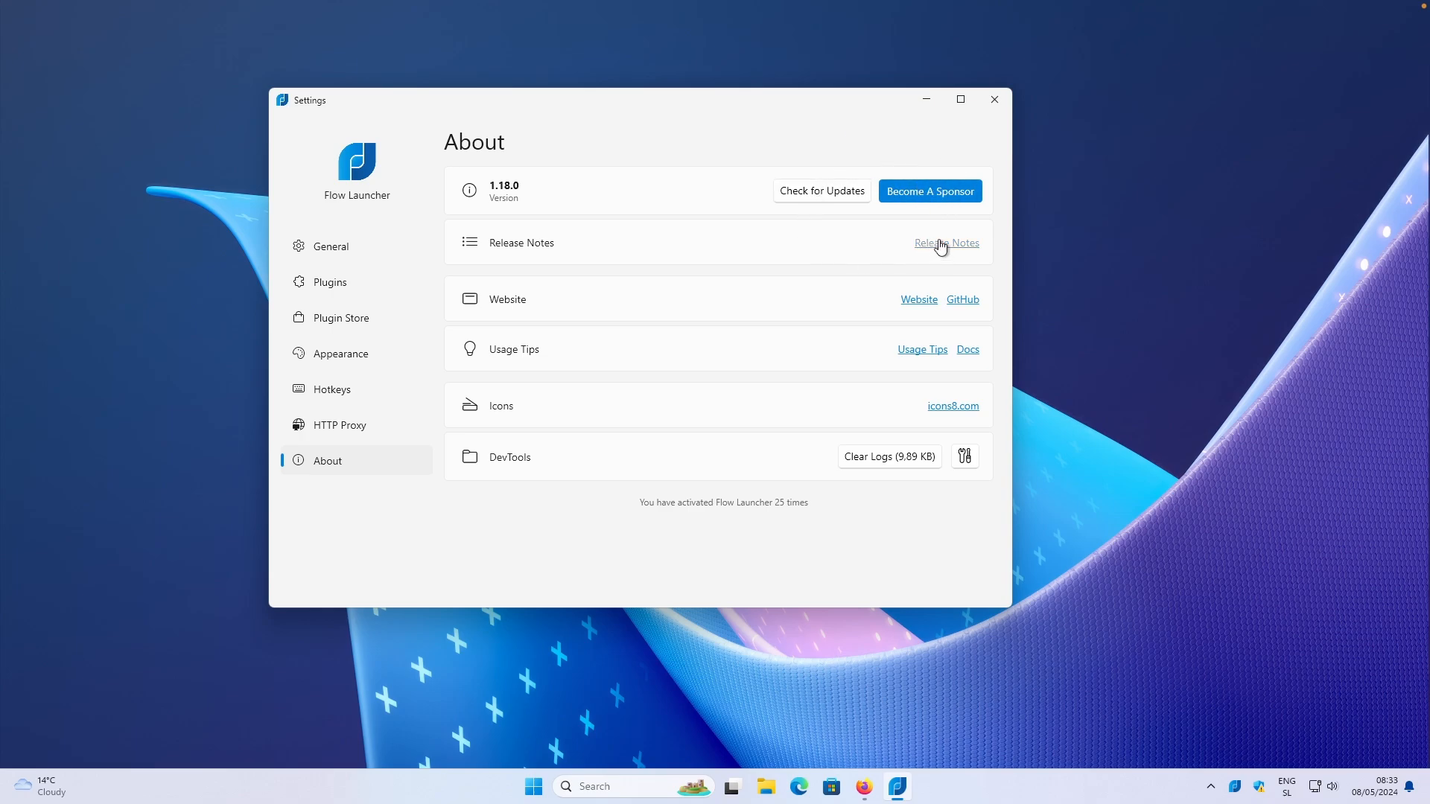
pyautogui.moveTo(962, 246)
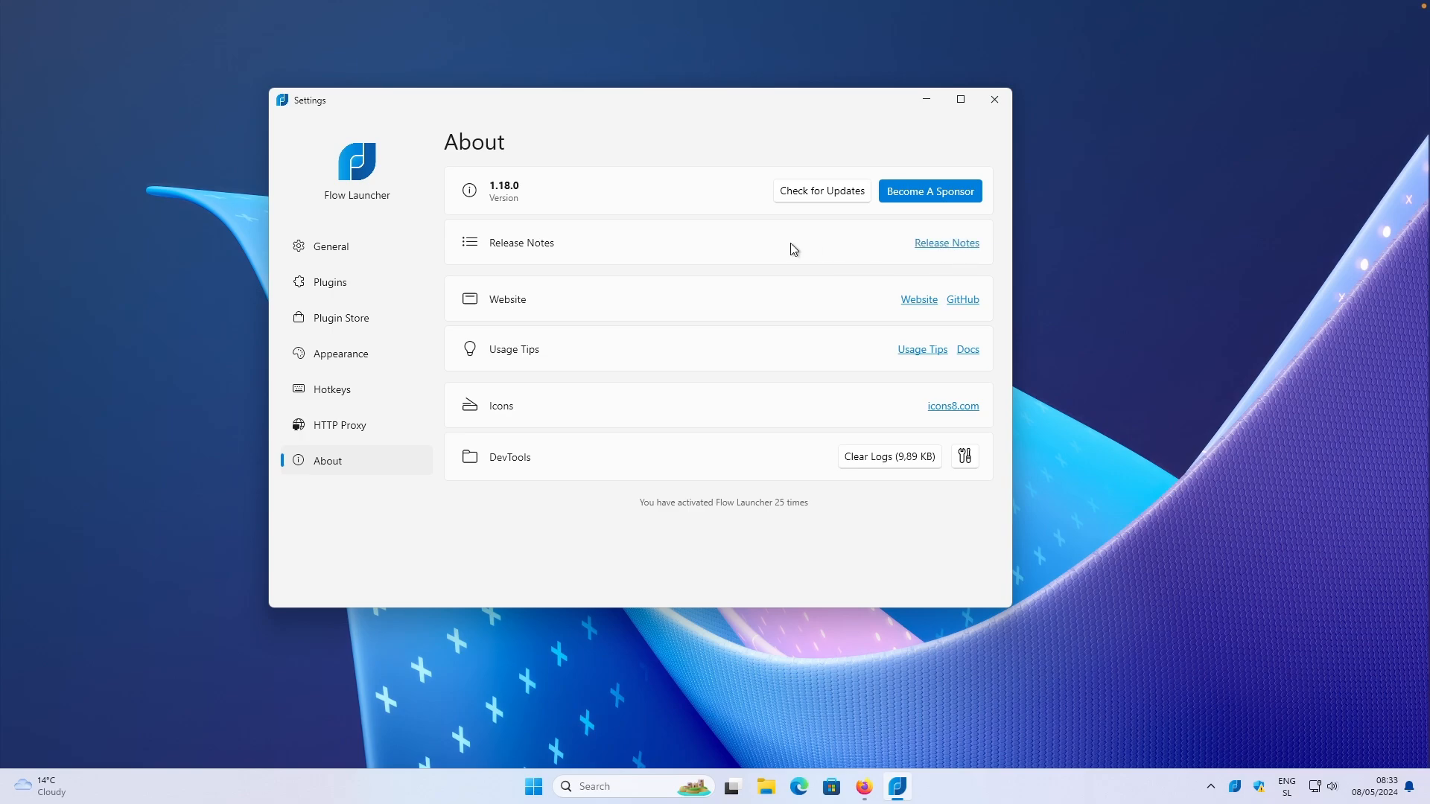
pyautogui.moveTo(736, 289)
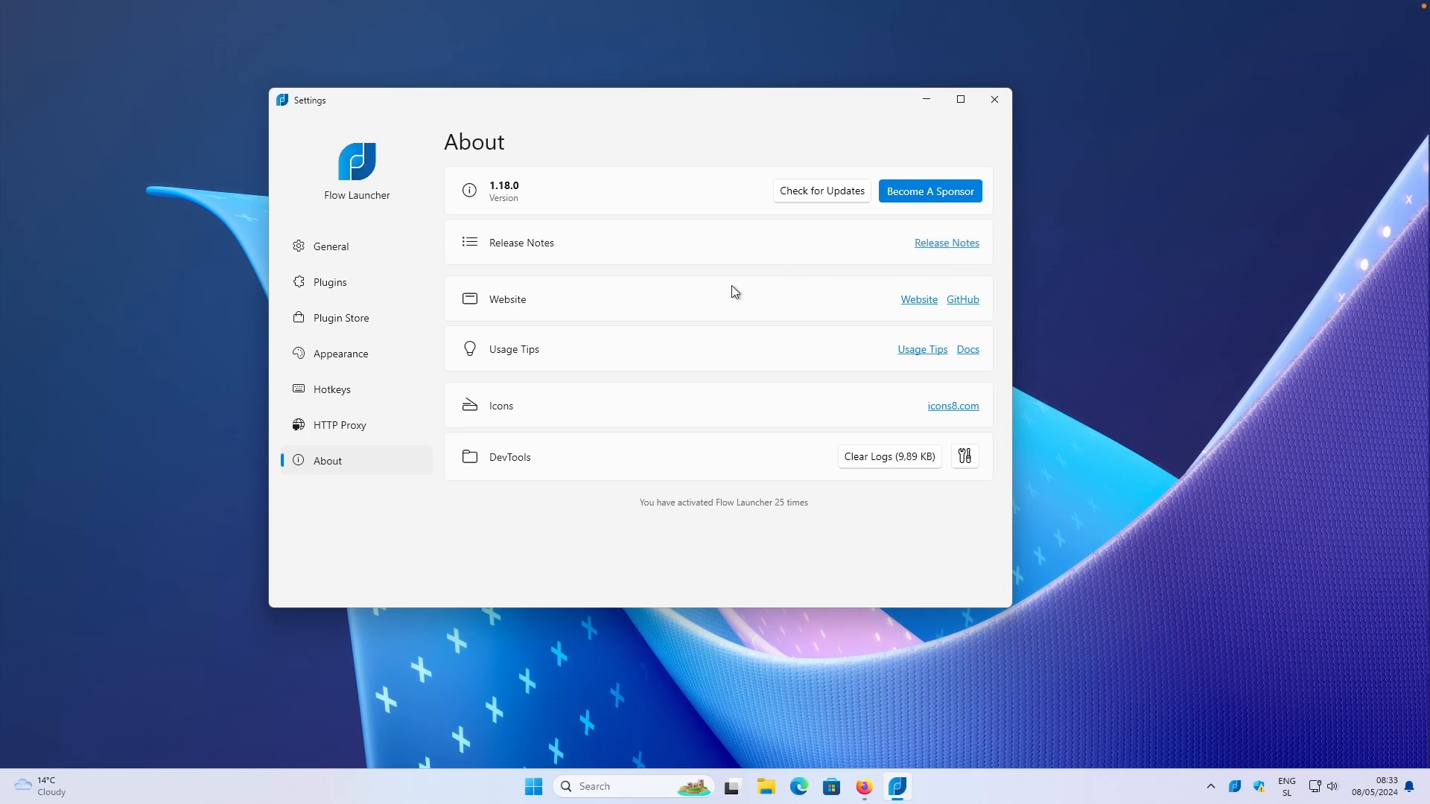
pyautogui.click(331, 247)
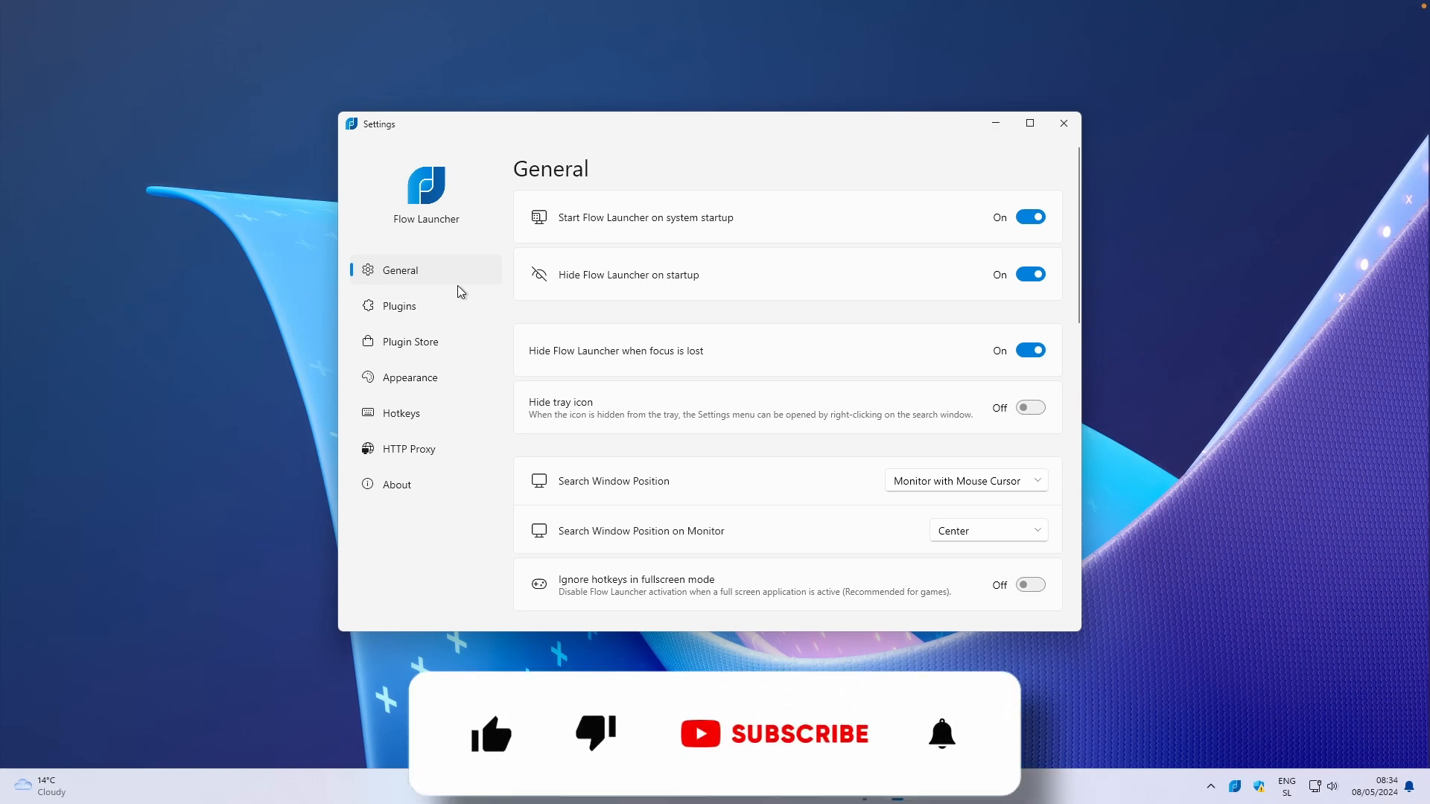
# Review the General page's startup, tray icon and search window position options
pyautogui.click(492, 676)
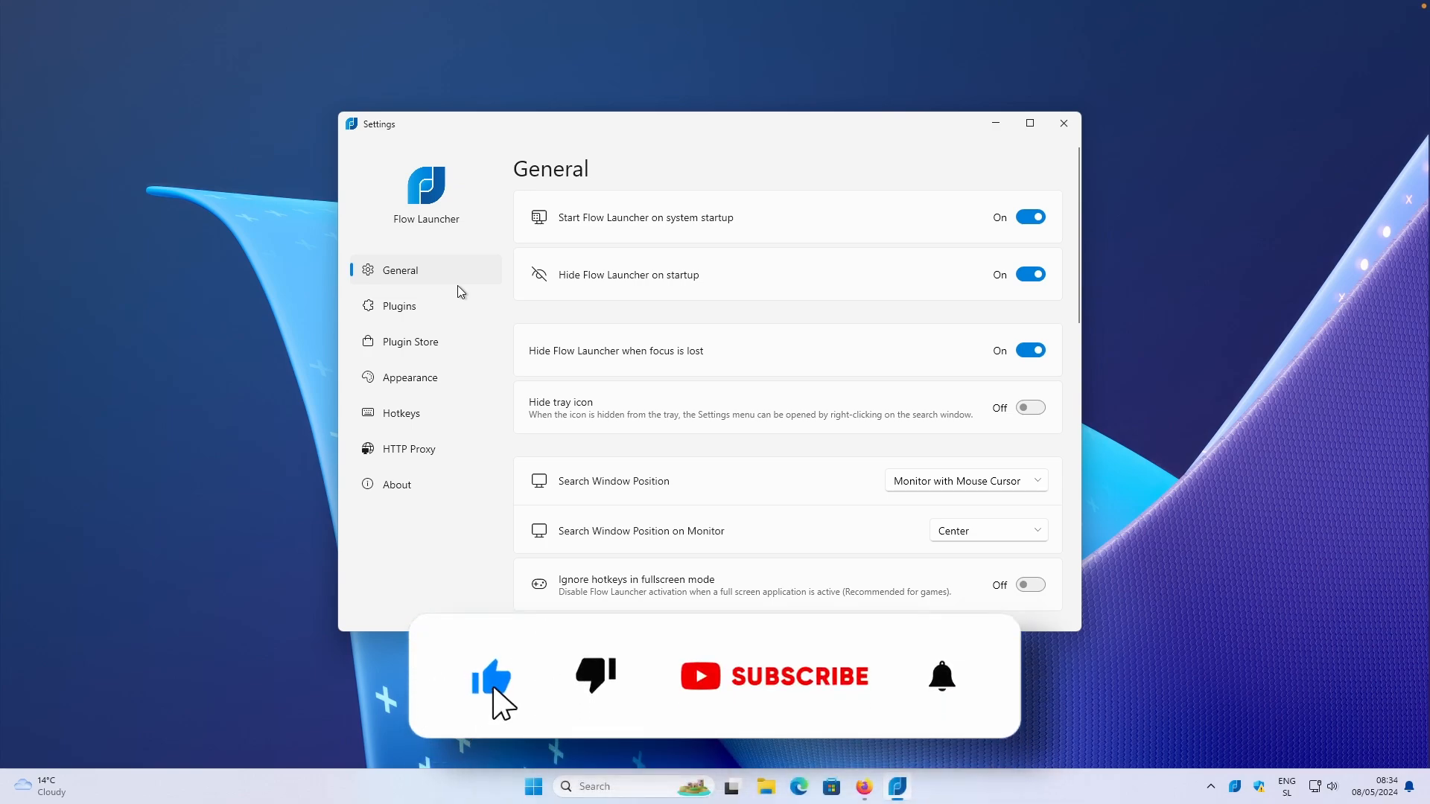